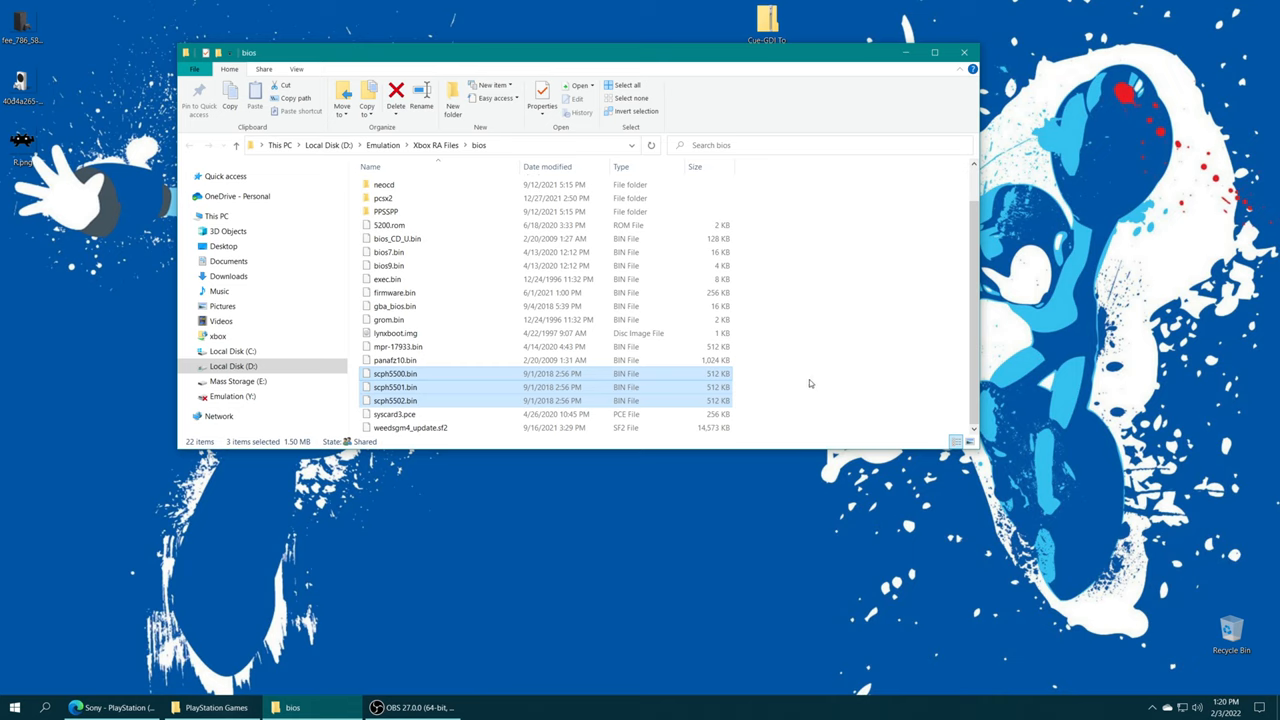
mouse_move(810, 384)
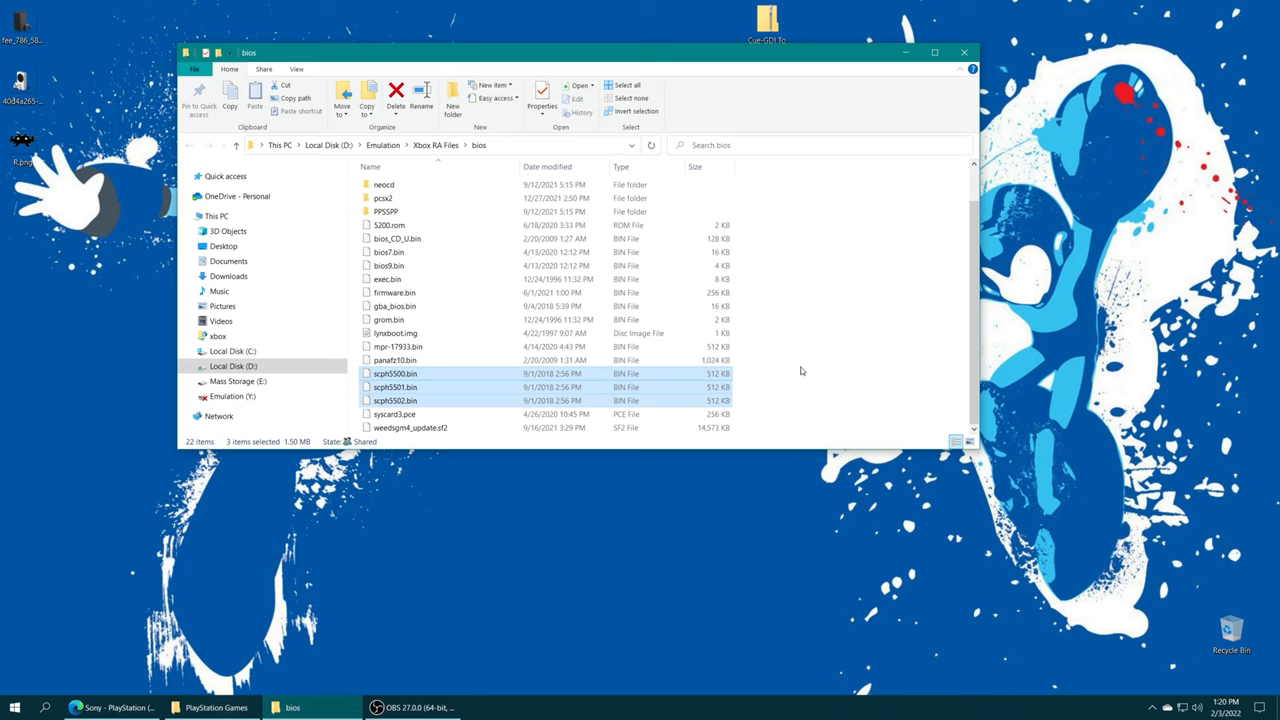
mouse_move(445, 377)
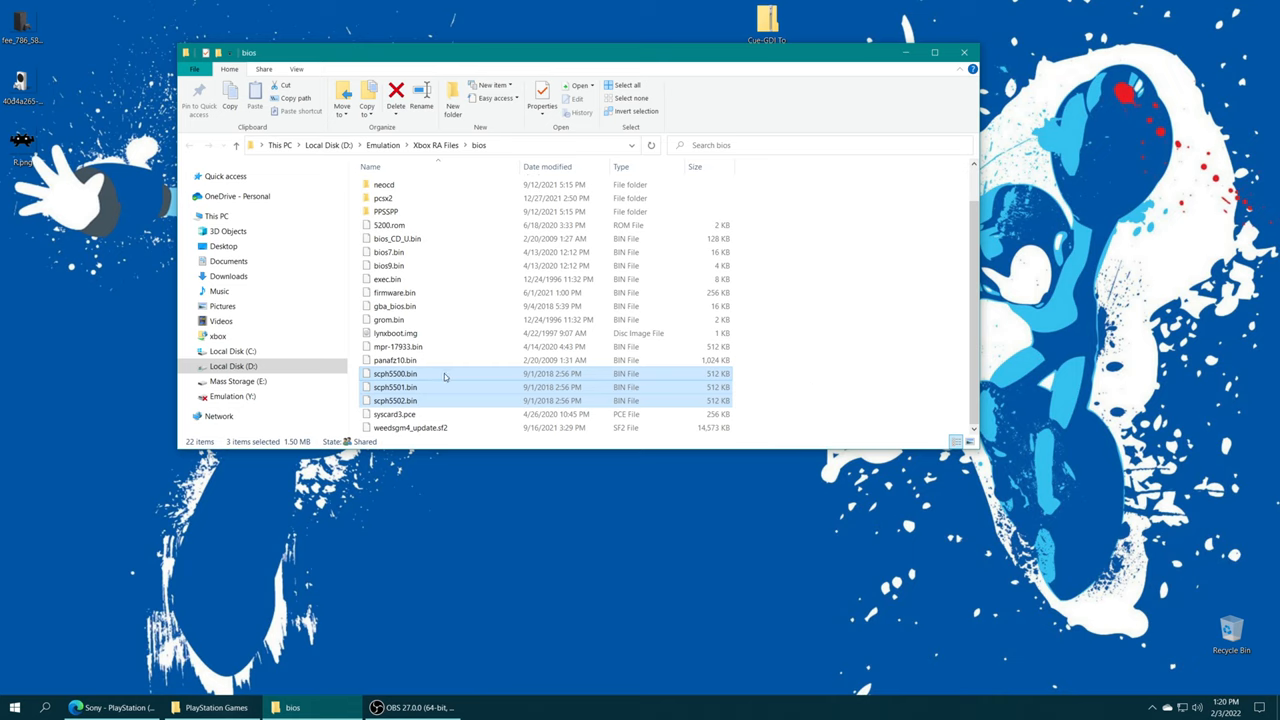
mouse_move(444, 387)
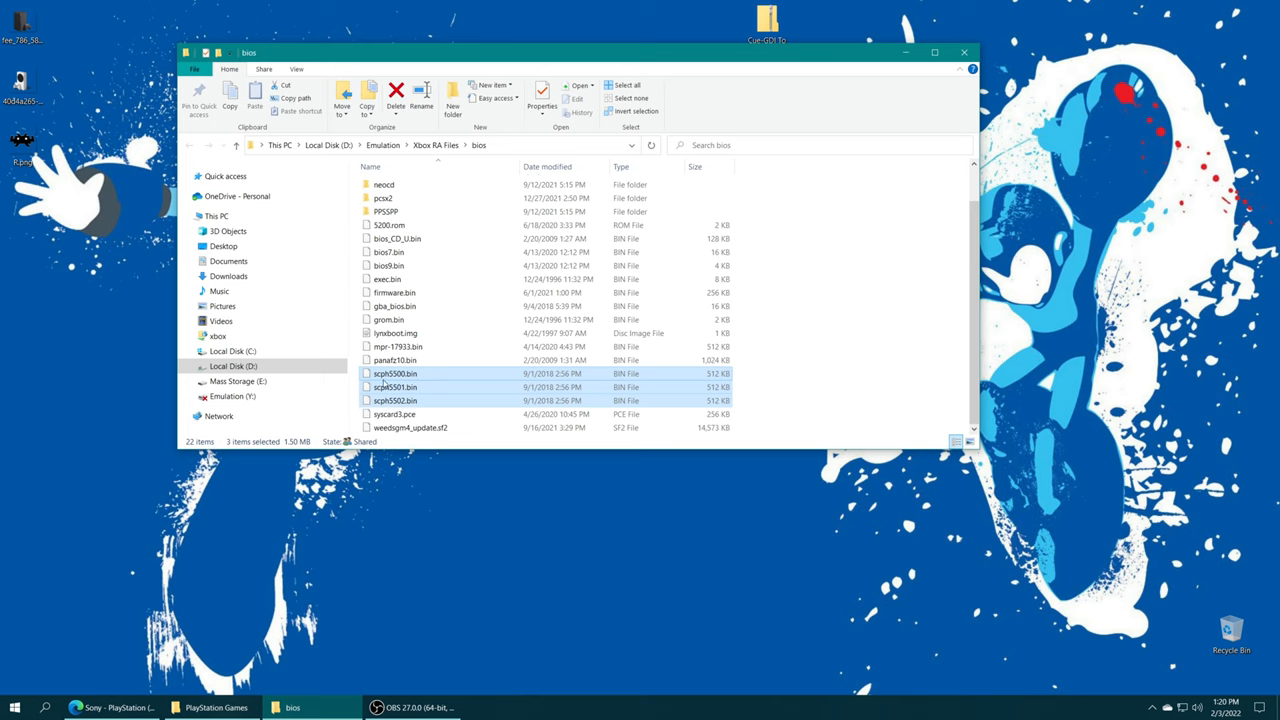
mouse_move(442, 390)
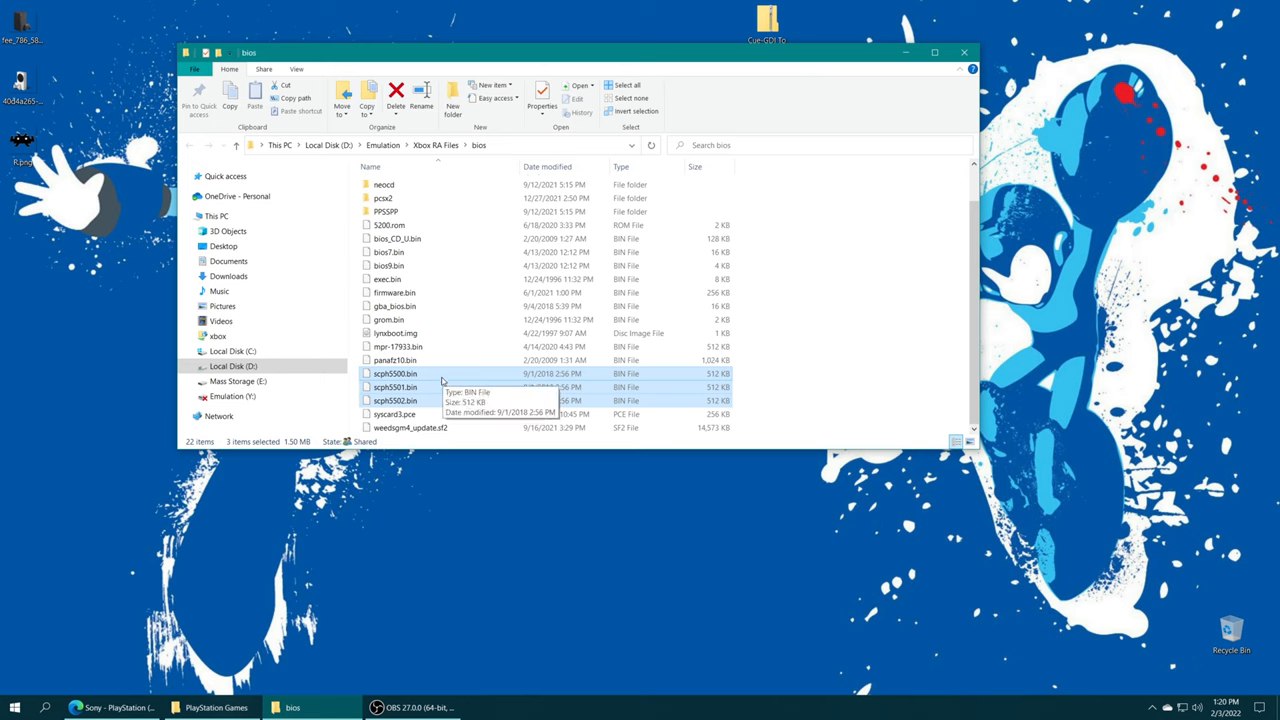
mouse_move(428, 387)
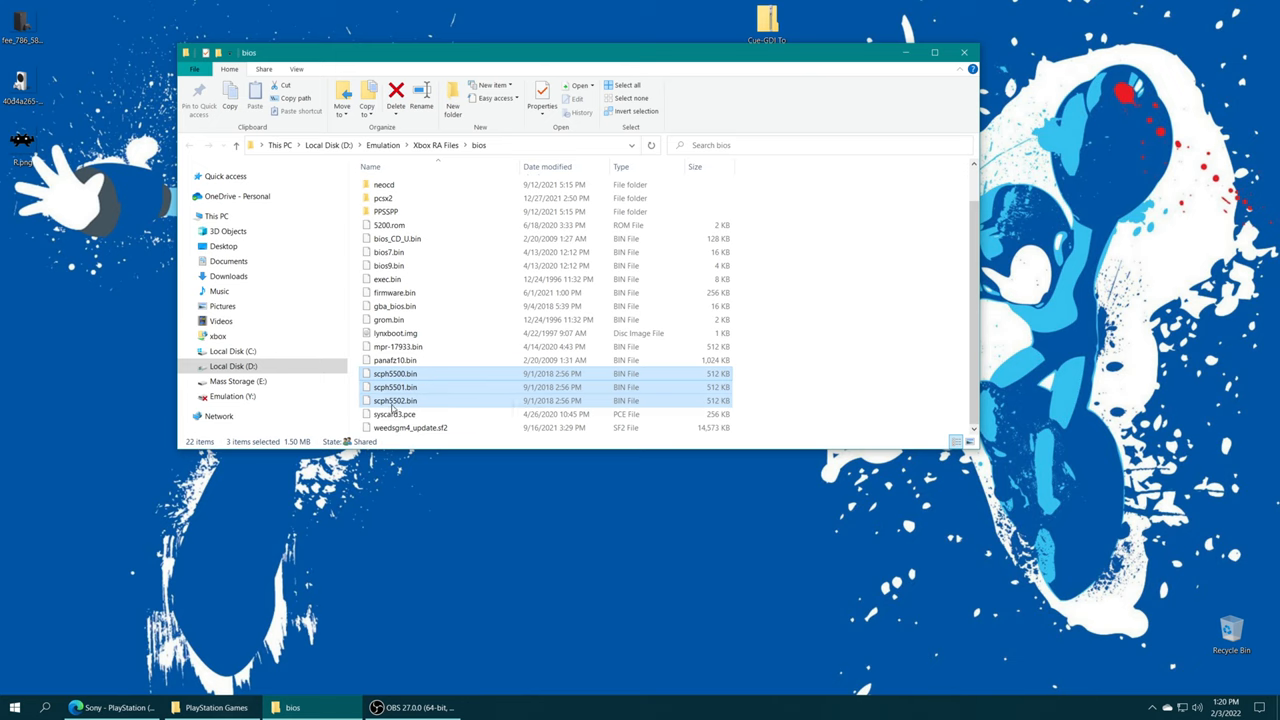
mouse_move(425, 404)
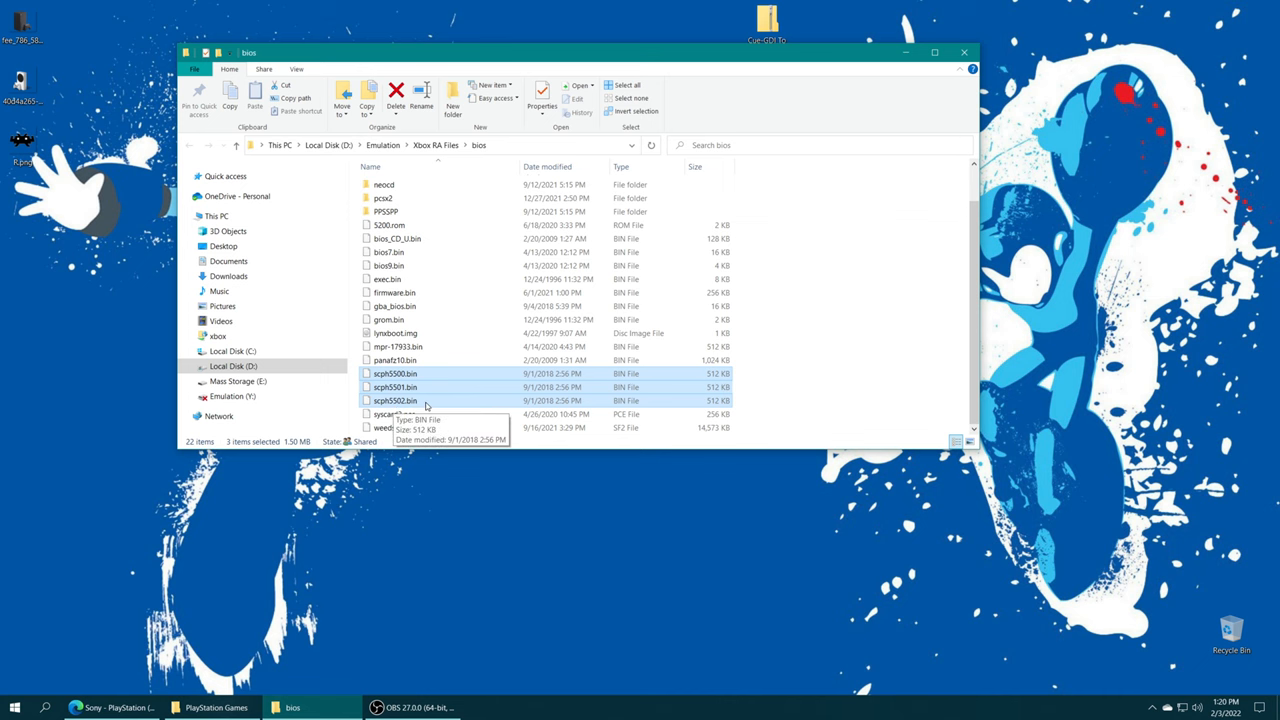
Step: Bring up the Beetle PSX docs page and highlight scph5500 in its BIOS table
click(115, 707)
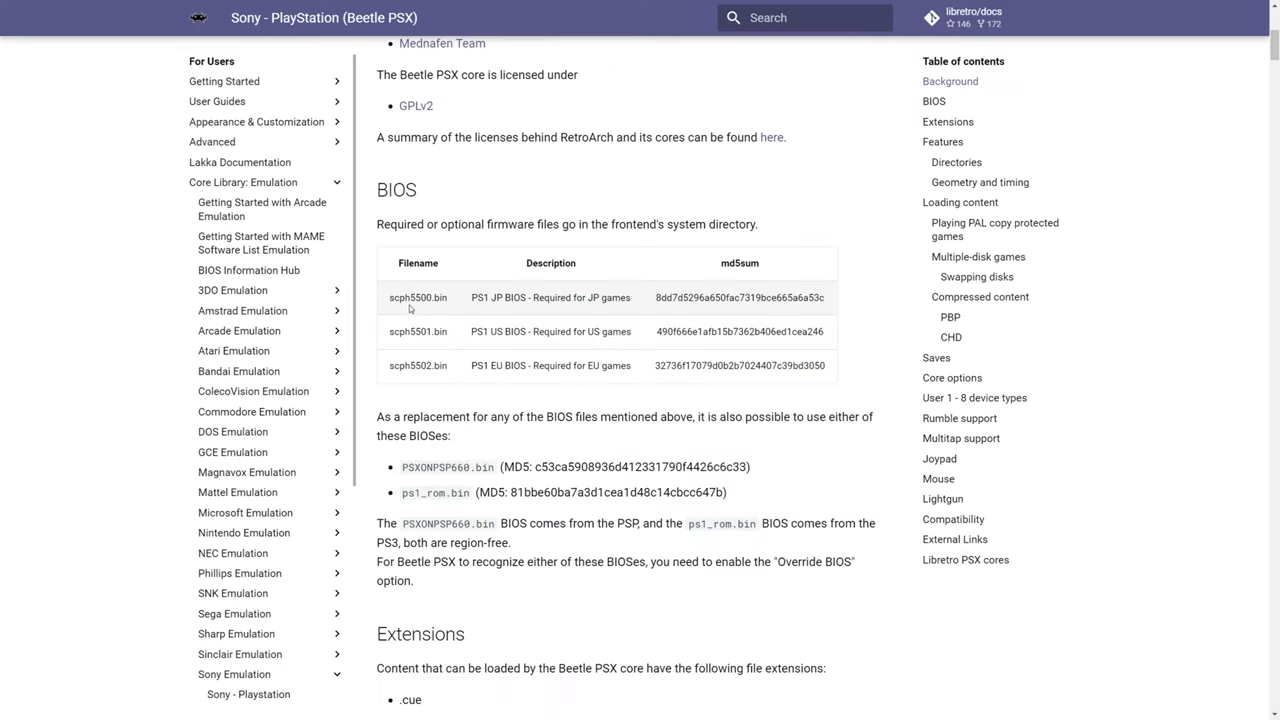
mouse_move(394, 314)
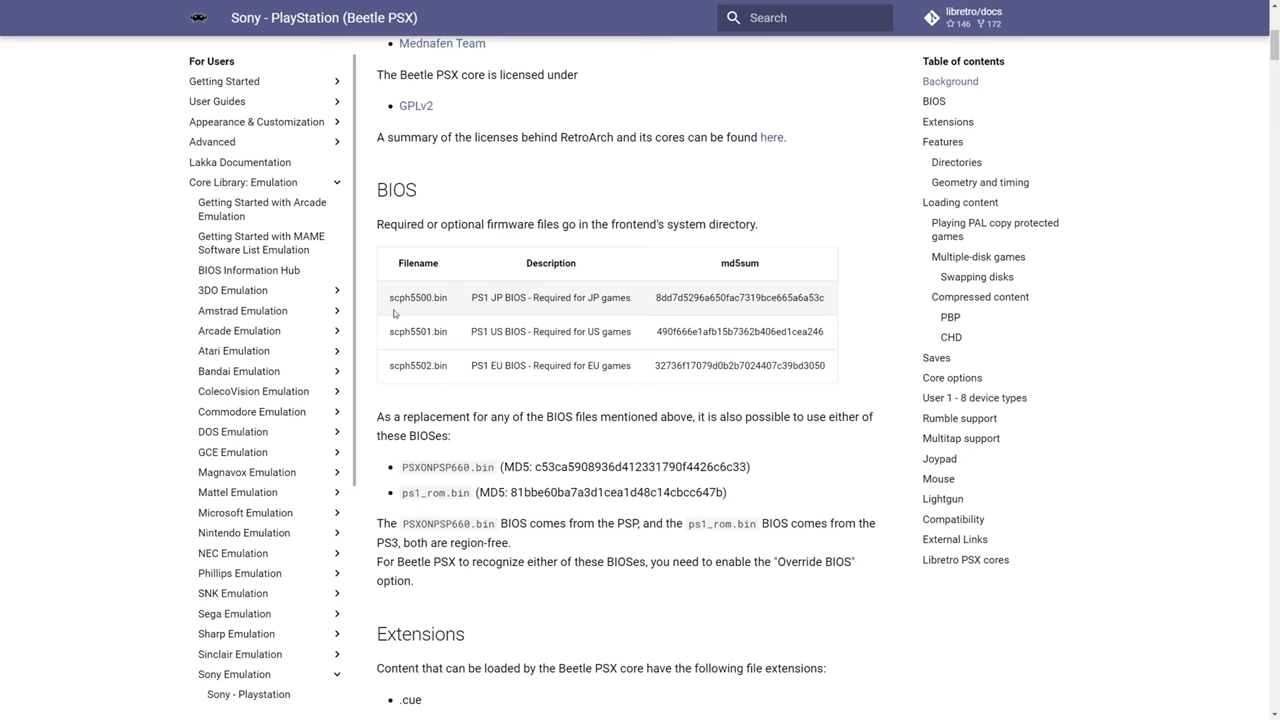
double_click(417, 297)
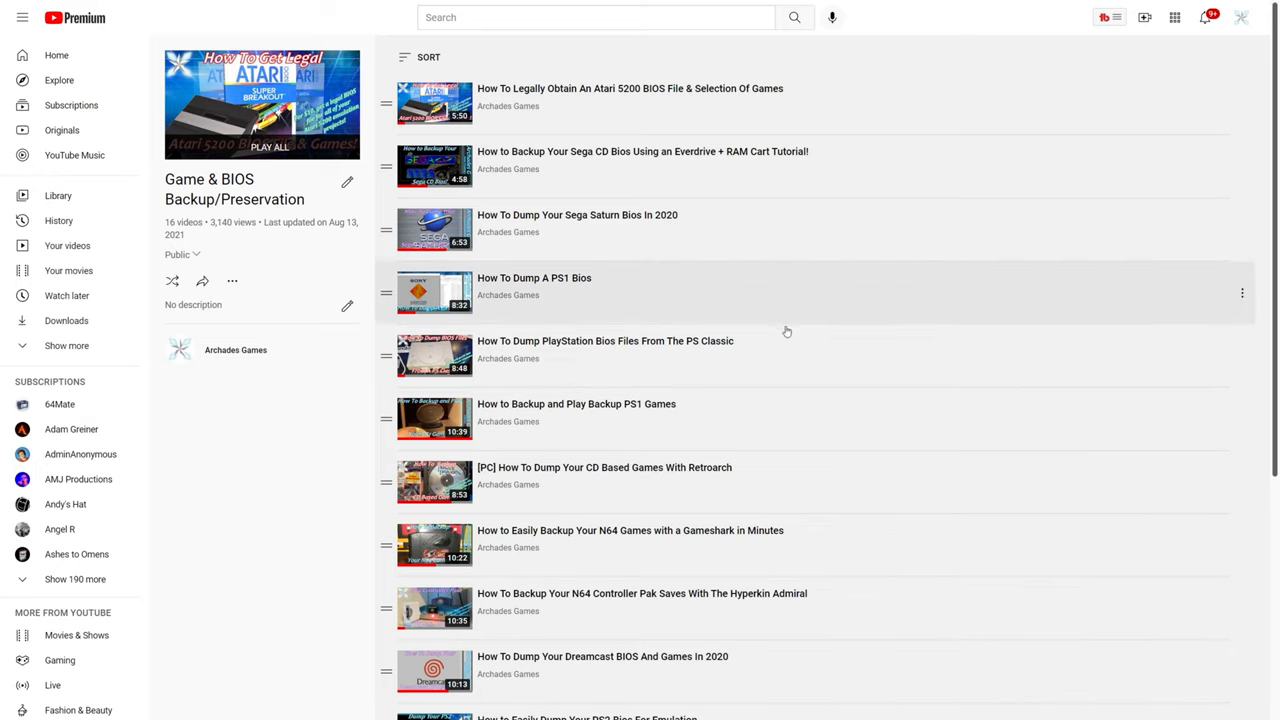
mouse_move(747, 372)
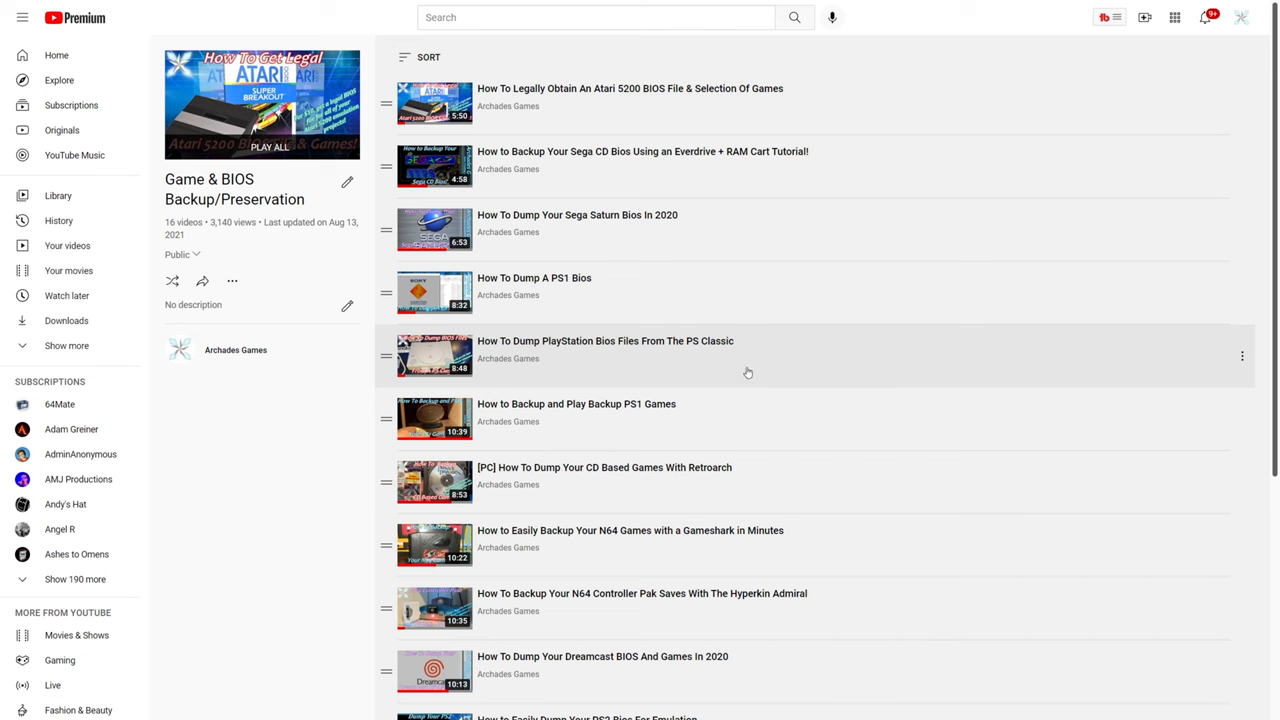
mouse_move(493, 348)
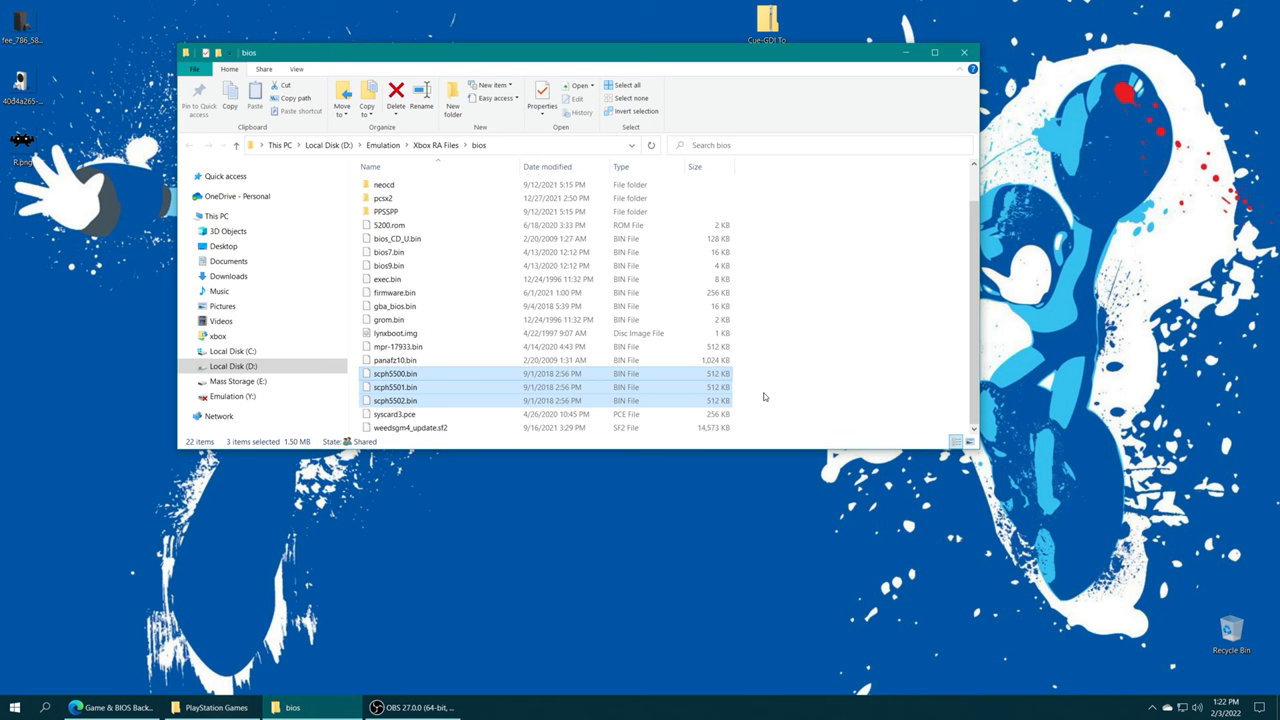
mouse_move(723, 374)
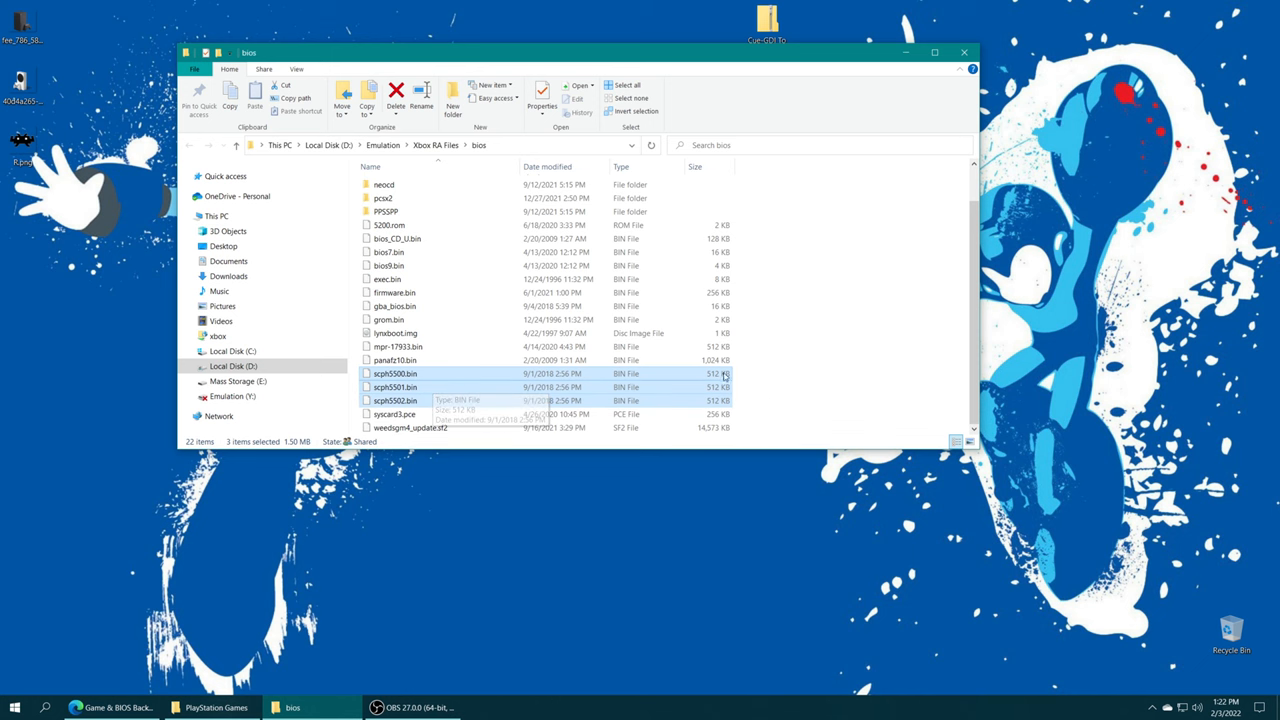
mouse_move(762, 387)
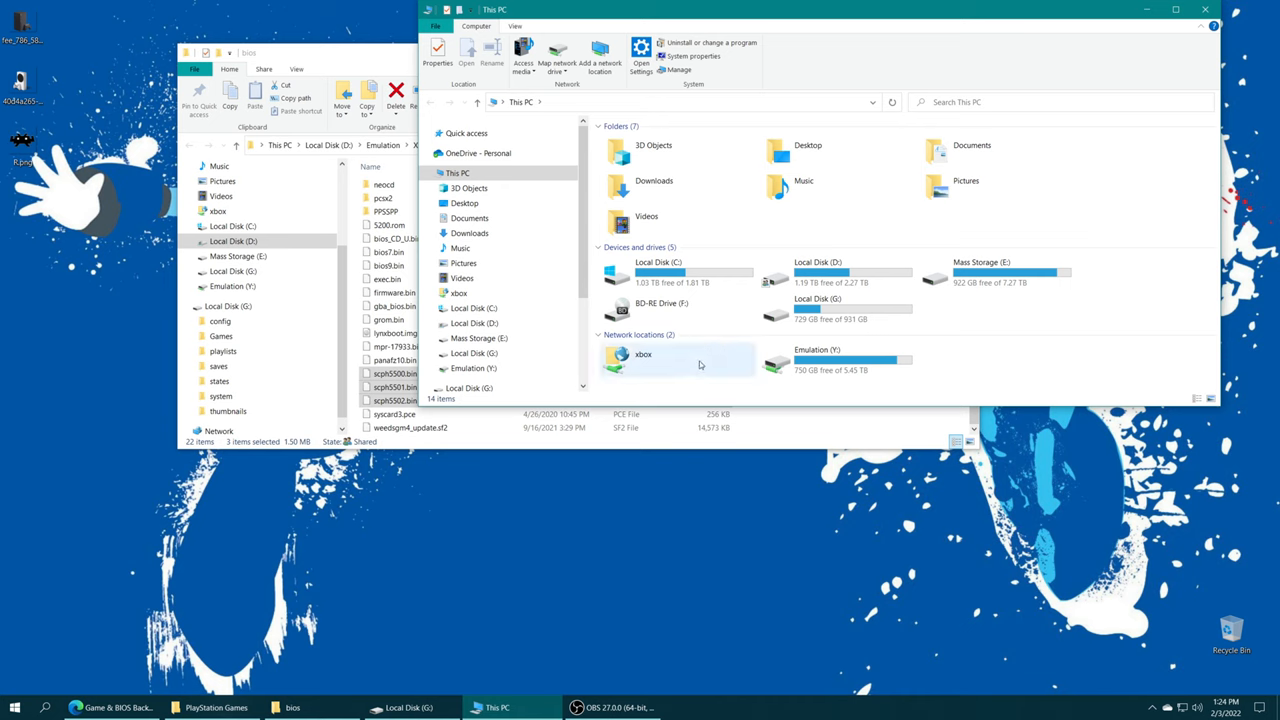
Step: Browse from xbox through the RetroArch package folder and LocalState into system
double_click(643, 354)
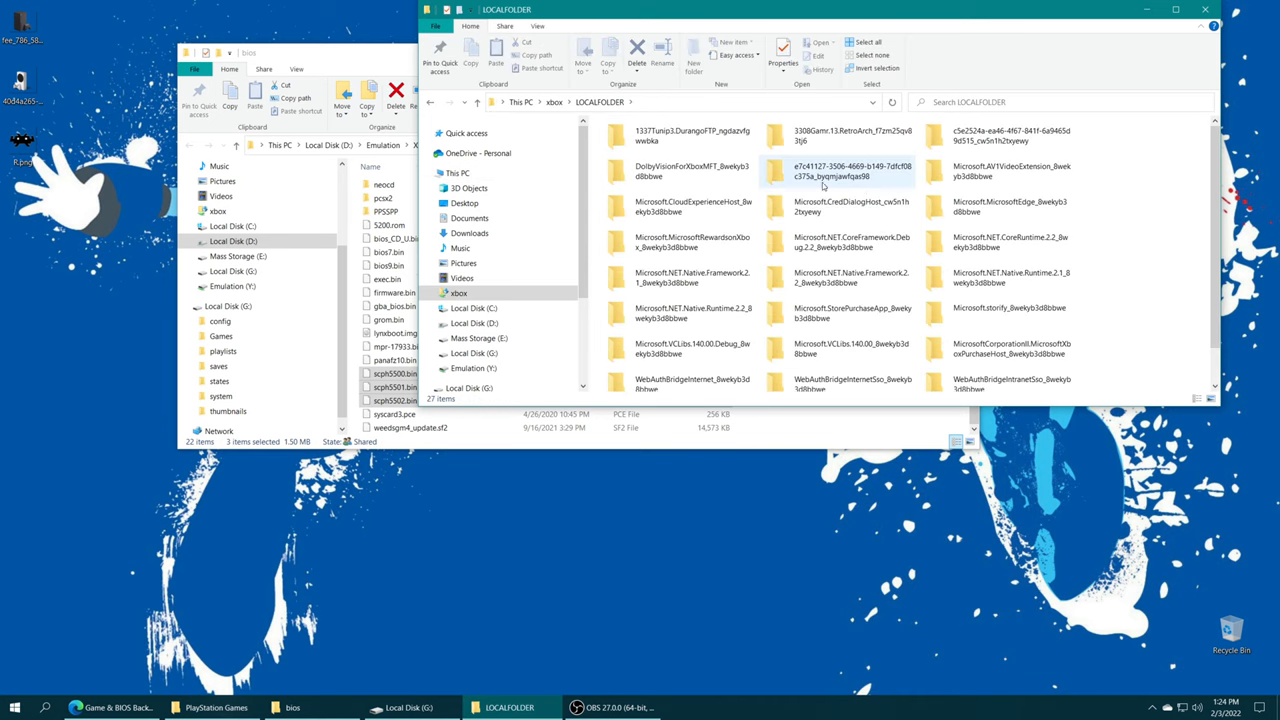
double_click(852, 135)
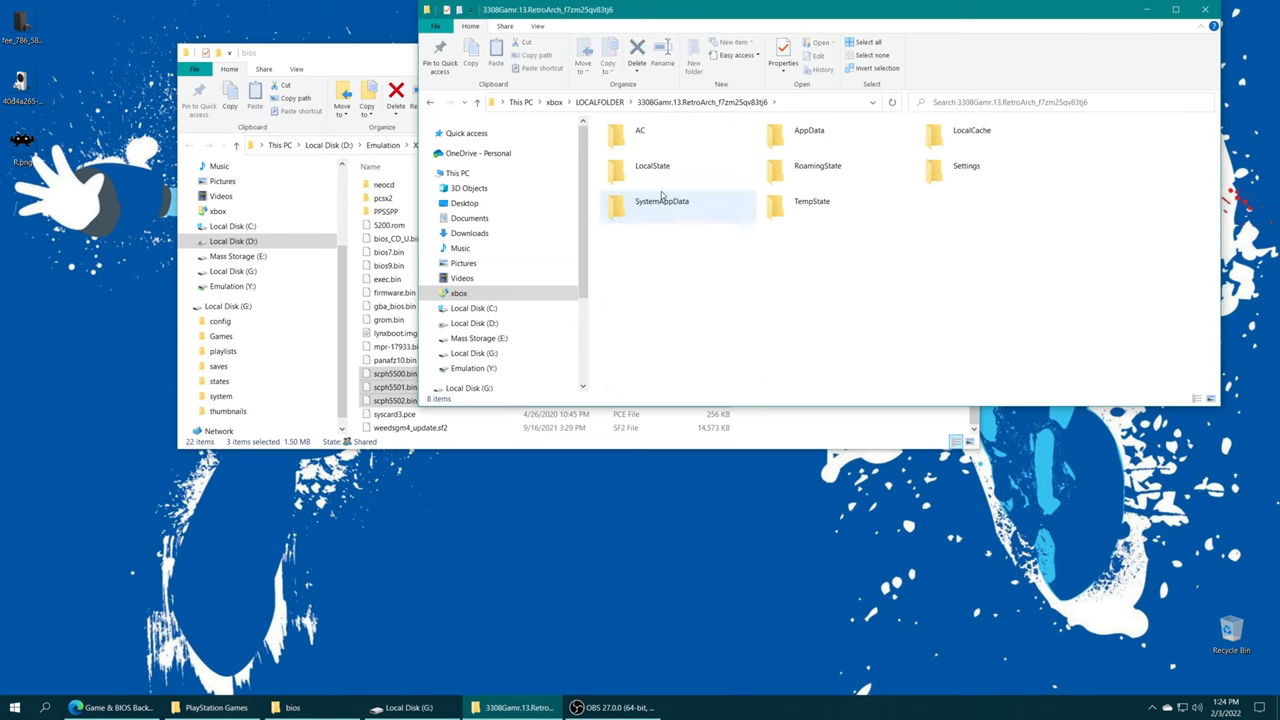
double_click(652, 165)
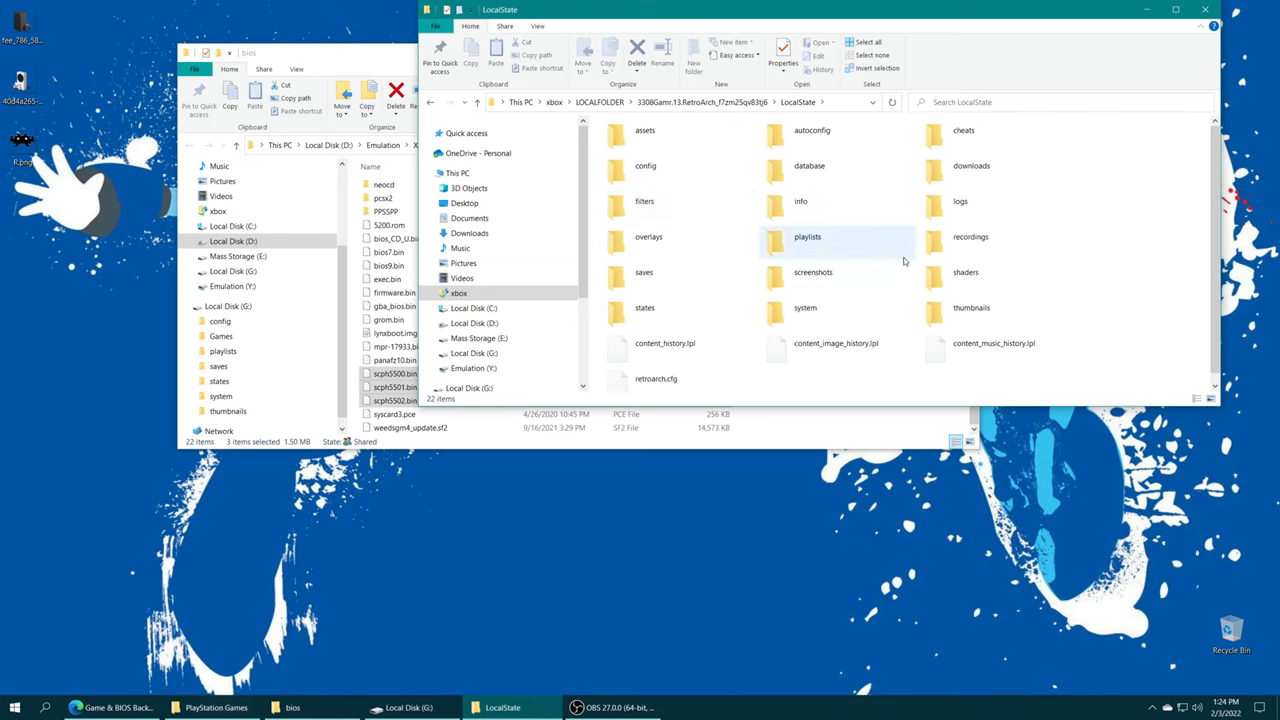
double_click(805, 307)
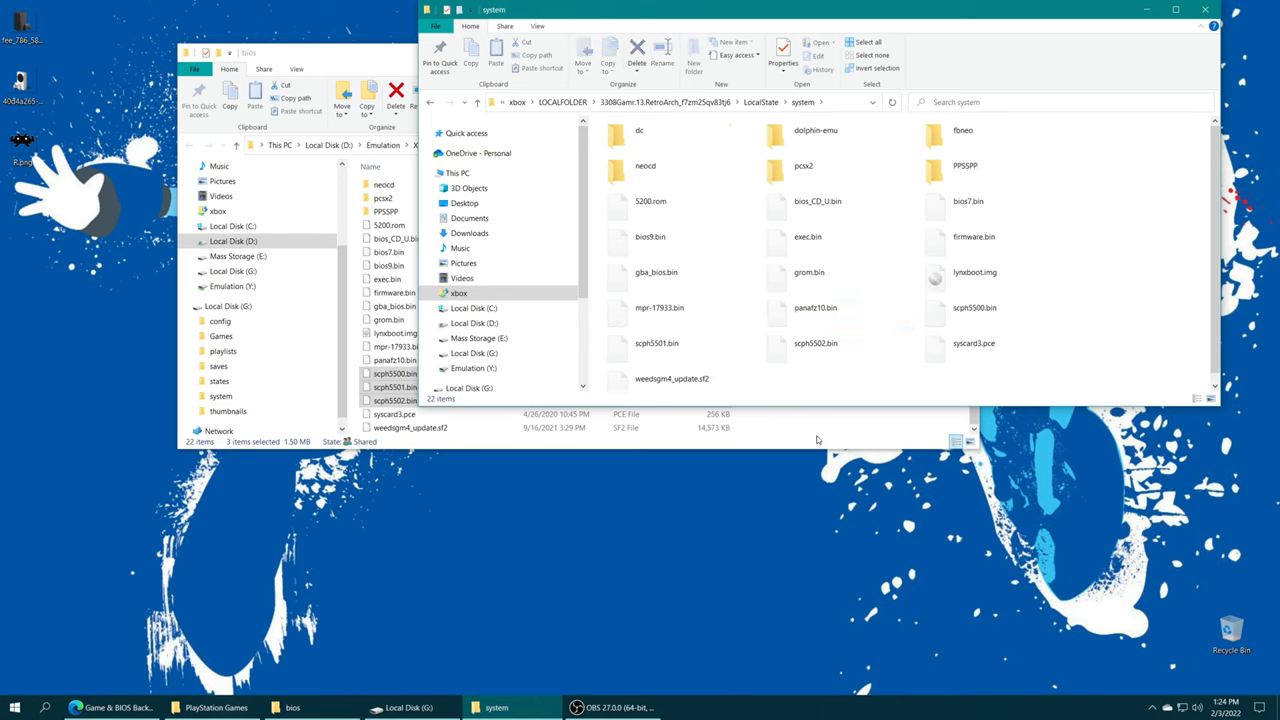
click(973, 347)
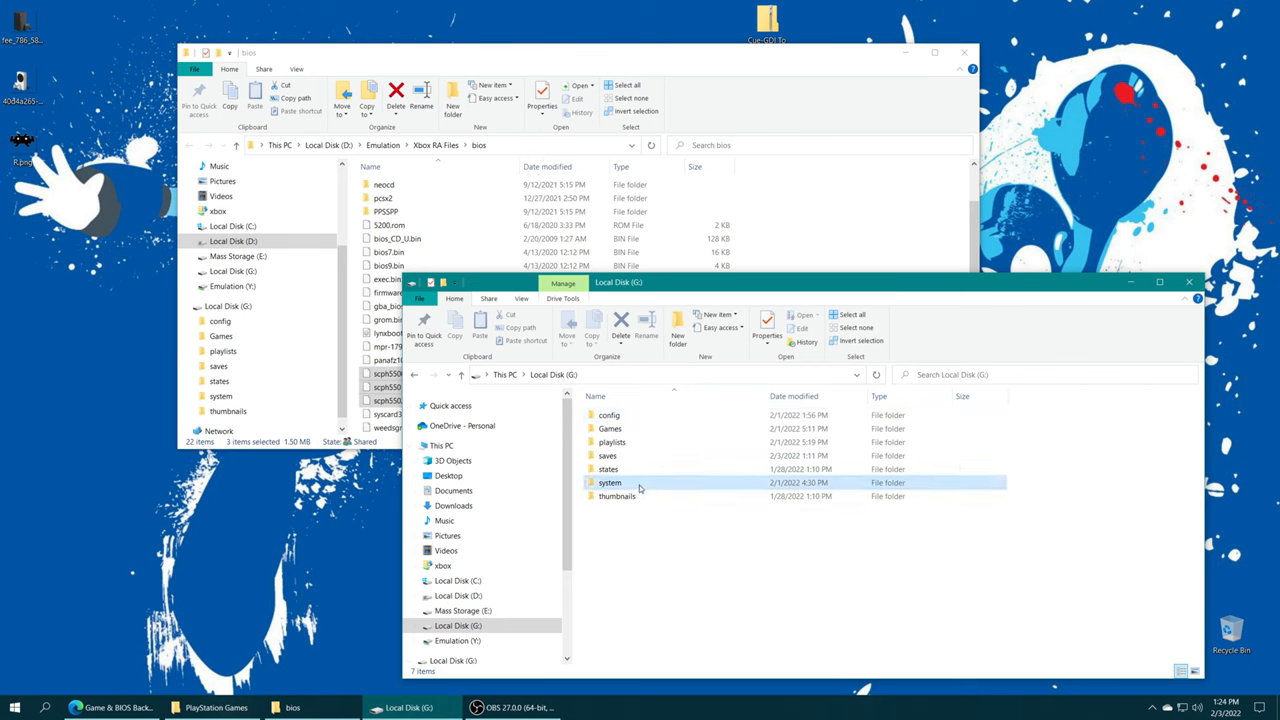
Step: Open system on Local Disk (G:) and select scph5500, scph5501 and scph5502.bin
double_click(610, 482)
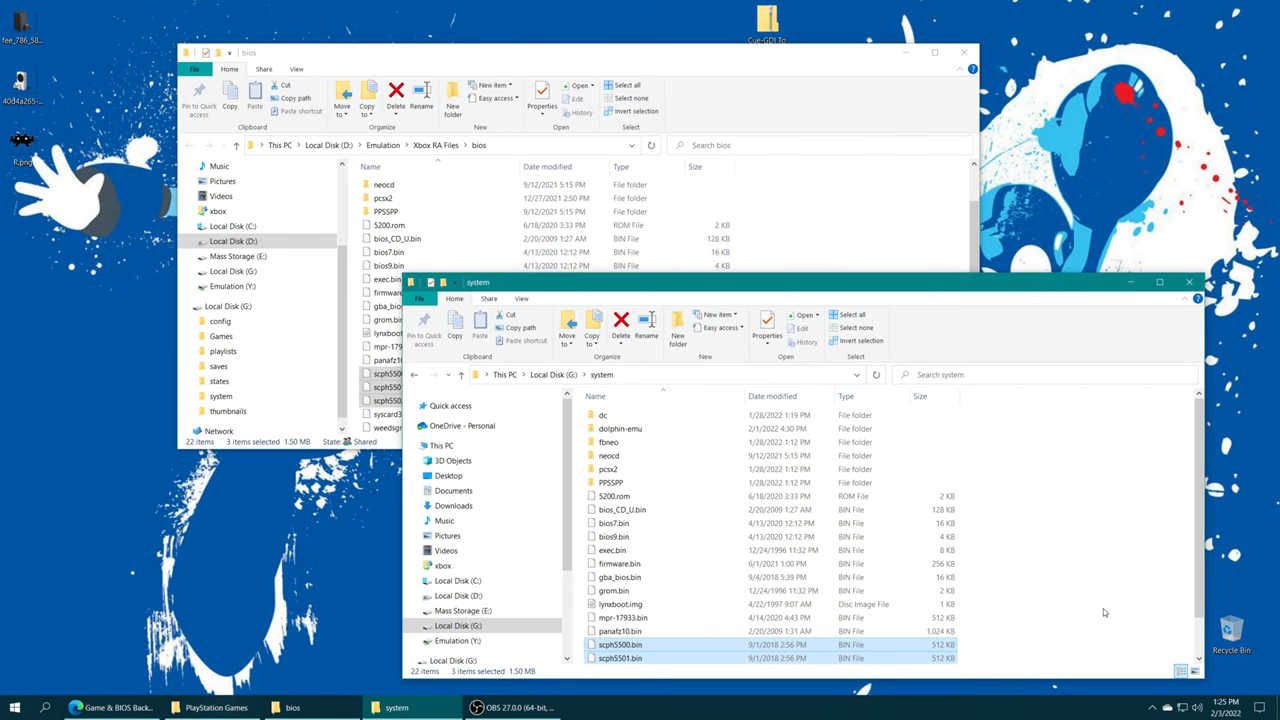
scroll(down, 3)
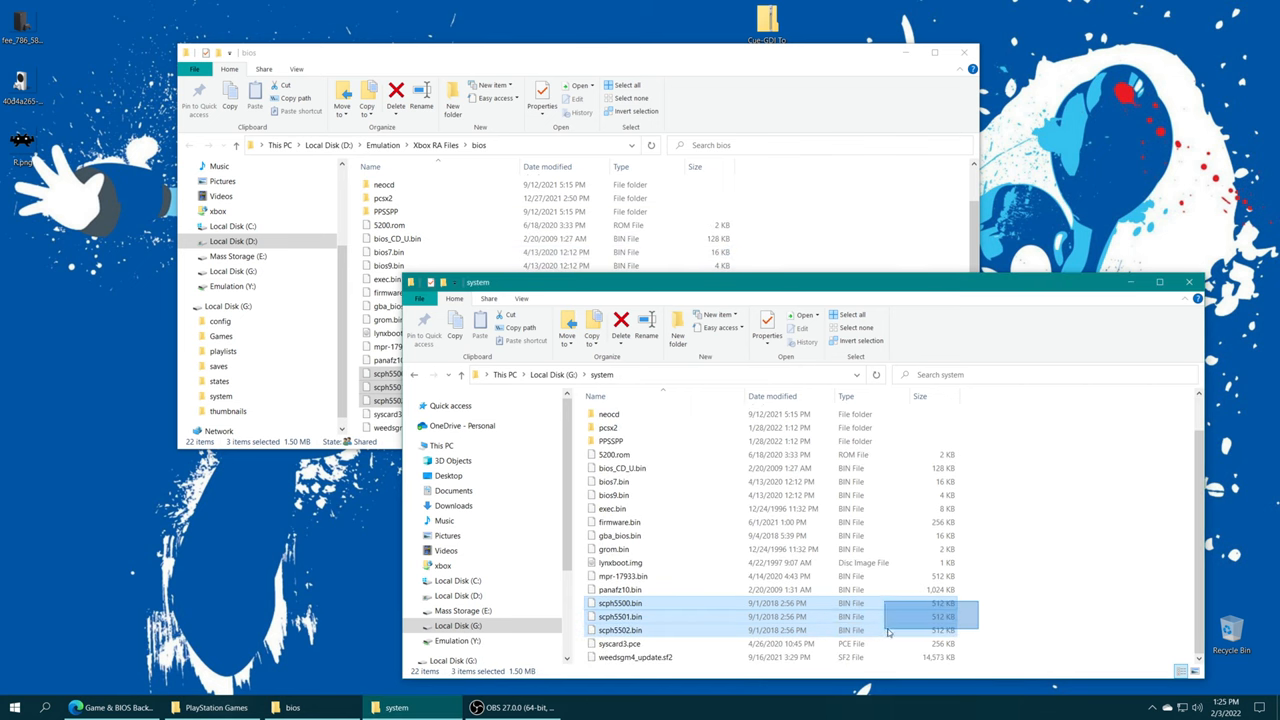
click(1007, 613)
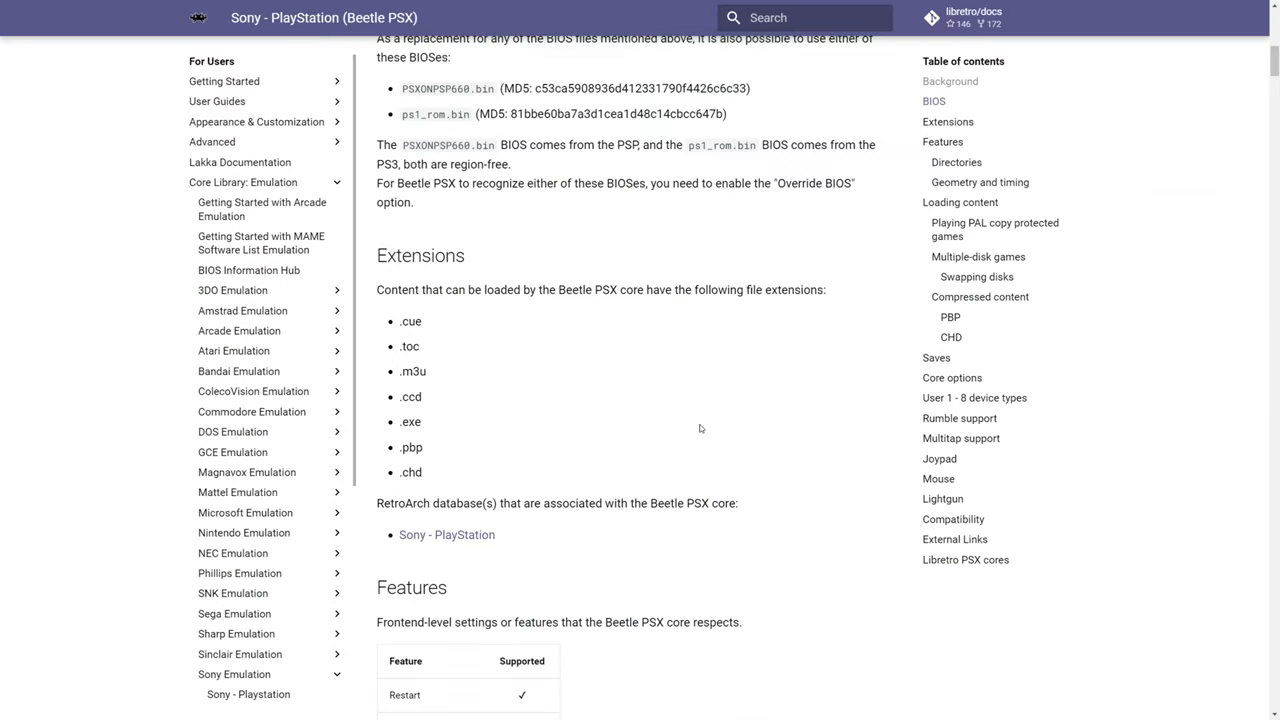
mouse_move(465, 415)
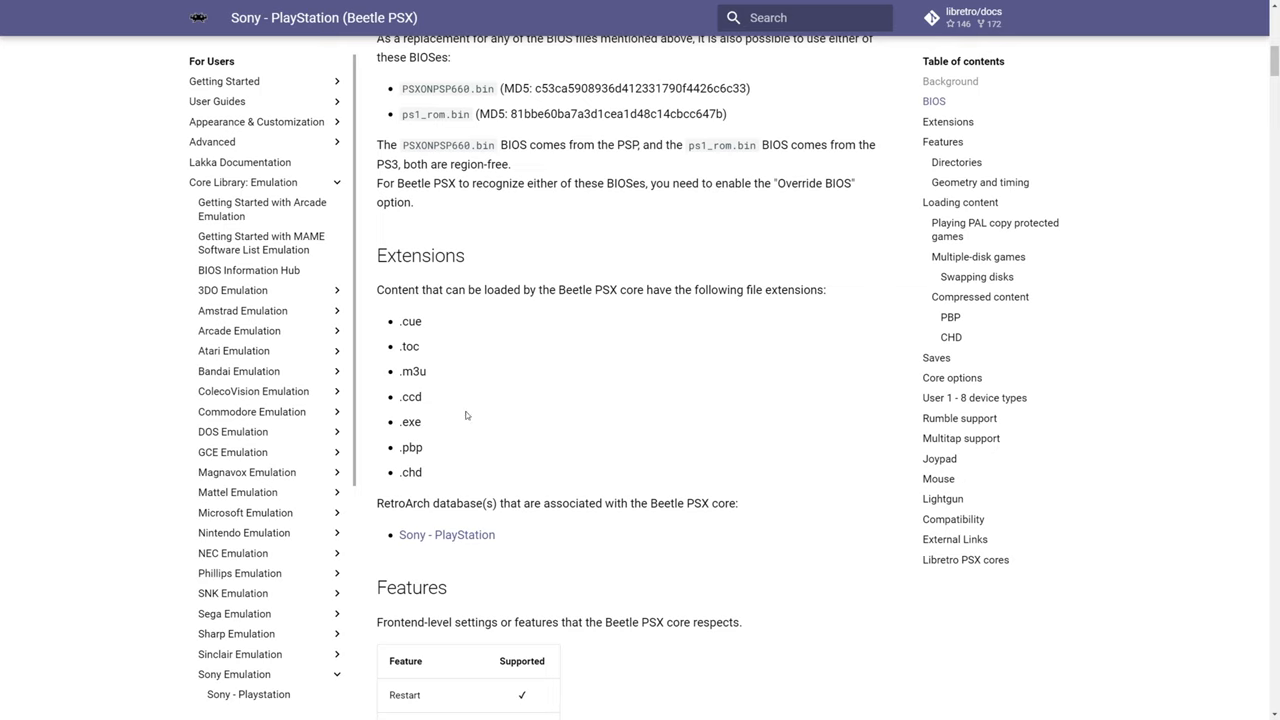
mouse_move(459, 327)
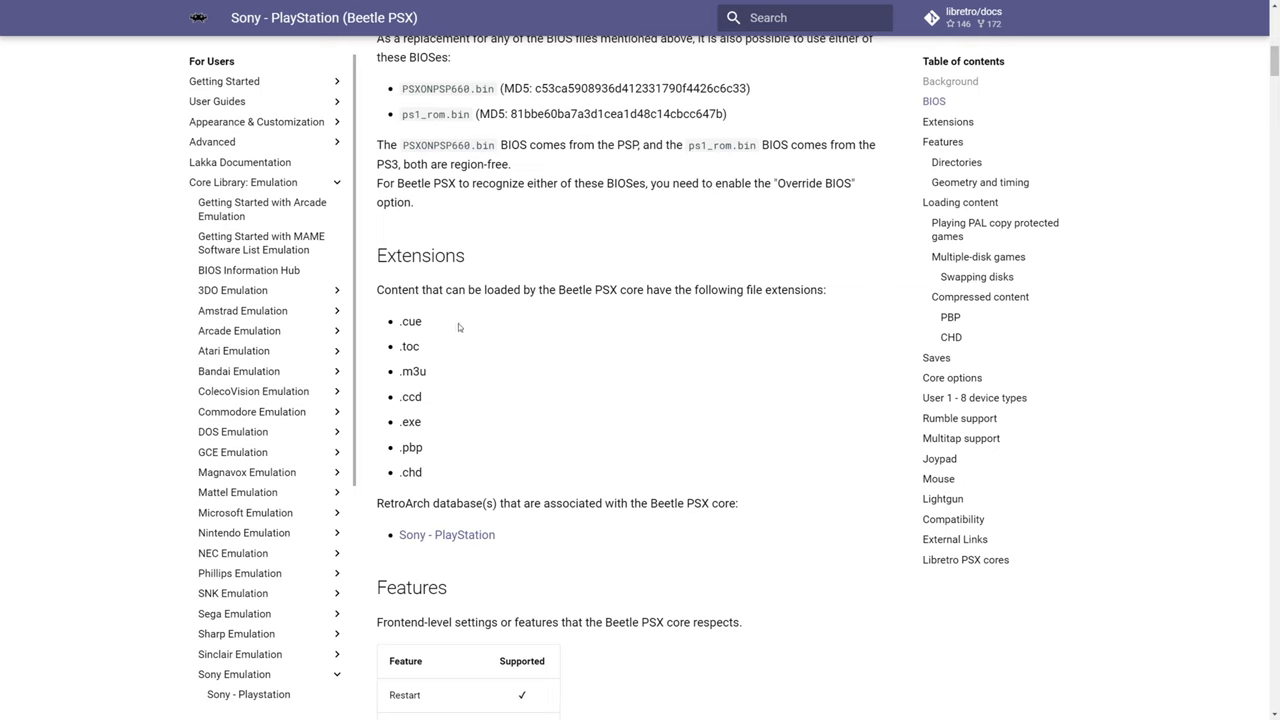
mouse_move(443, 401)
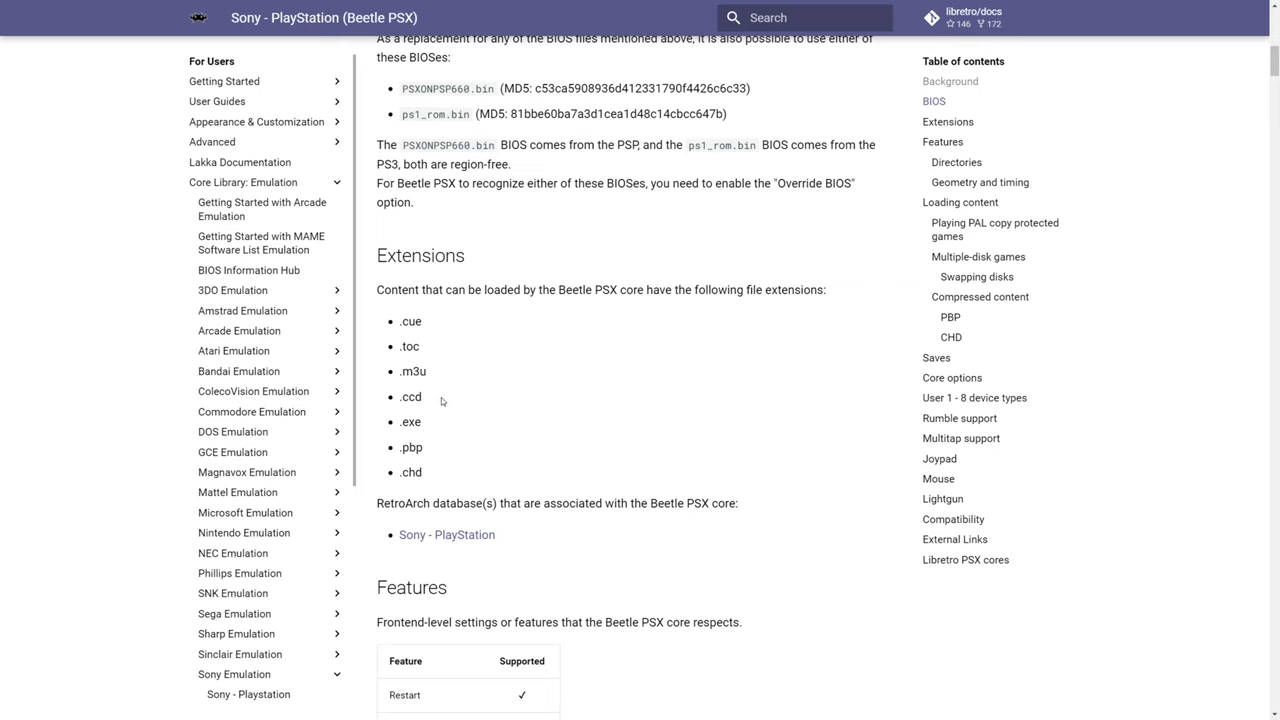
mouse_move(425, 453)
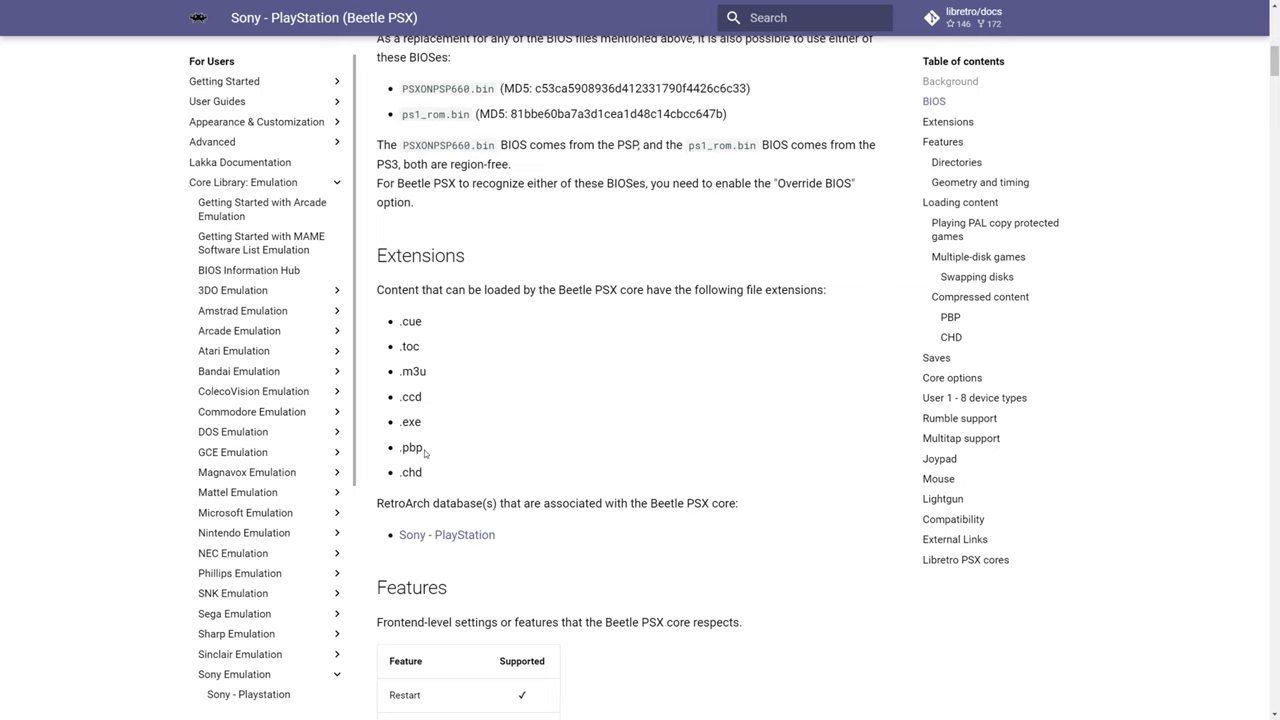
Step: Highlight the .pbp and .chd entries in the Beetle PSX Extensions list
double_click(410, 472)
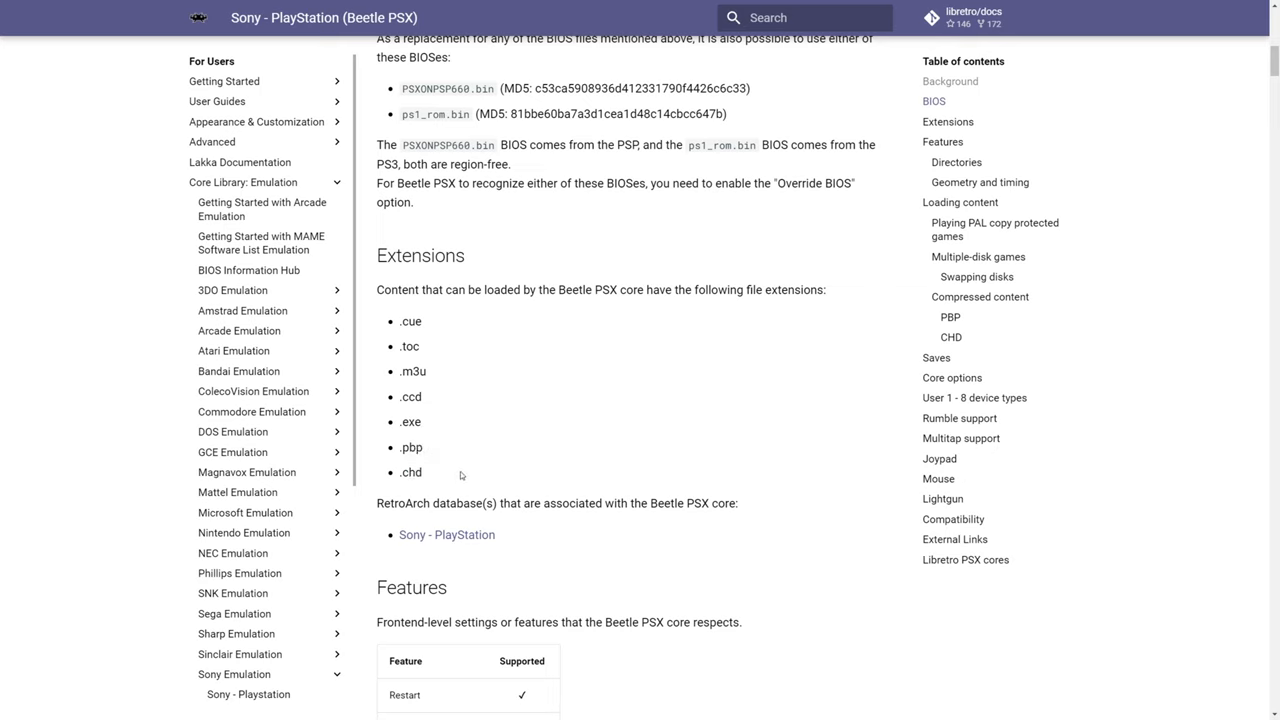
double_click(411, 472)
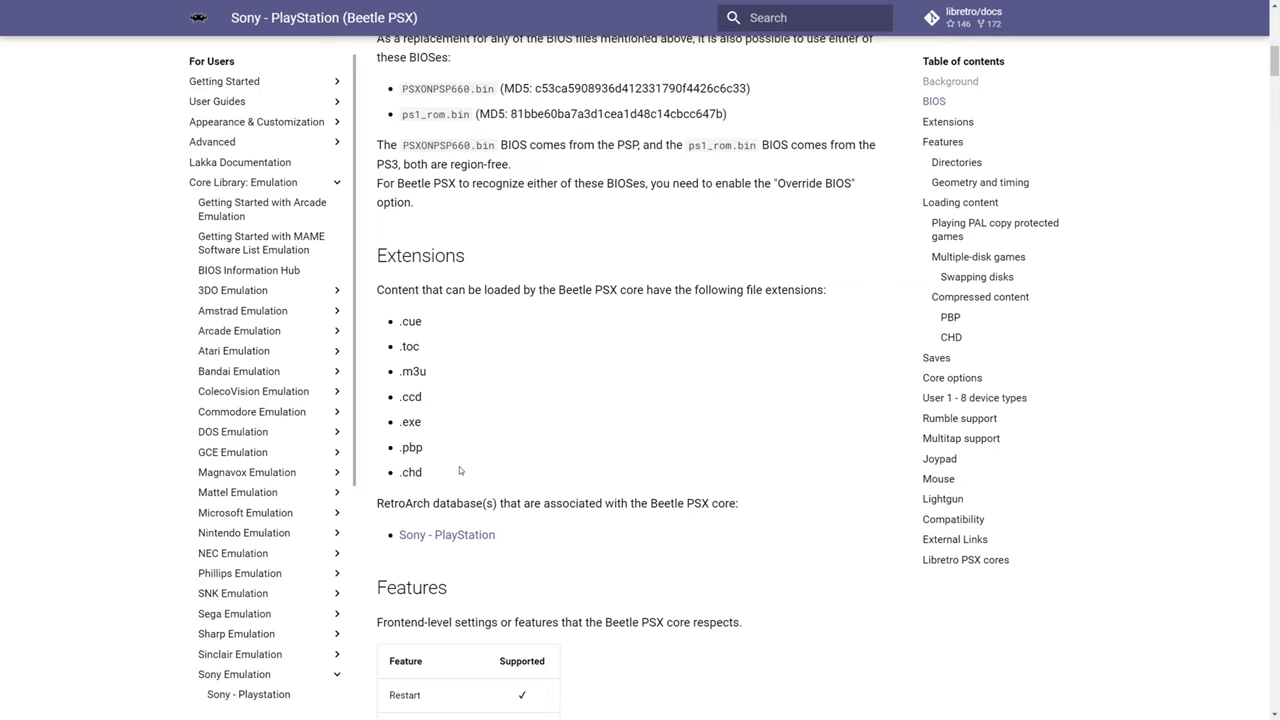
mouse_move(427, 453)
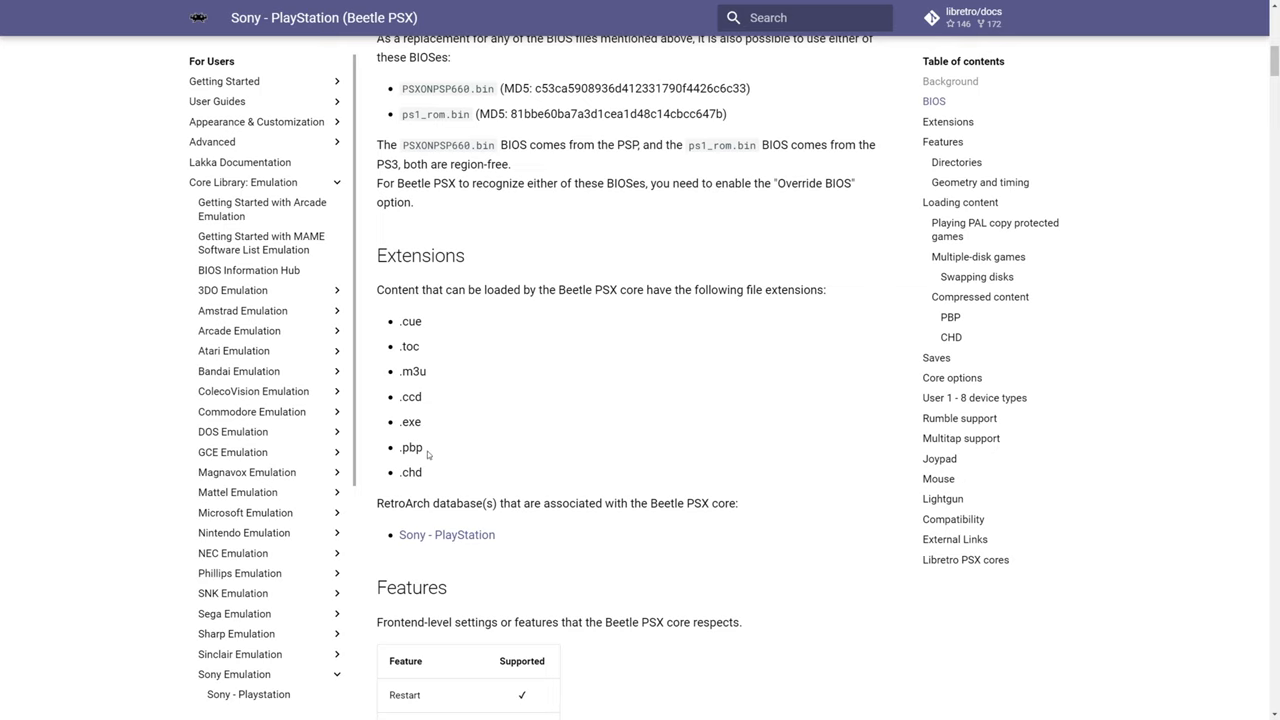
mouse_move(453, 451)
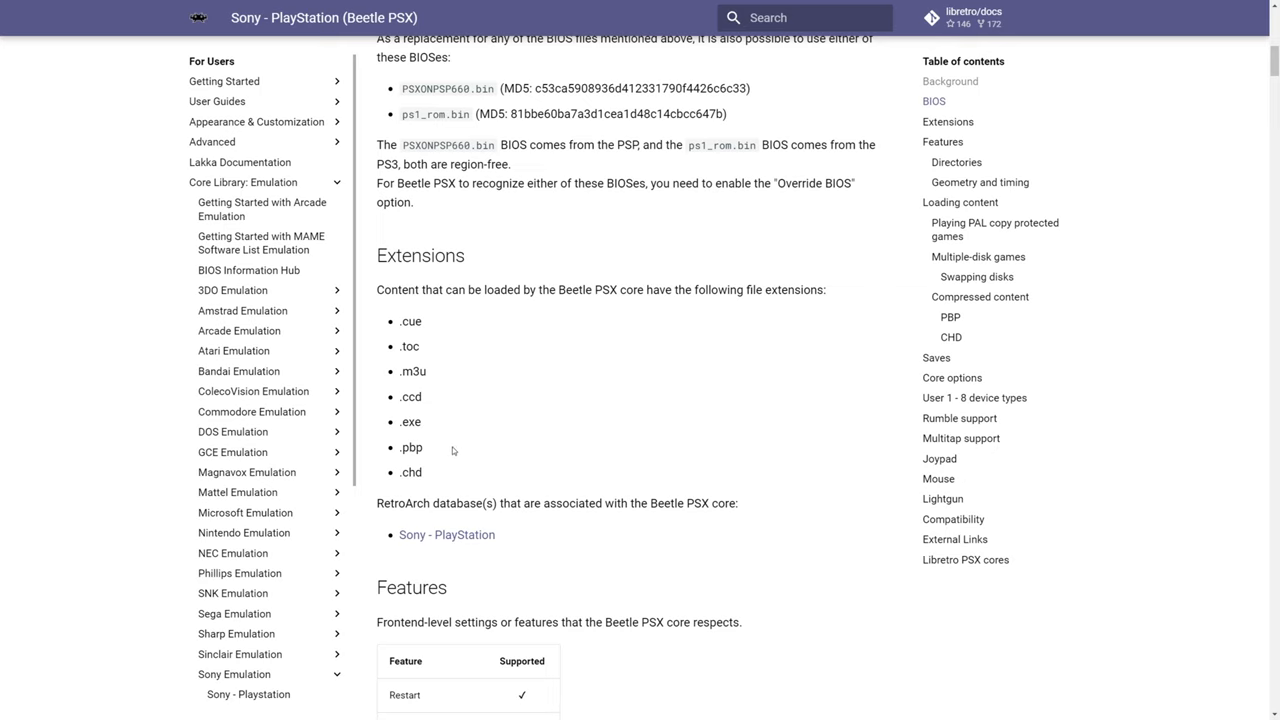
mouse_move(451, 466)
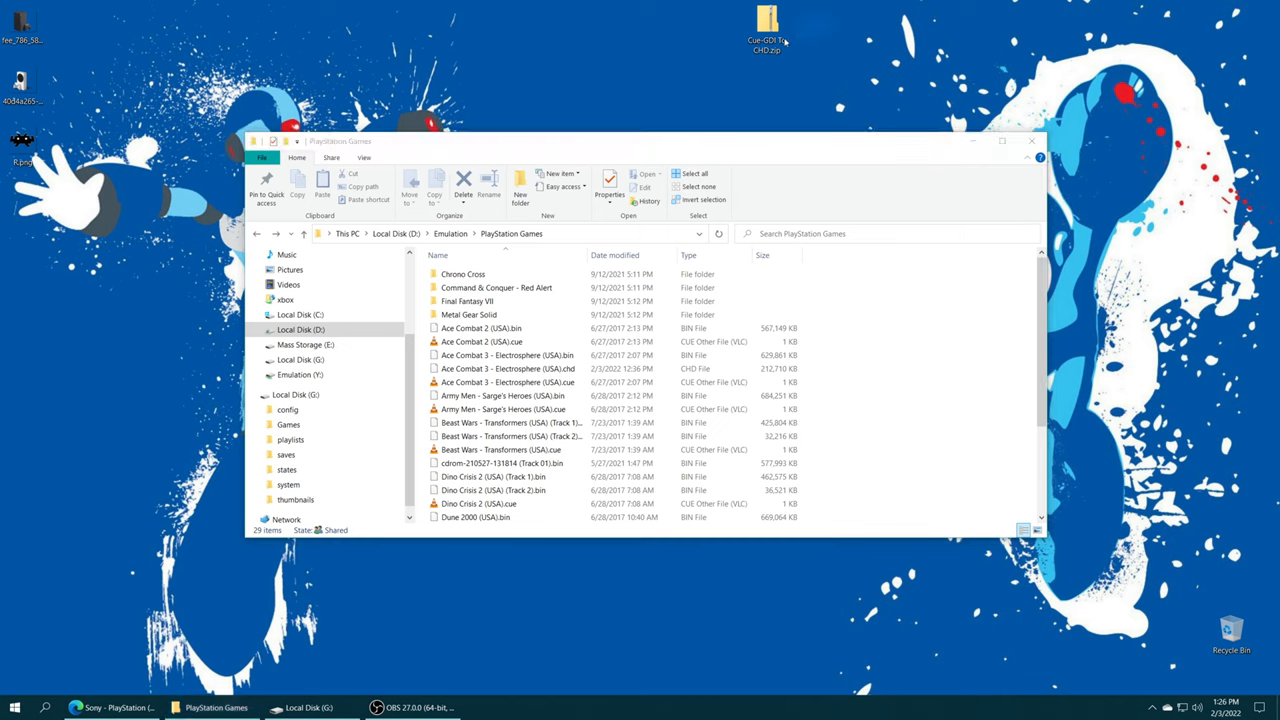
Step: Copy chdman.exe and CUE_GDI_to_CHD.bat into PlayStation Games and run the converter
right_click(766, 25)
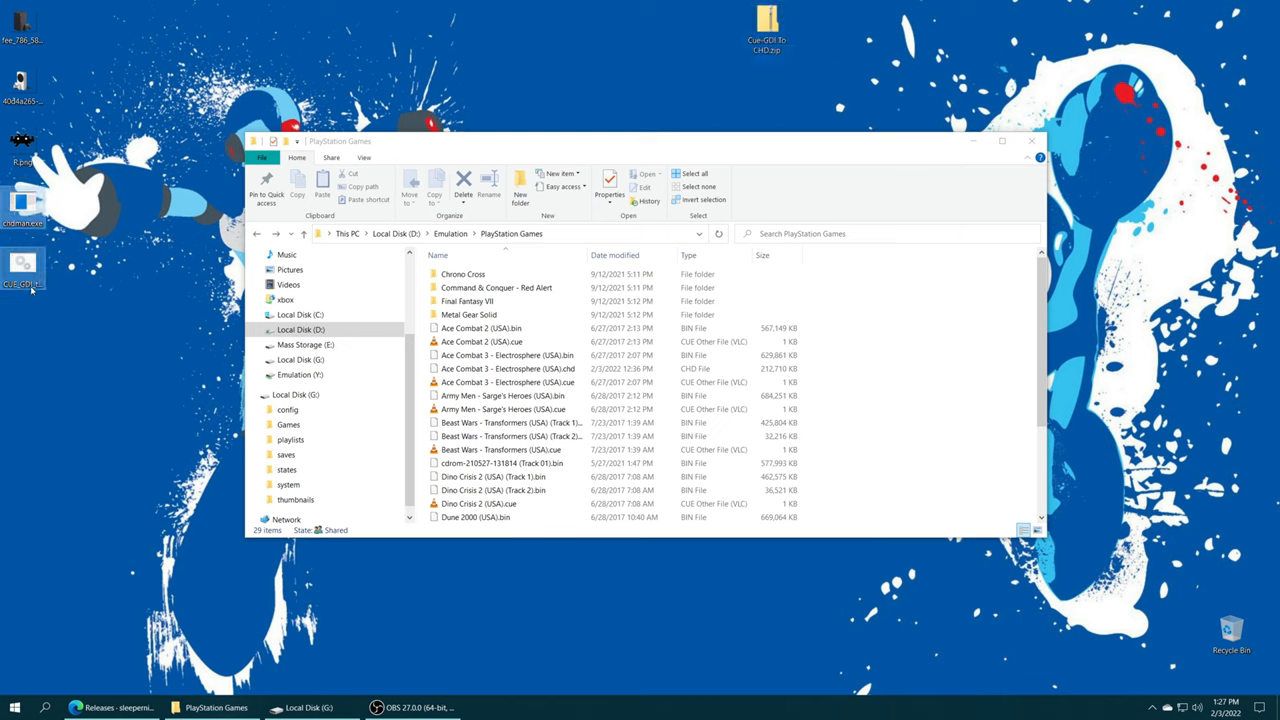
drag(25, 270, 878, 460)
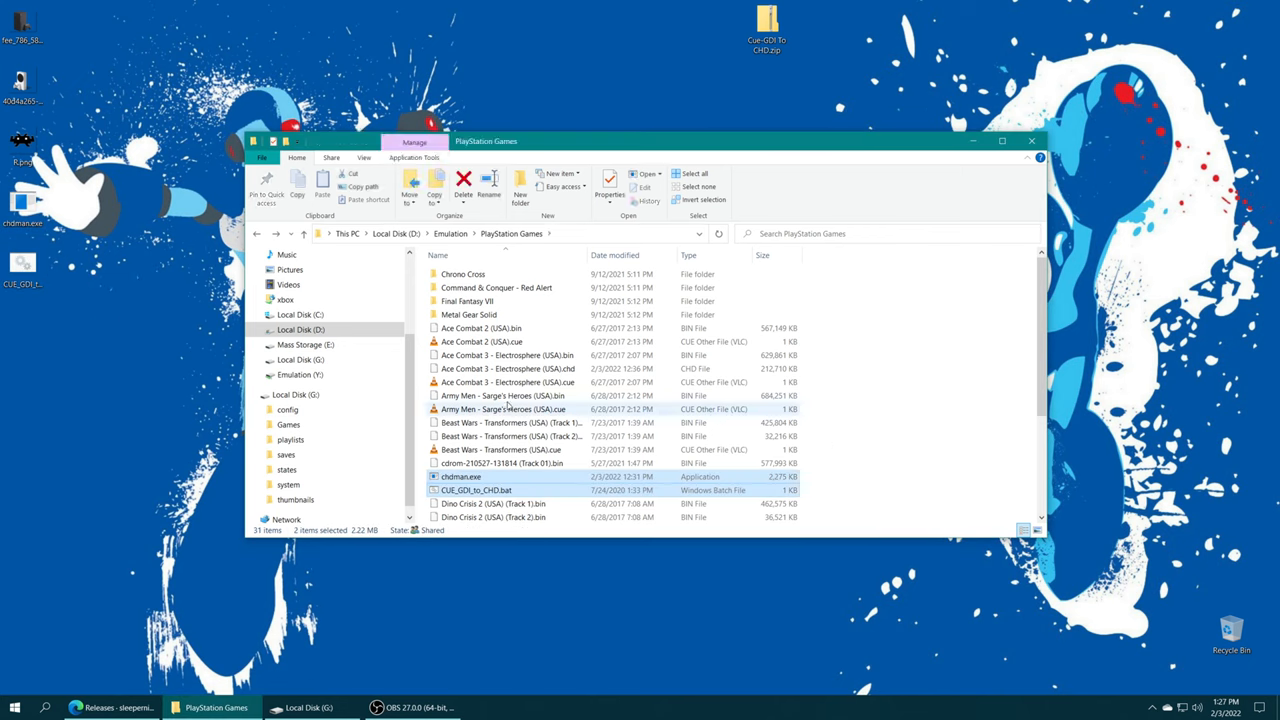
click(461, 476)
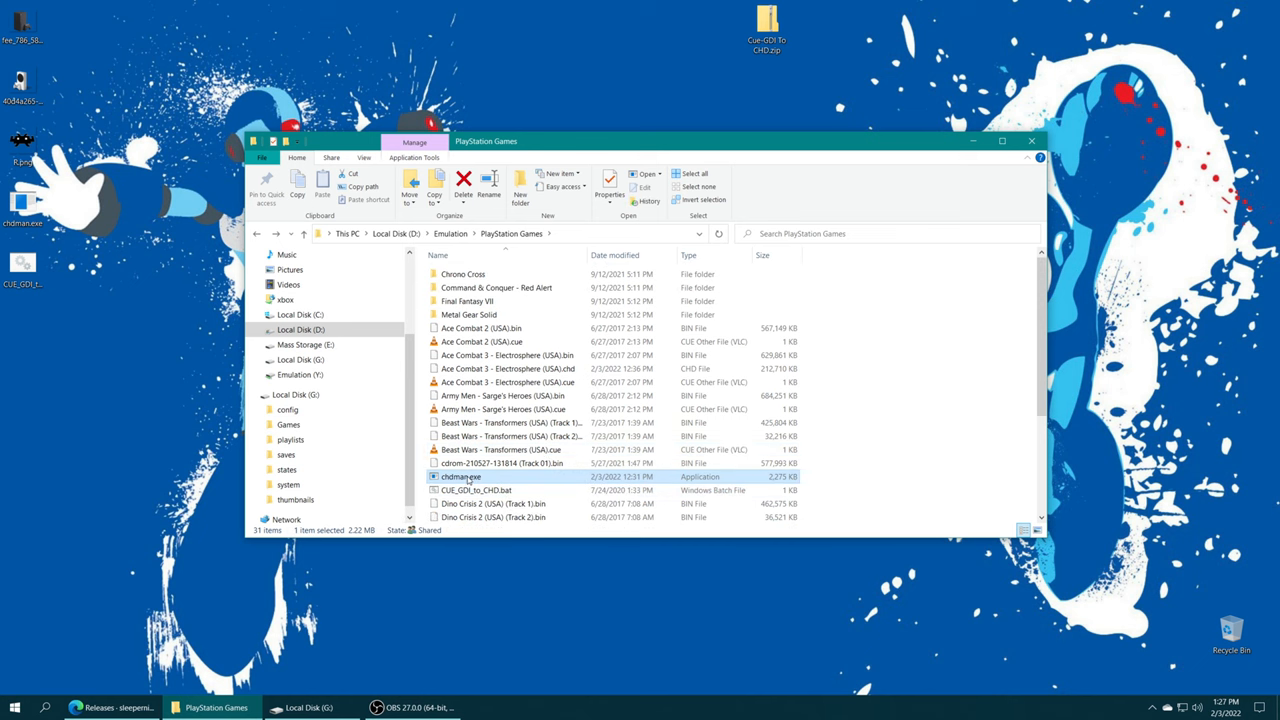
click(476, 490)
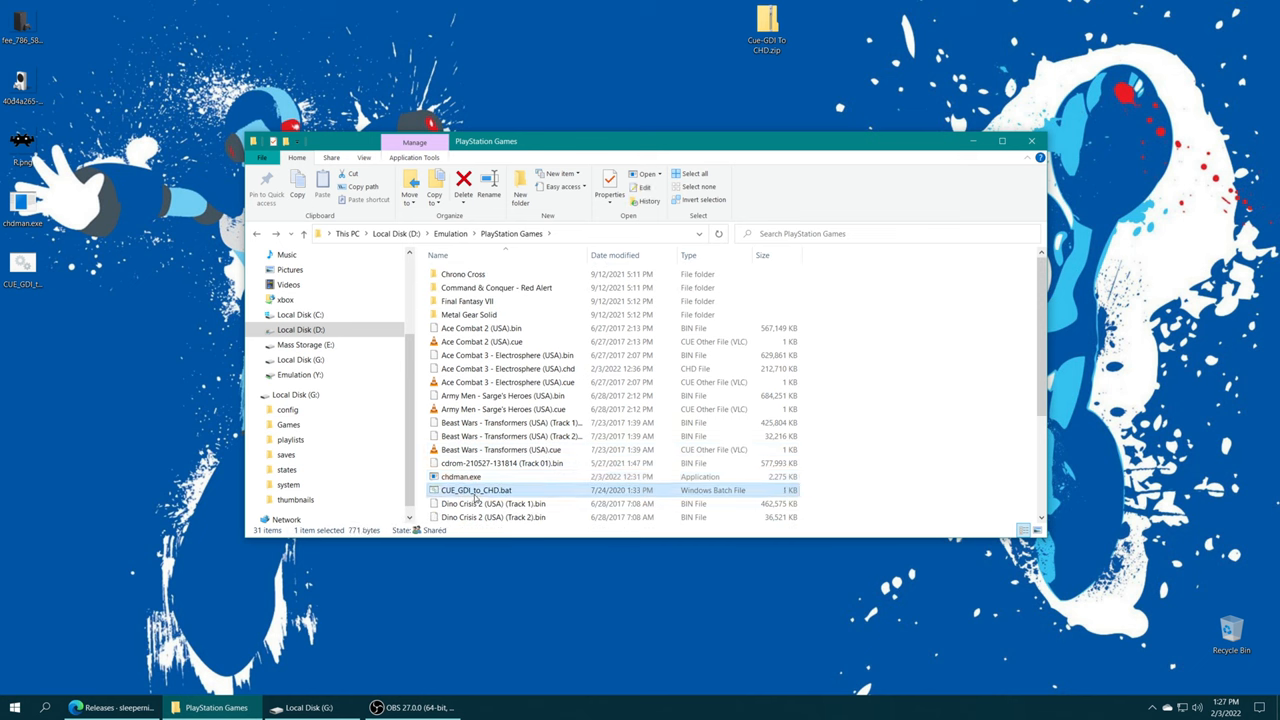
double_click(476, 490)
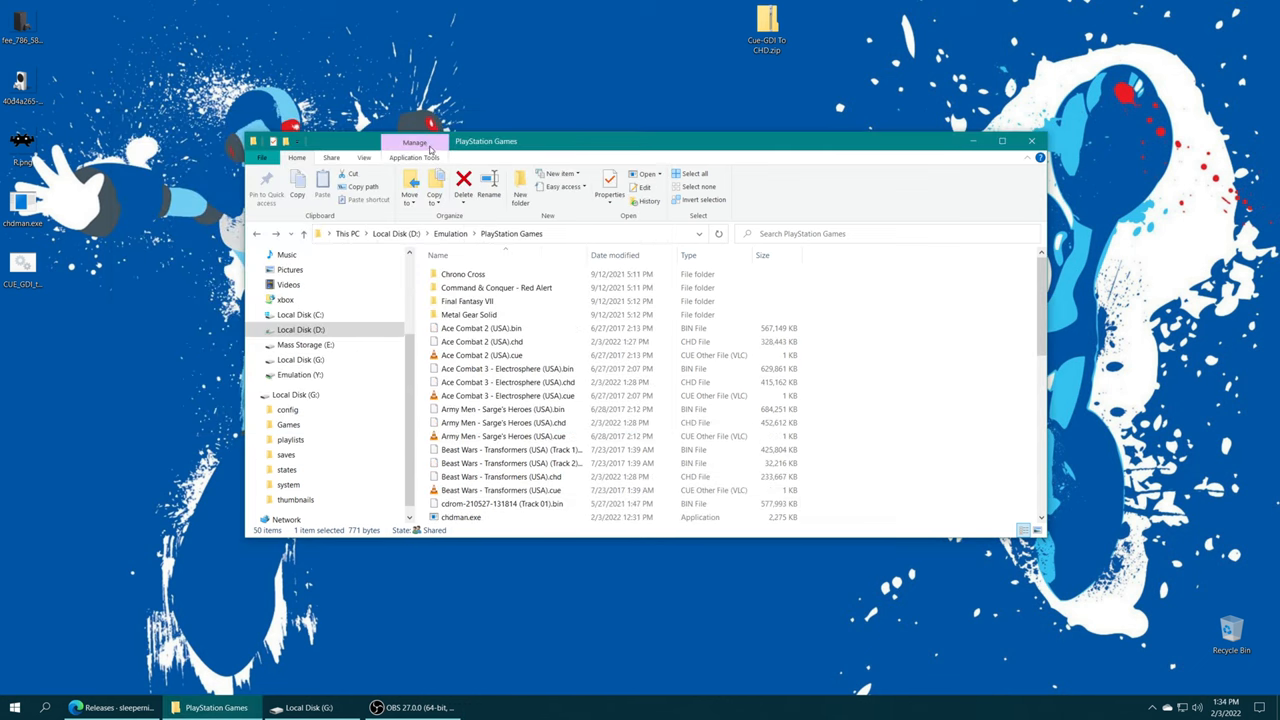
mouse_move(469, 314)
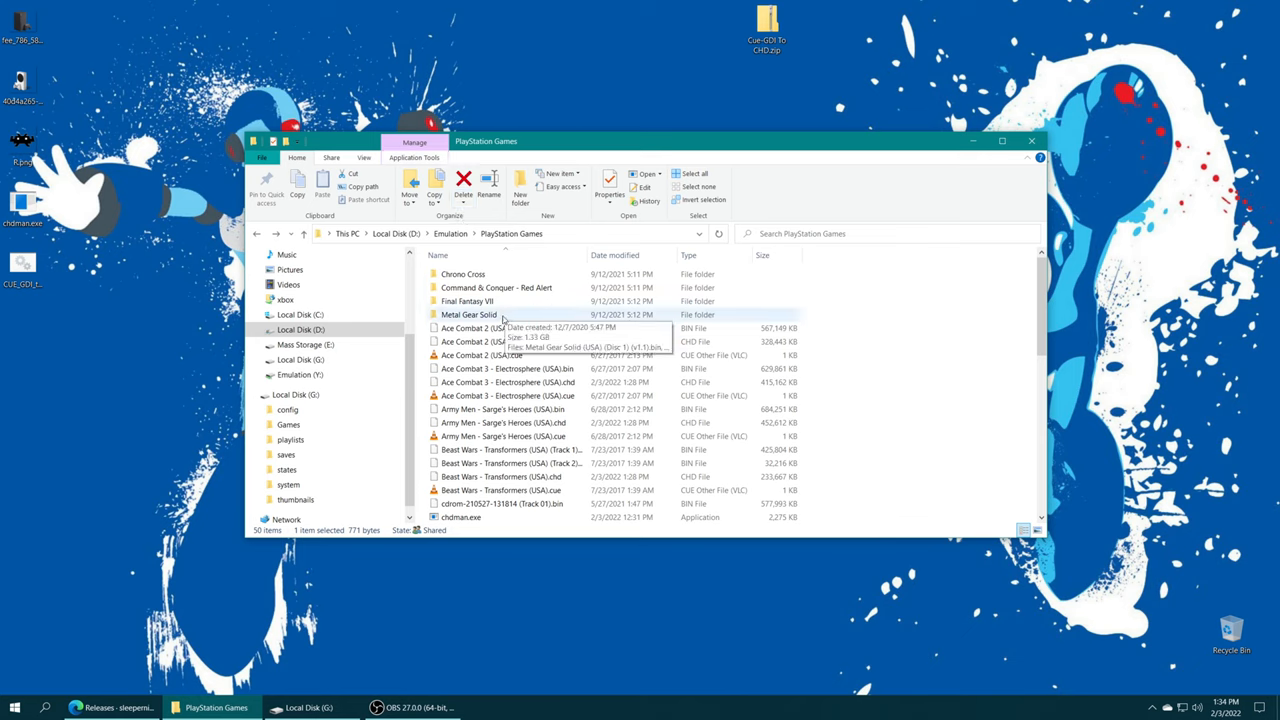
Step: Check inside the Metal Gear Solid and Command & Conquer - Red Alert folders
double_click(469, 314)
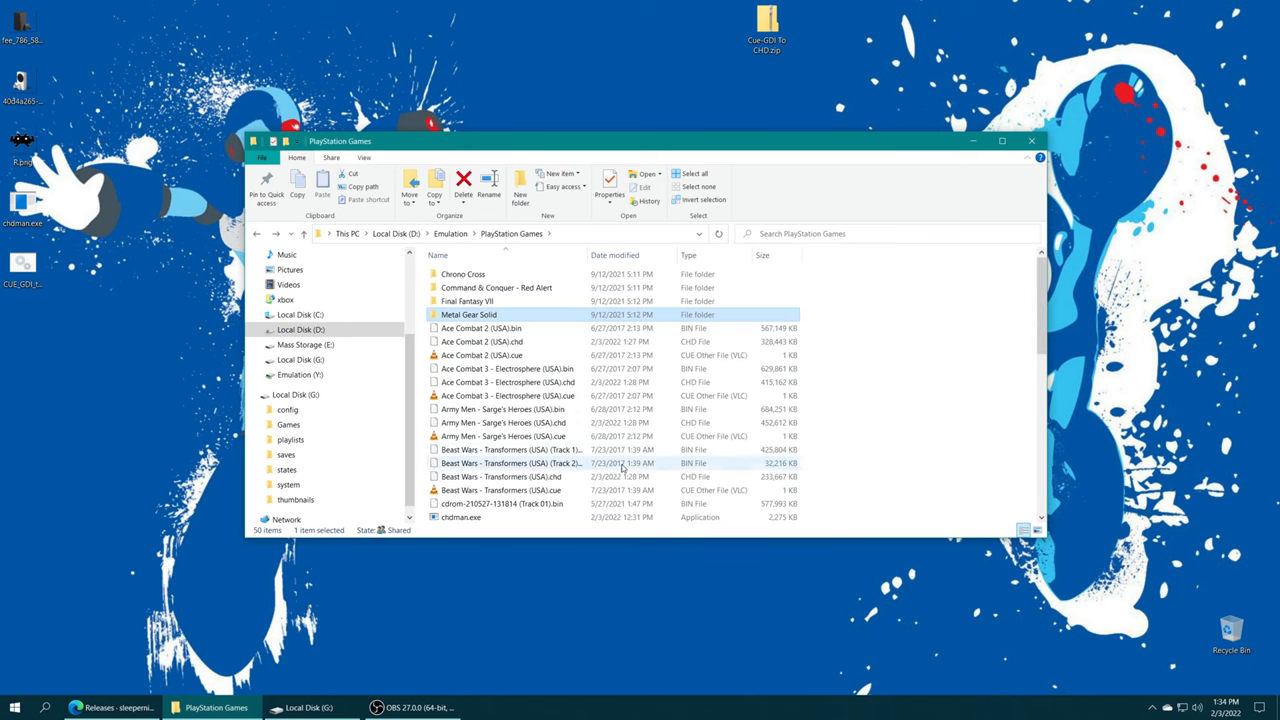
scroll(down, 3)
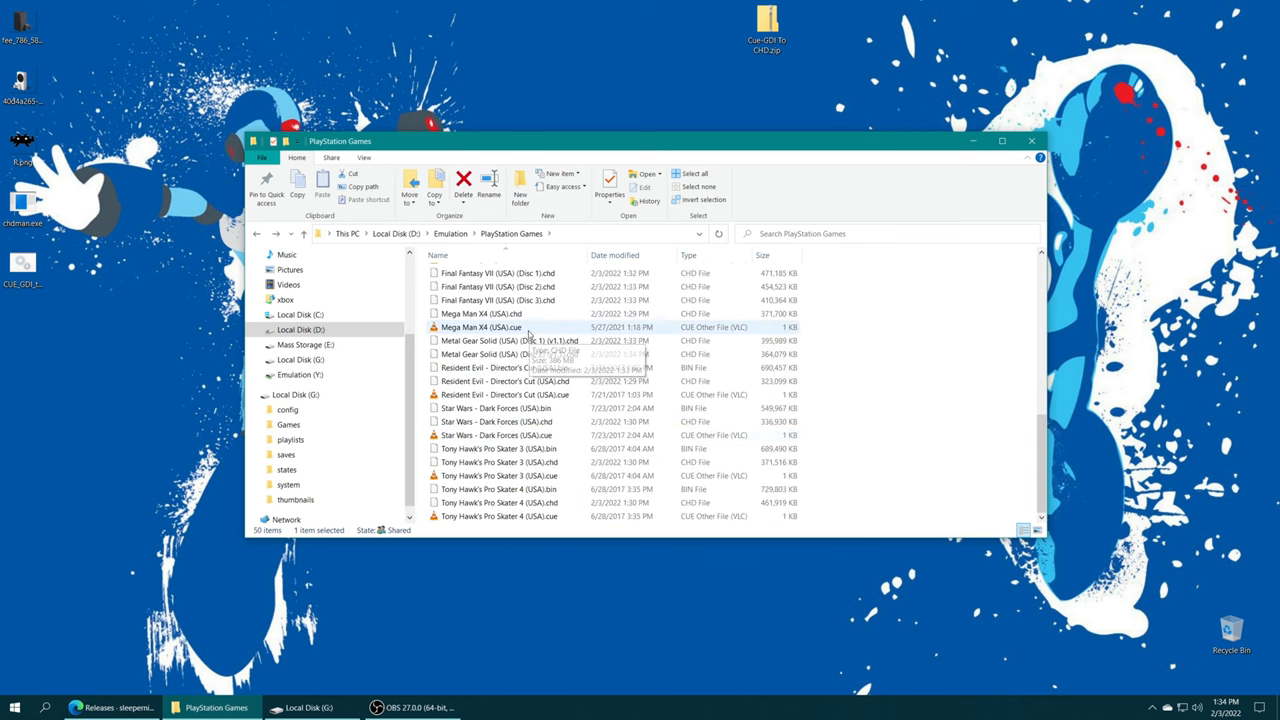
scroll(up, 3)
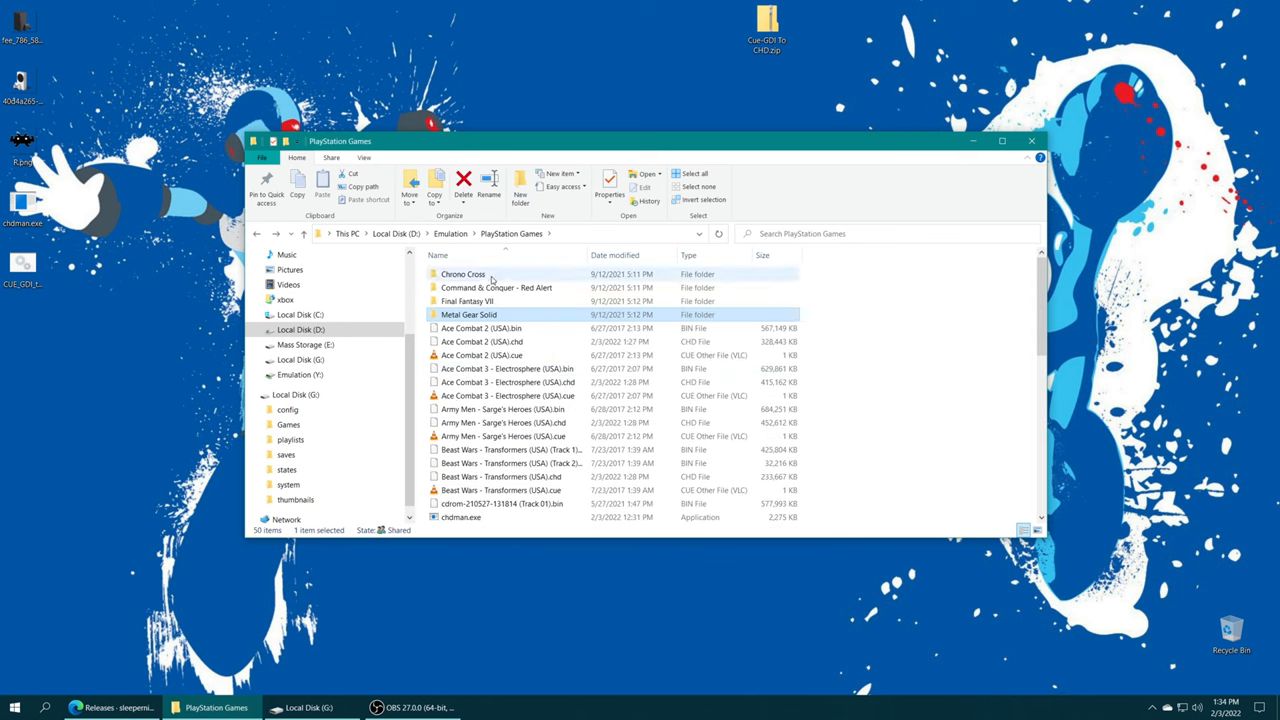
double_click(496, 287)
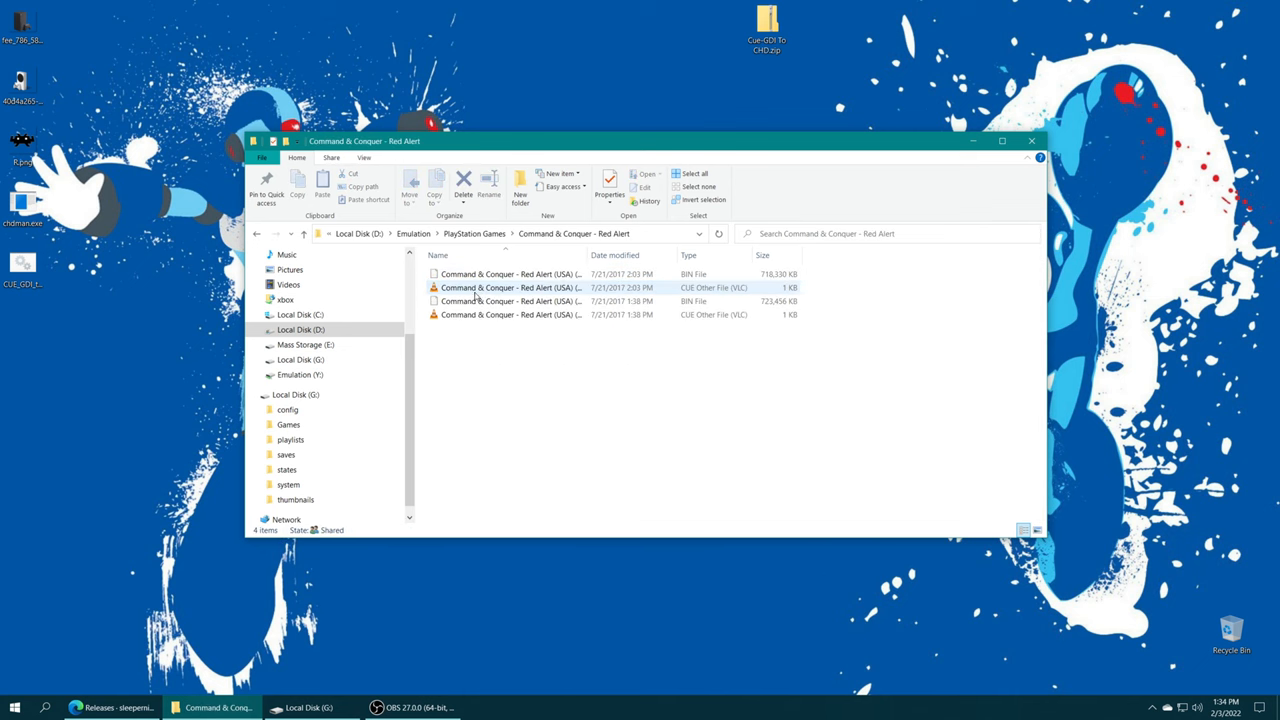
click(475, 233)
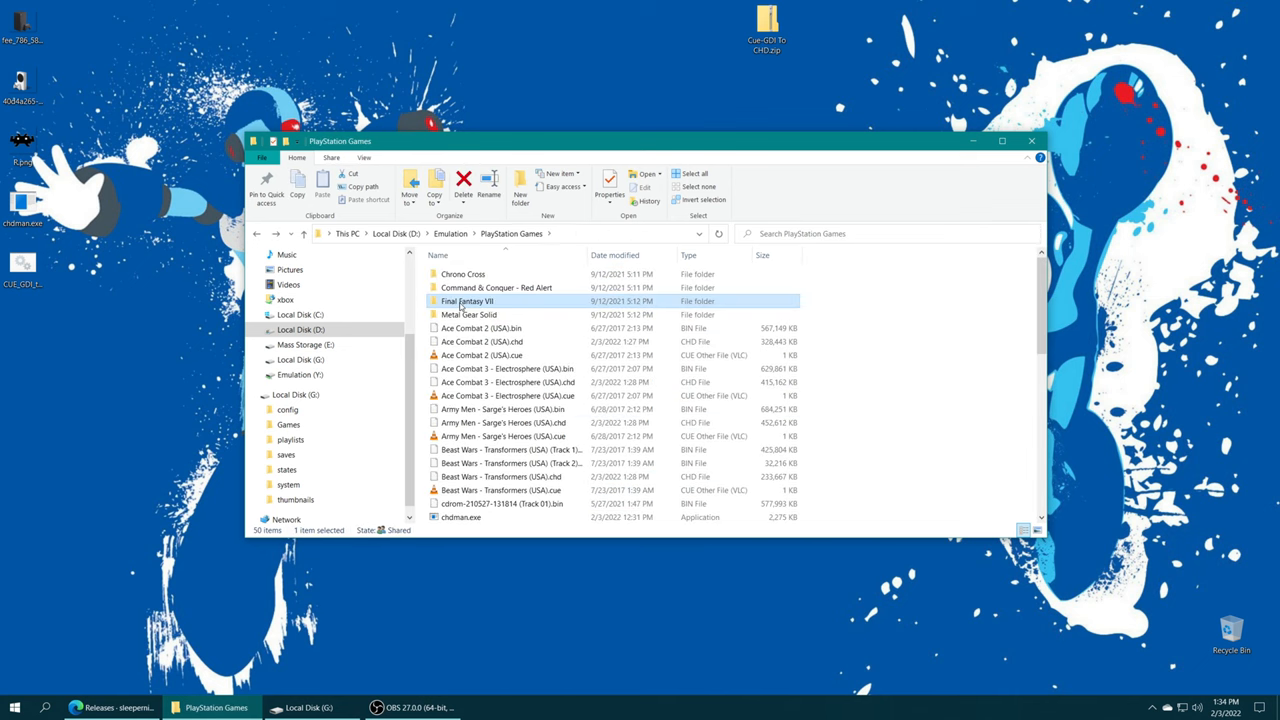
click(469, 314)
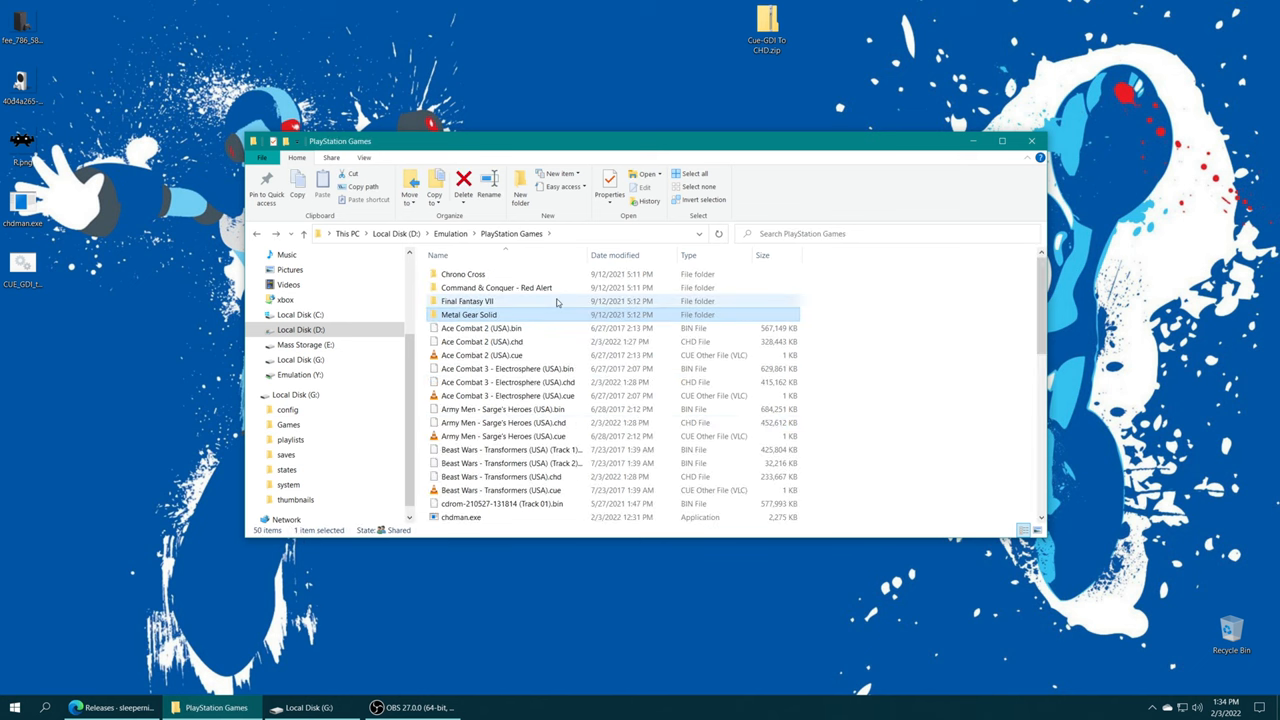
scroll(down, 3)
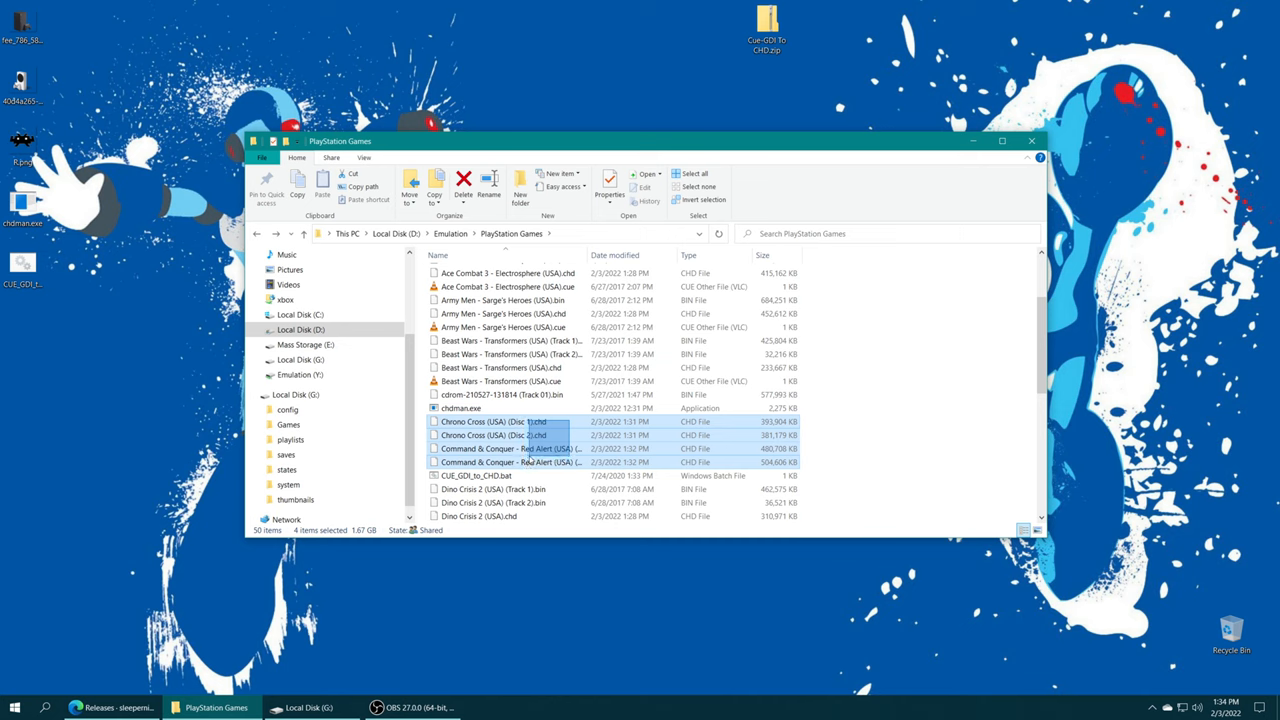
click(500, 435)
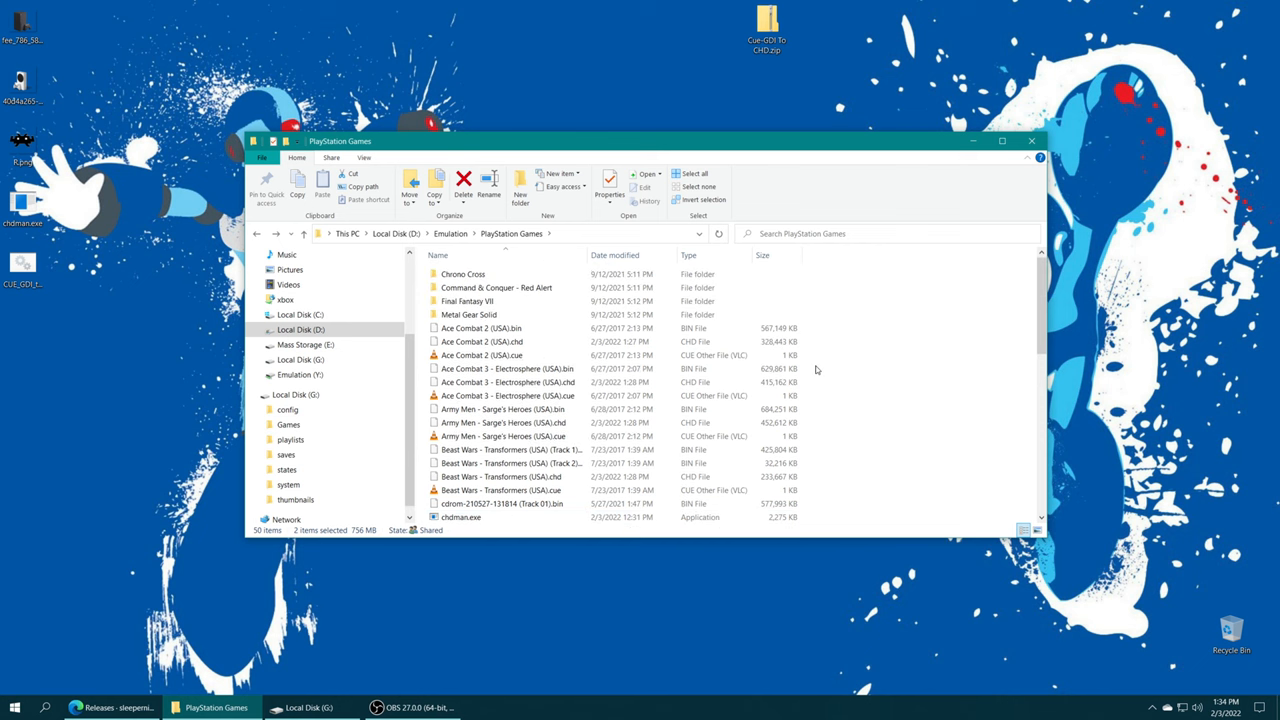
Step: Select the Ace Combat 2 bin and cue plus the remaining source files
click(481, 328)
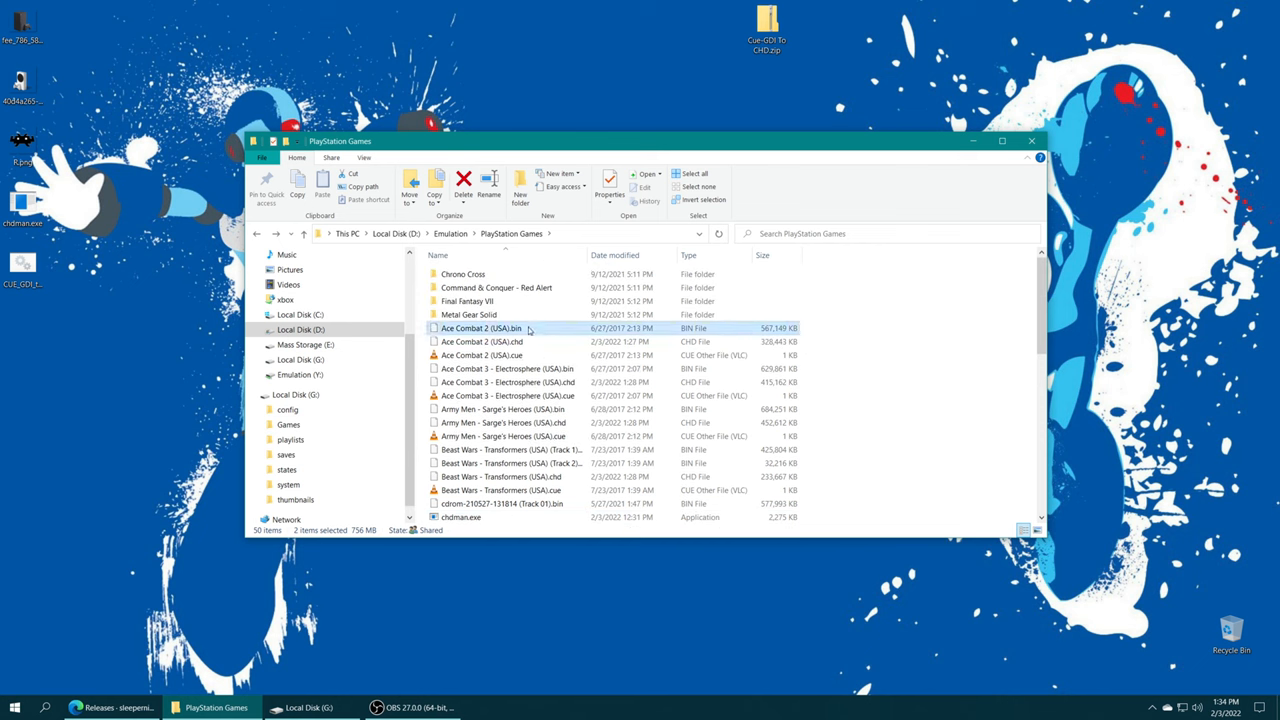
click(481, 355)
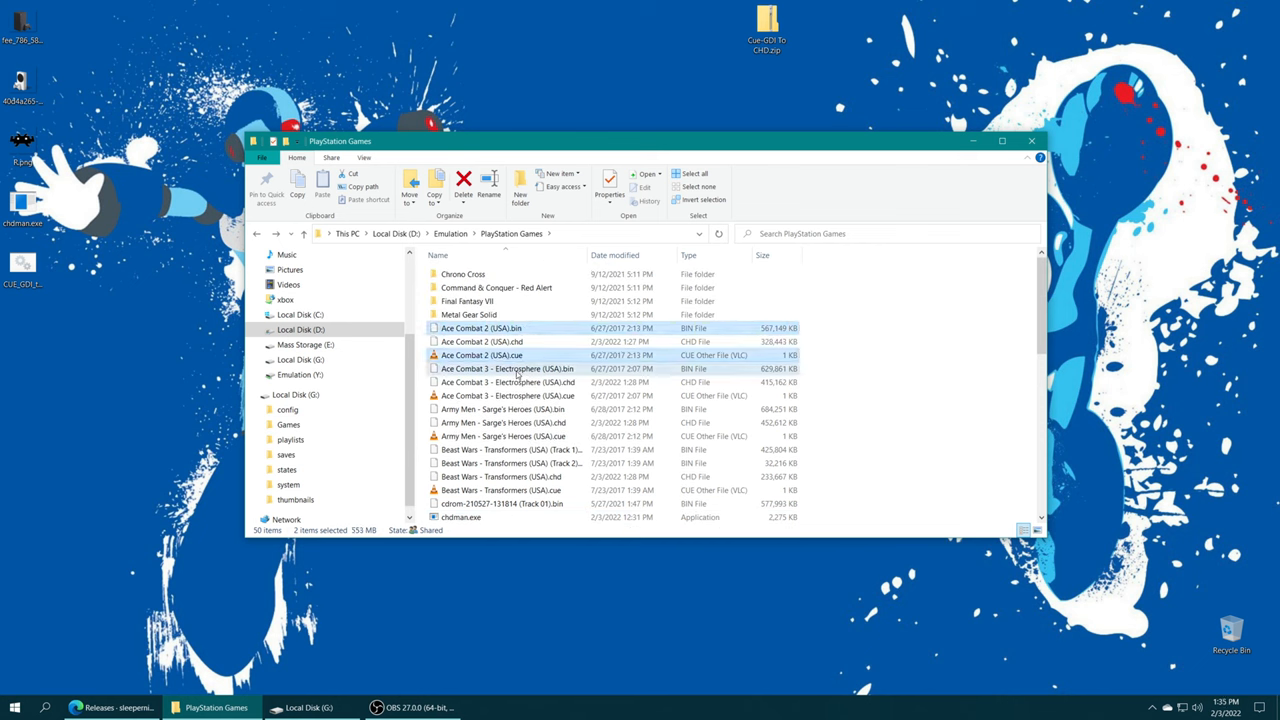
click(503, 436)
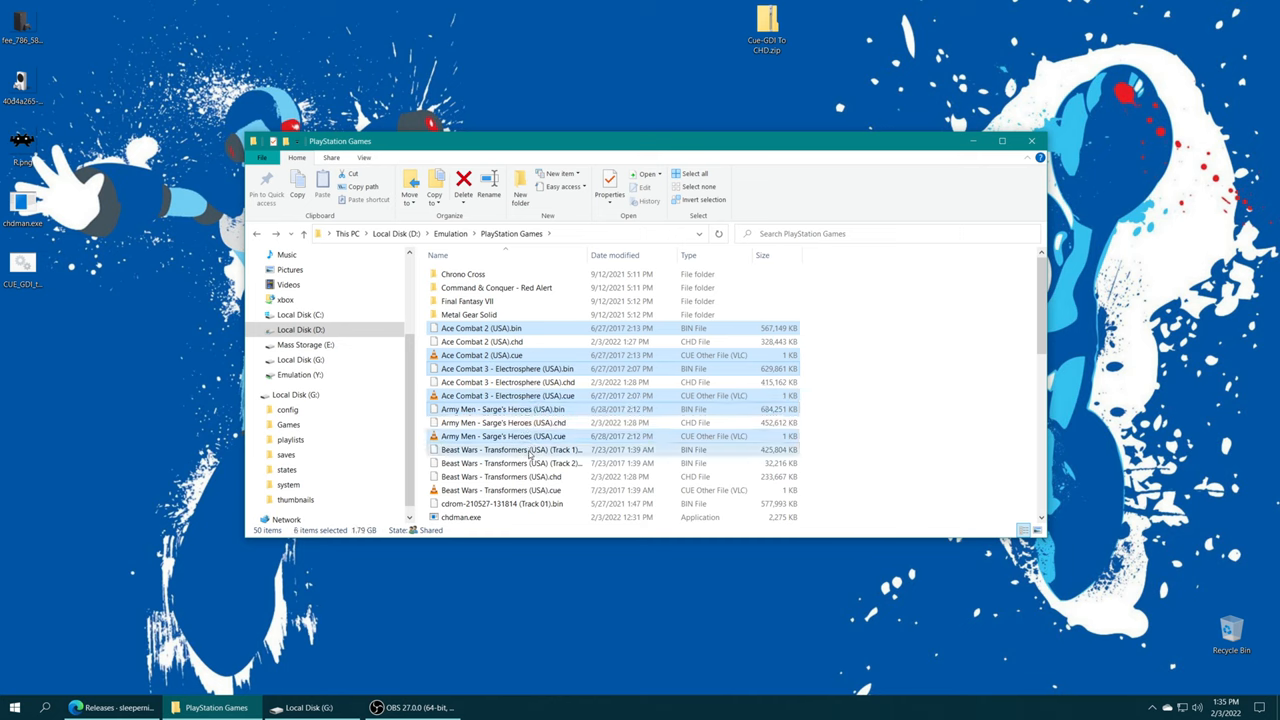
scroll(down, 3)
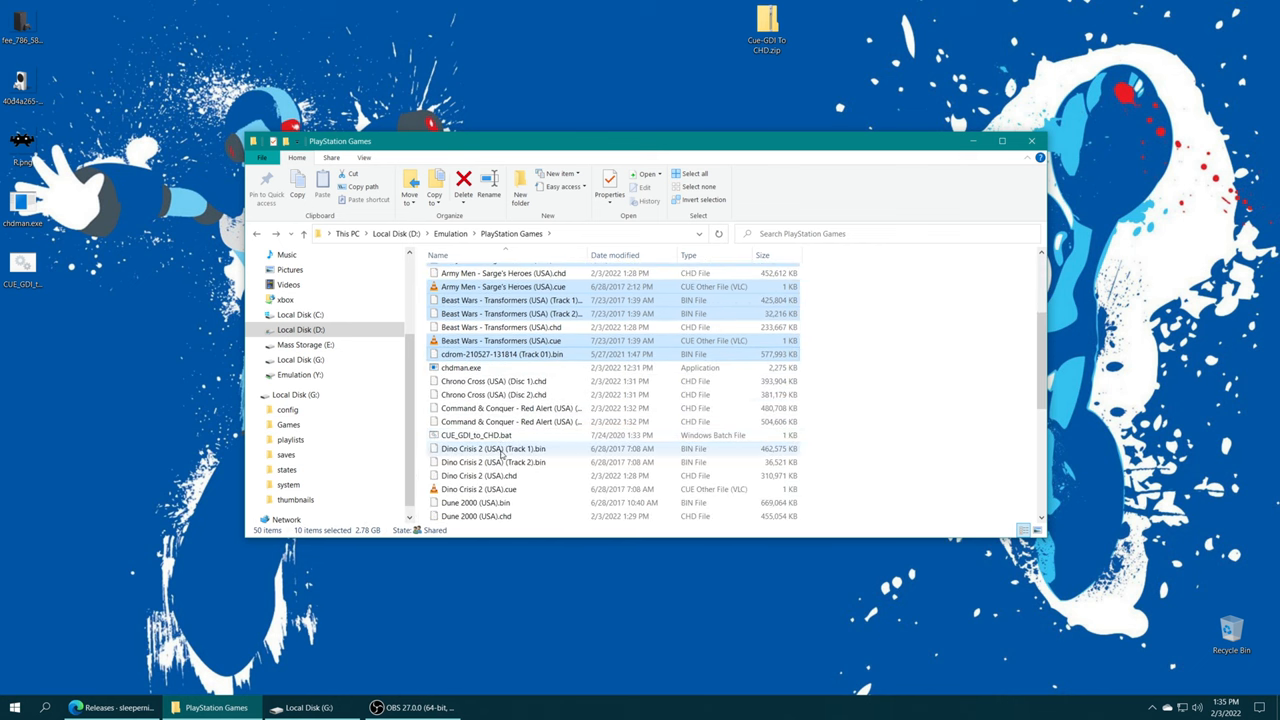
scroll(down, 3)
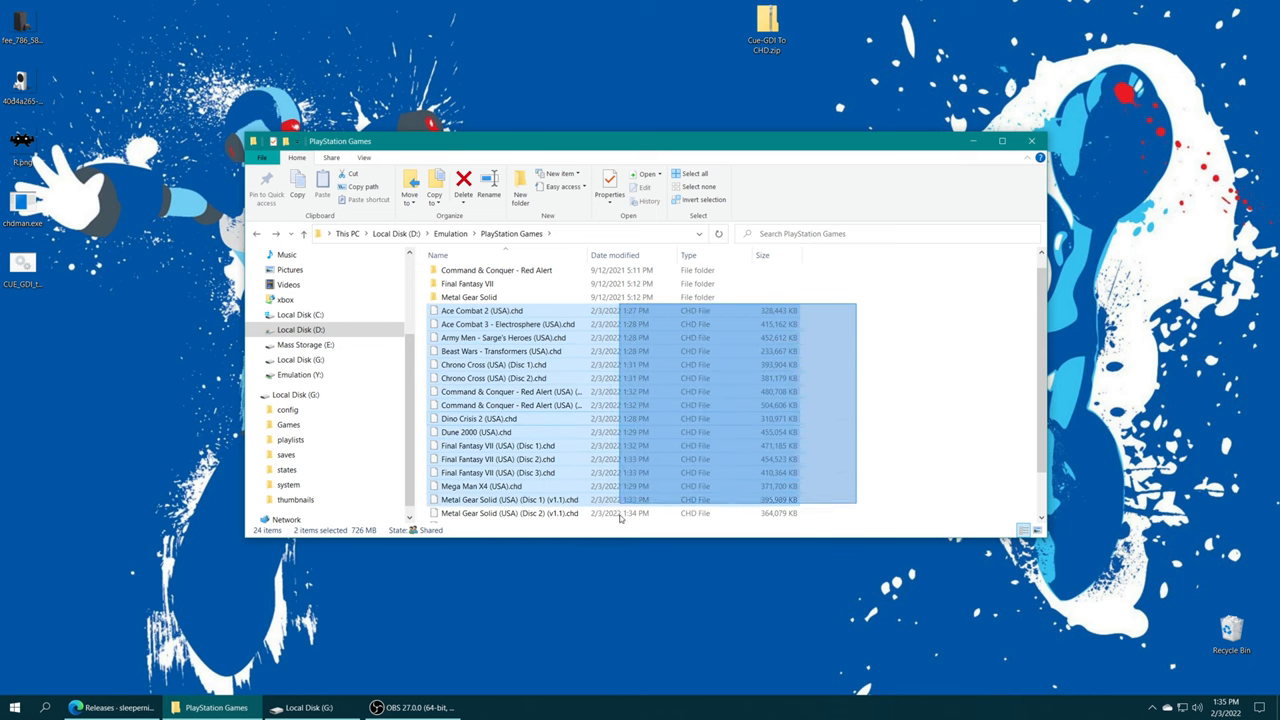
Step: Select and open the Chrono Cross folder
scroll(down, 3)
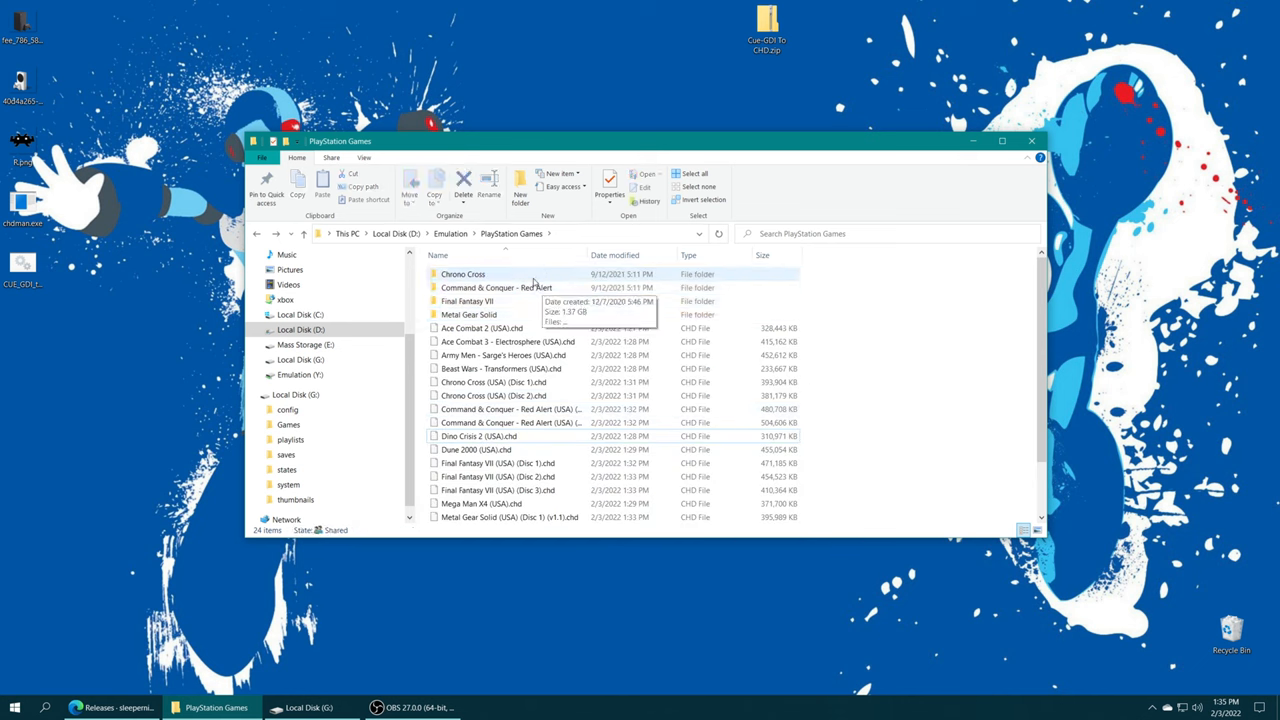
click(463, 273)
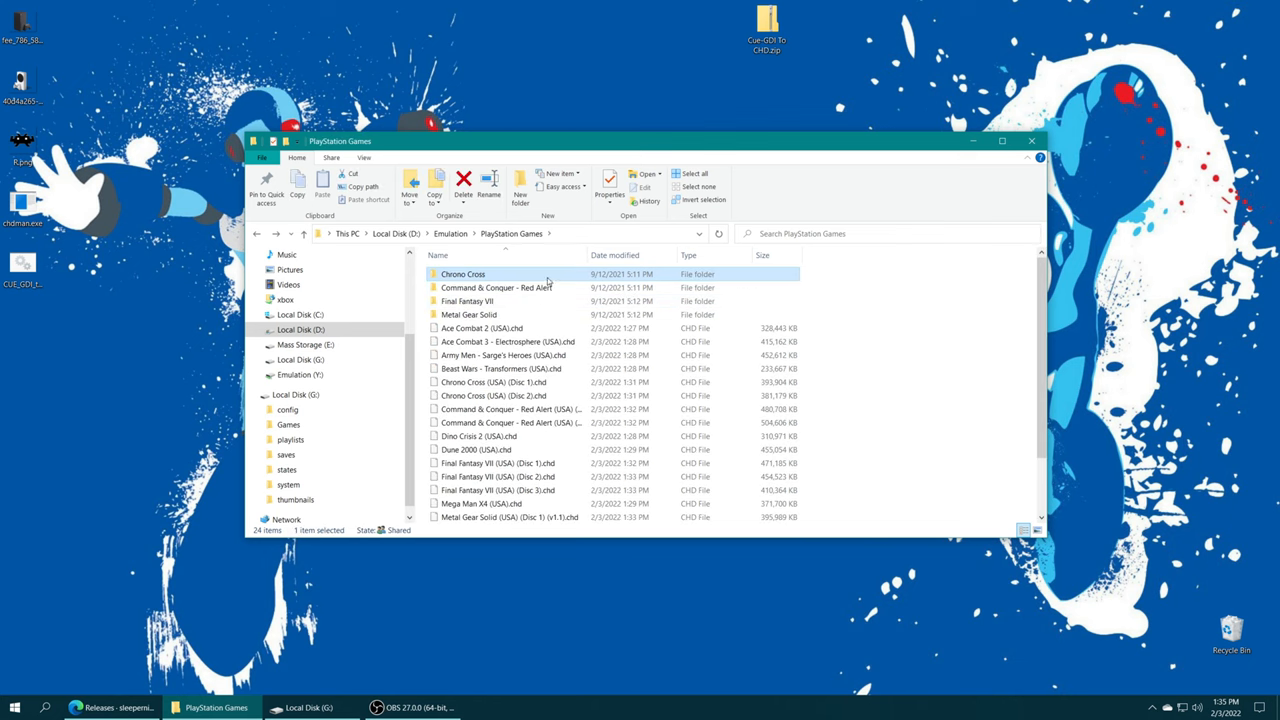
double_click(463, 274)
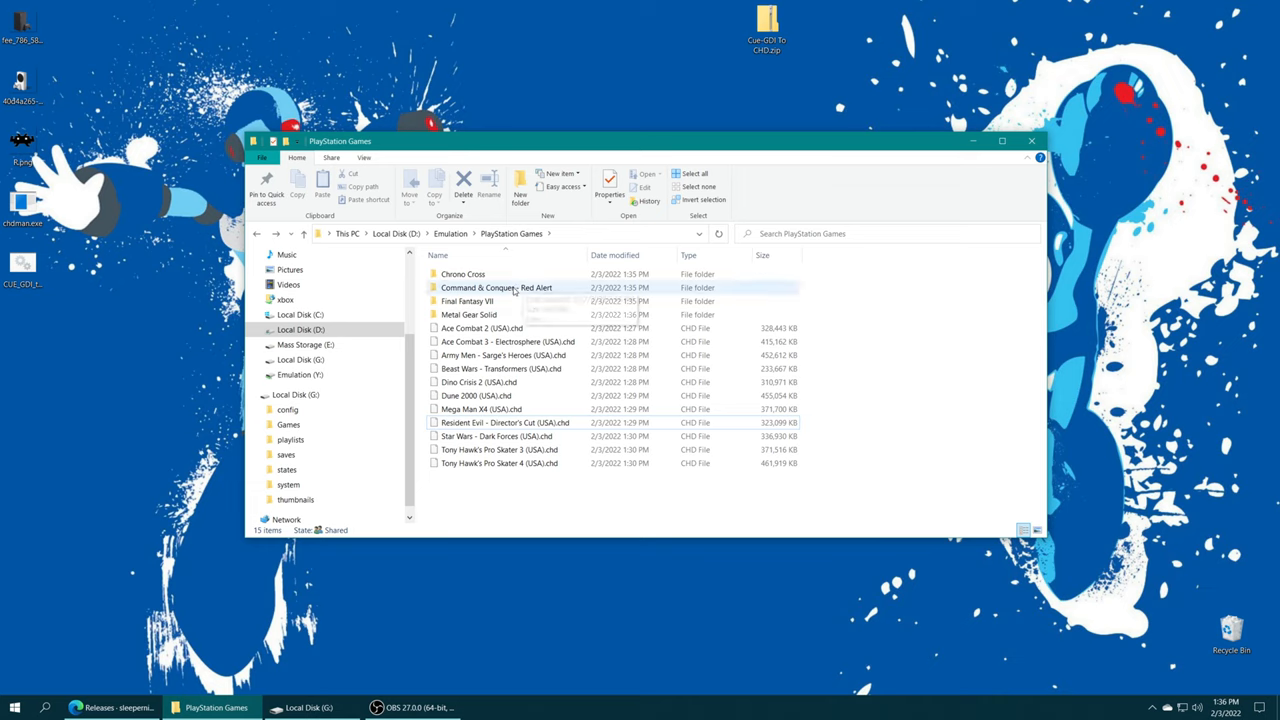
mouse_move(462, 274)
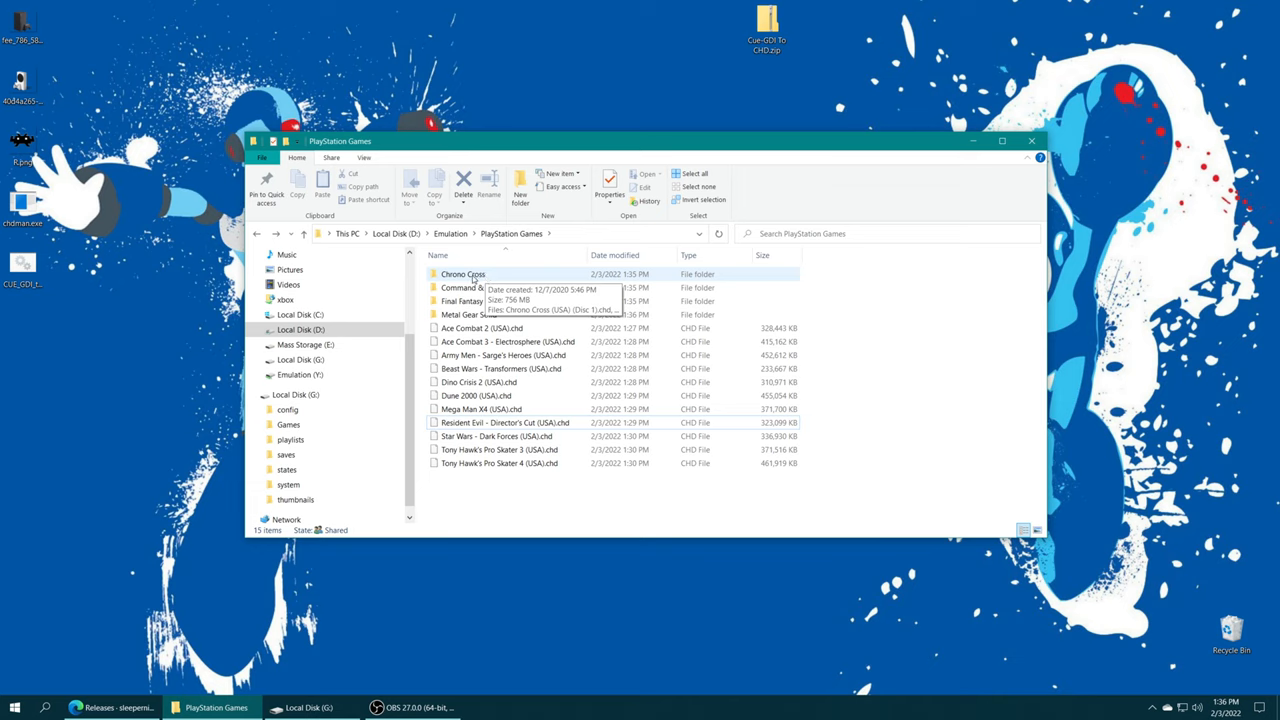
Step: Create a new Chrono Cross.txt document in the Chrono Cross folder and open it
double_click(462, 273)
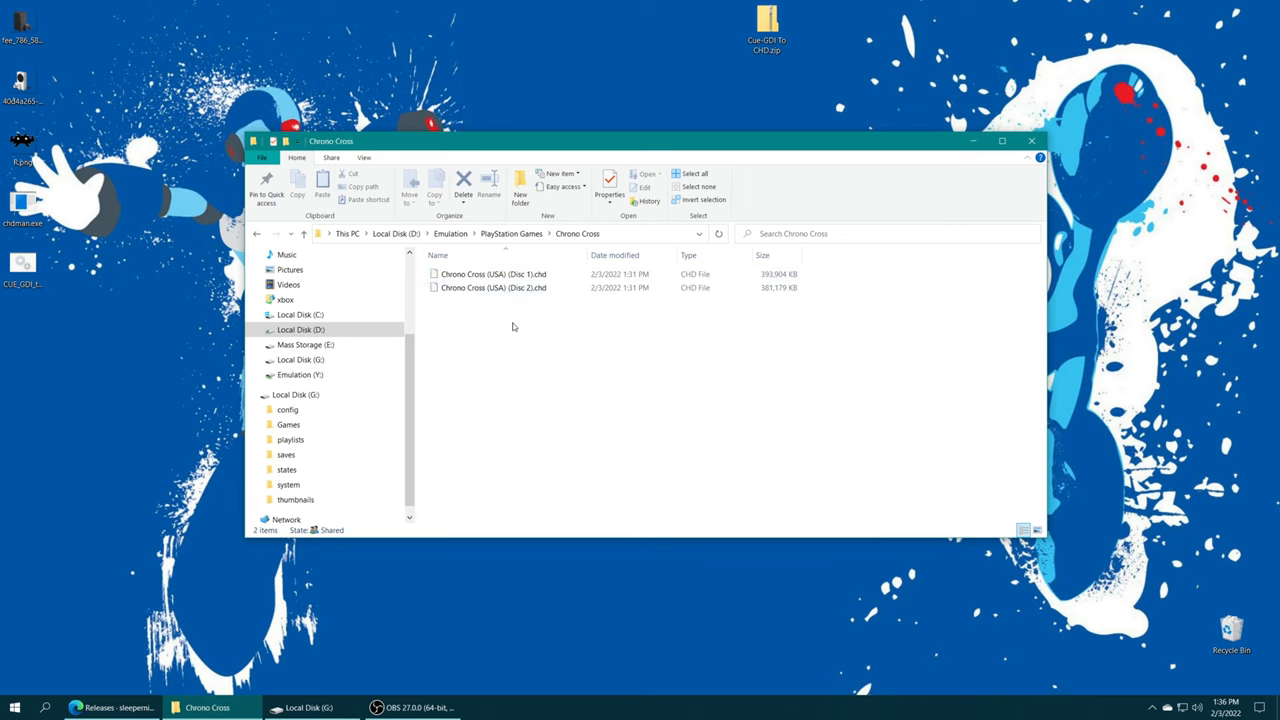
right_click(510, 322)
text(Chrono Cross.txt)
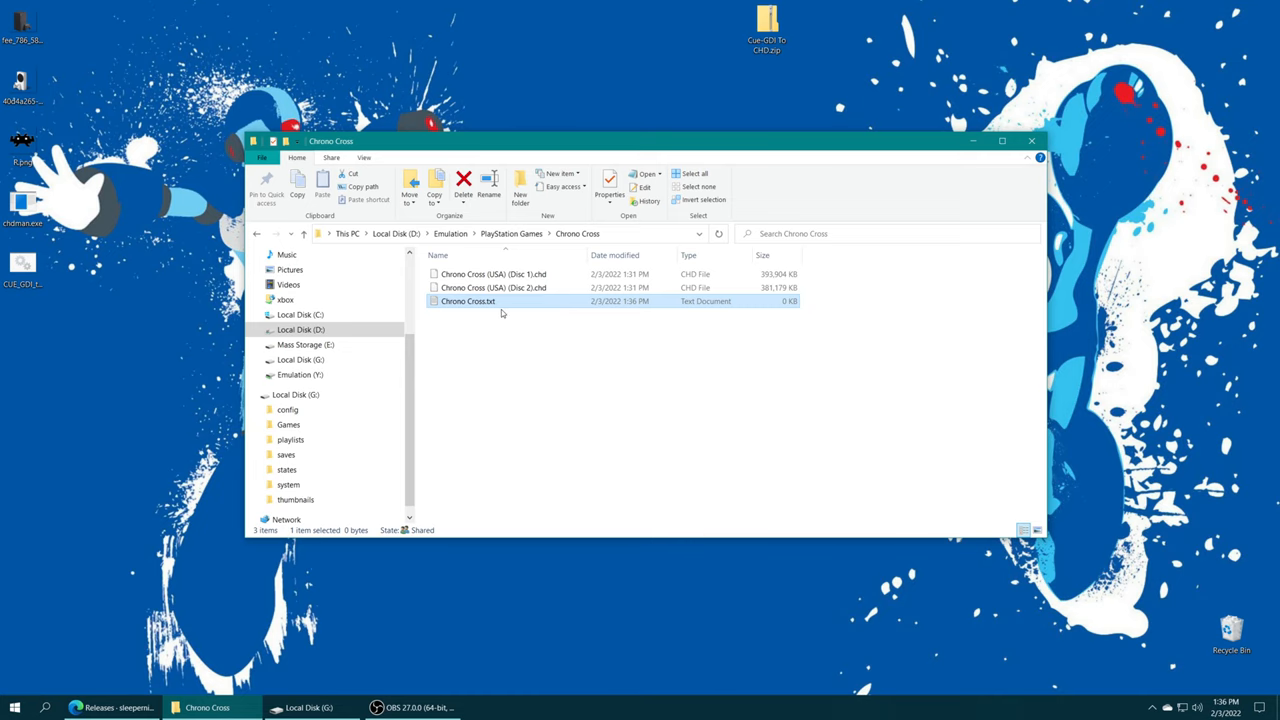
mouse_move(470, 308)
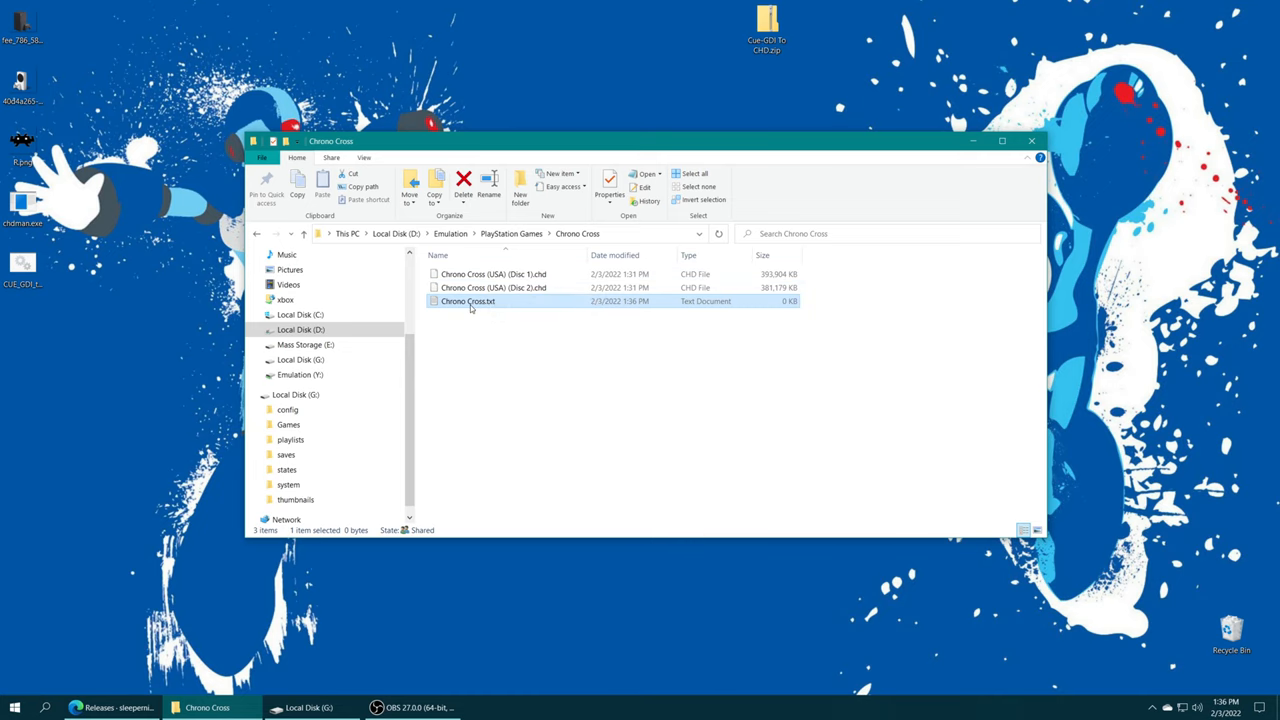
double_click(468, 301)
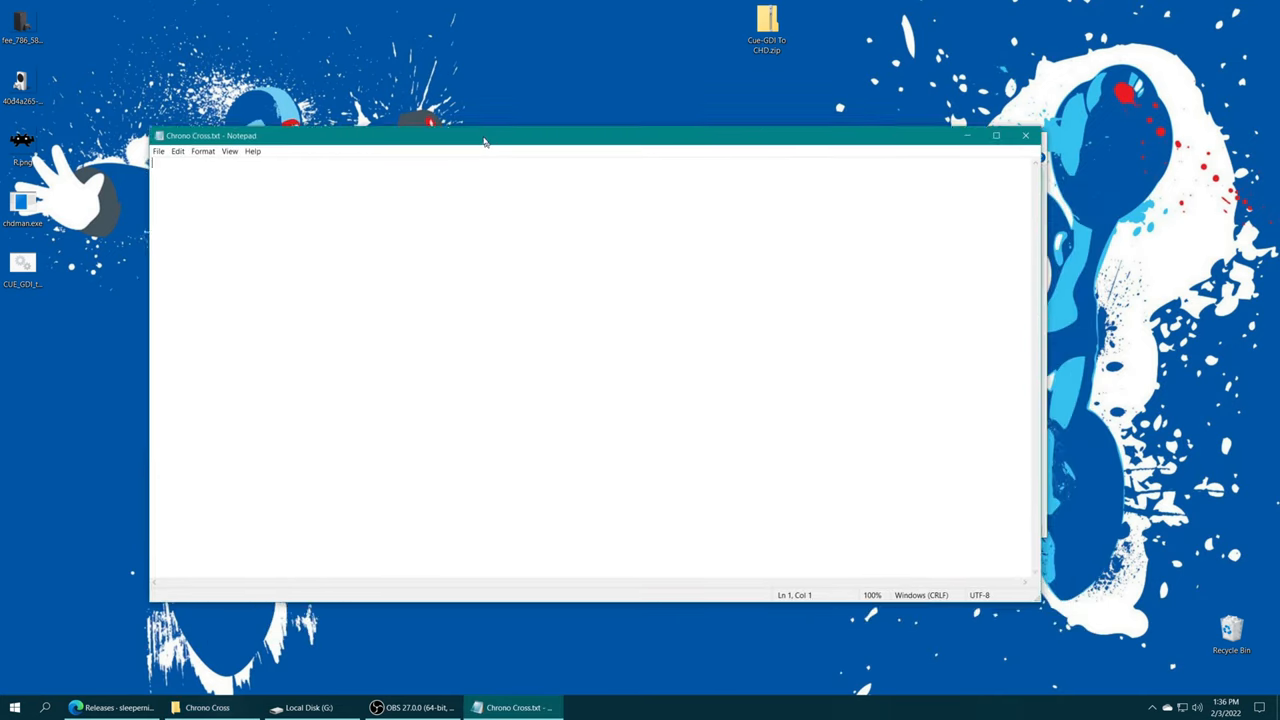
Step: Write 'Chrono Cross (USA) (Disc 1).chd' and 'Chrono Cross (USA) (Disc 2).chd' on separate lines
click(207, 707)
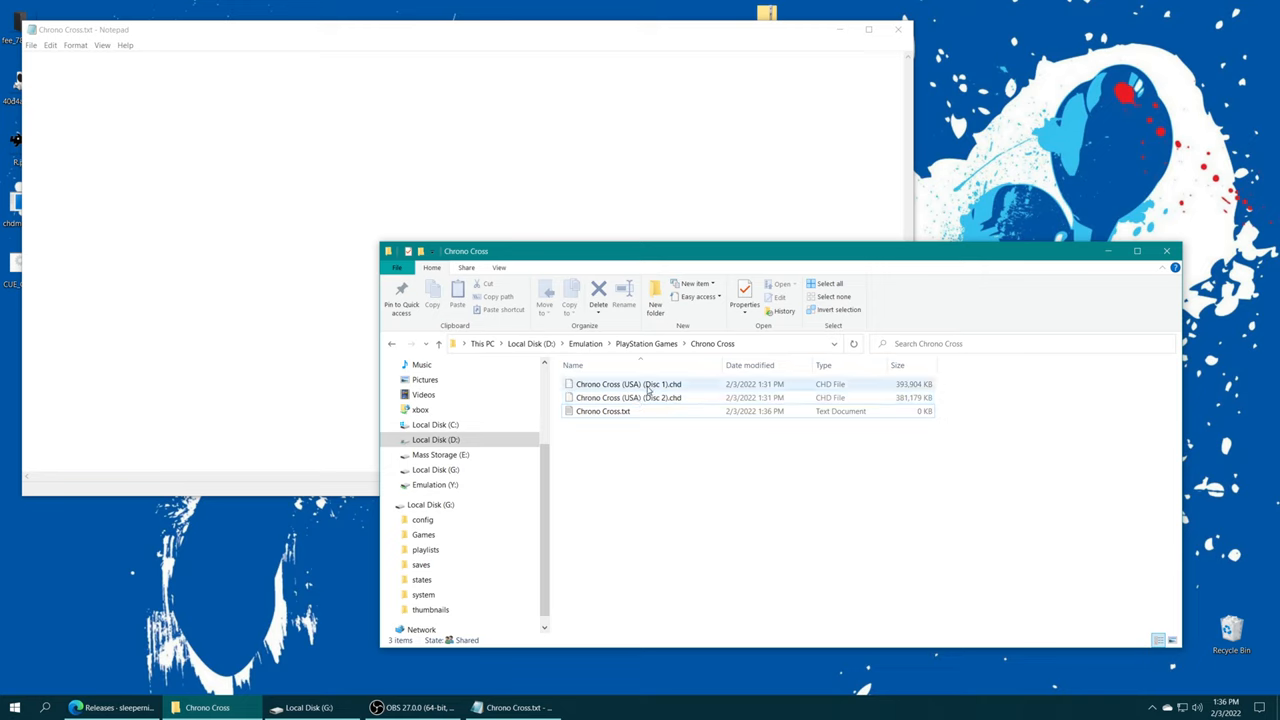
double_click(628, 384)
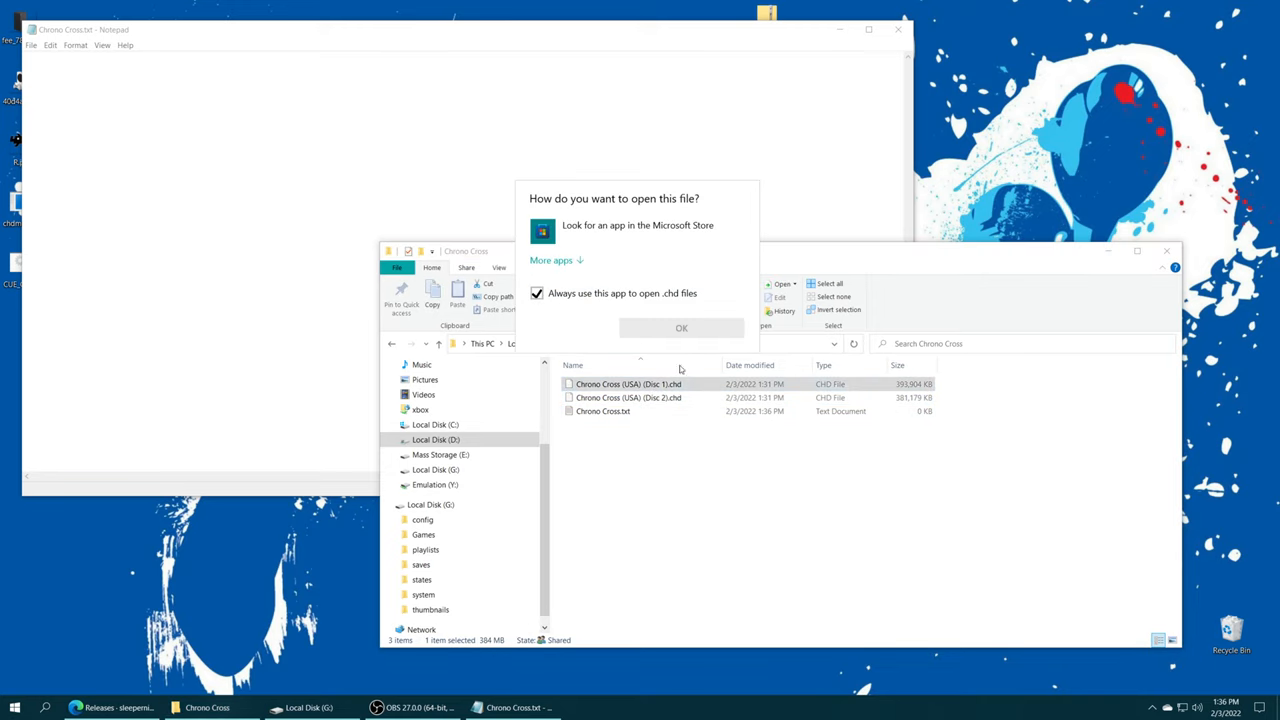
click(681, 328)
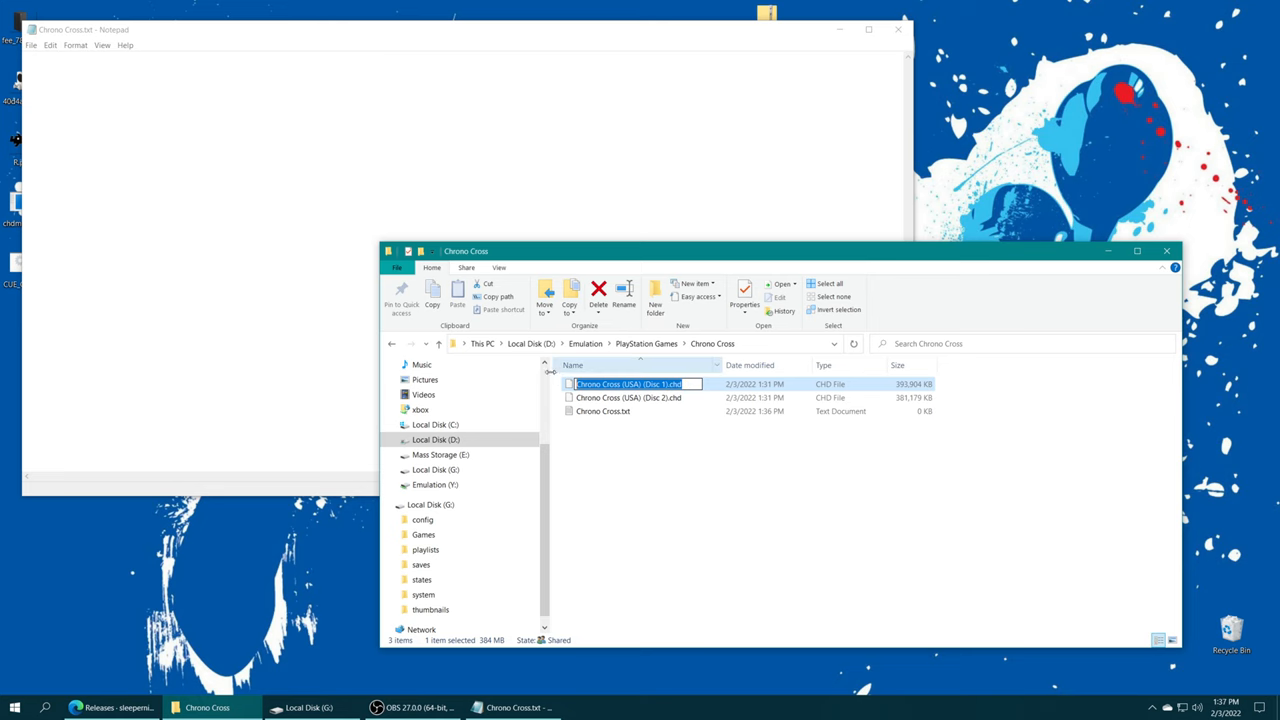
text(Chrono Cross (USA) (Disc 1).chd)
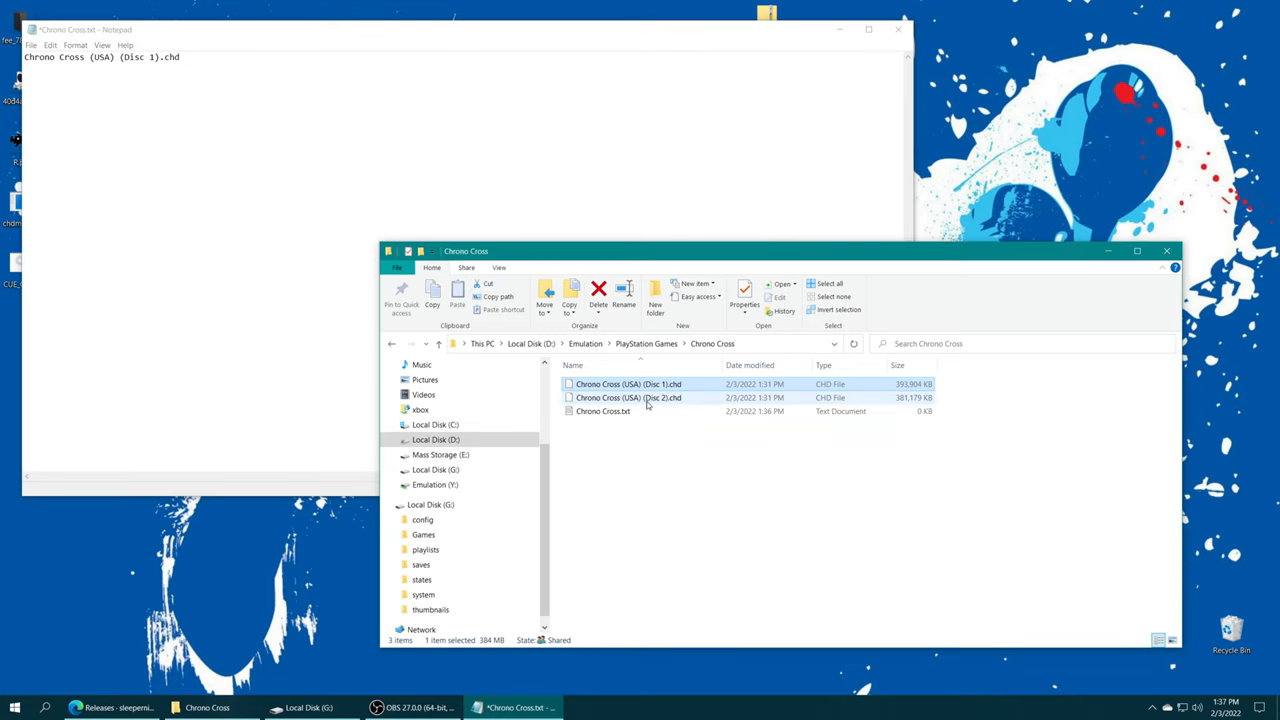
click(628, 397)
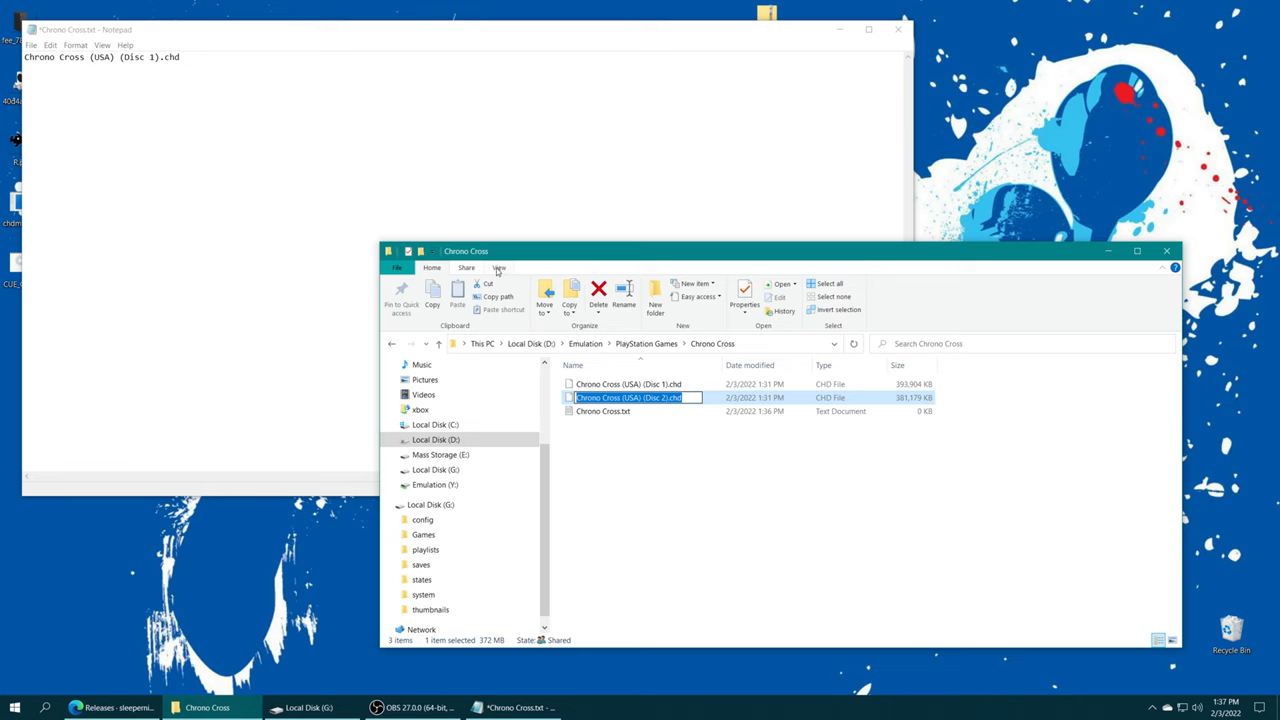
click(498, 267)
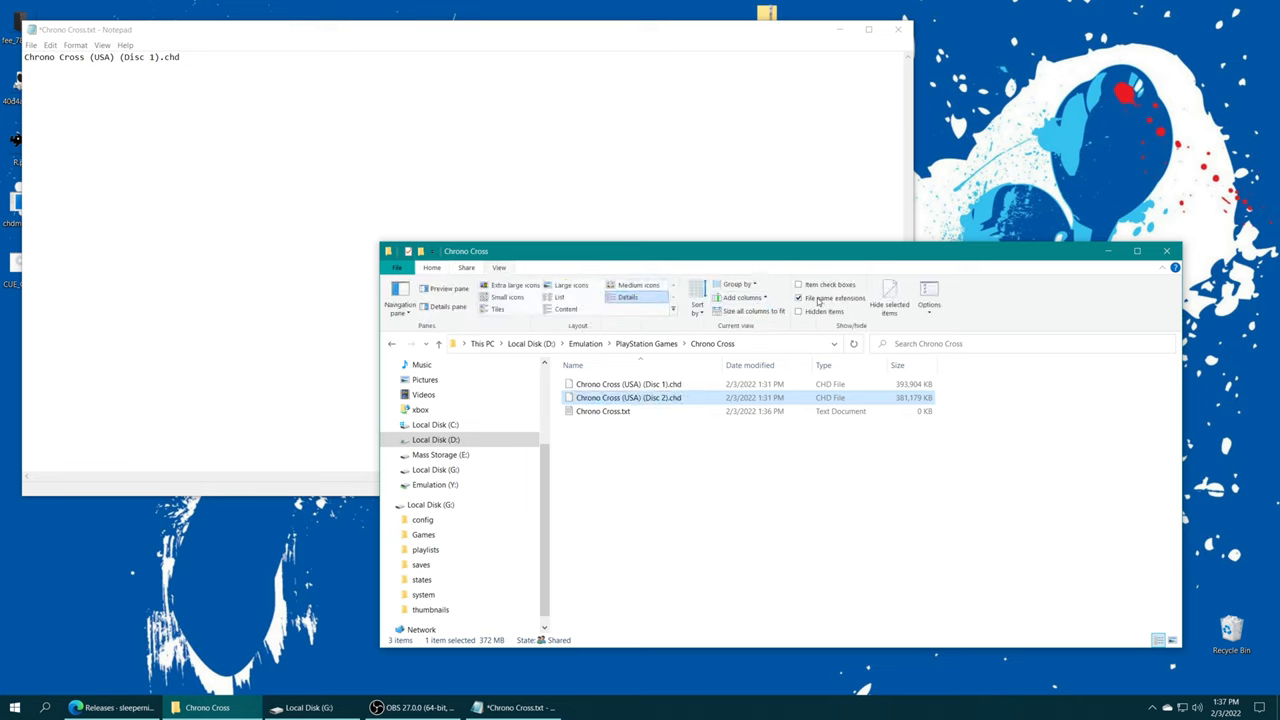
mouse_move(835, 298)
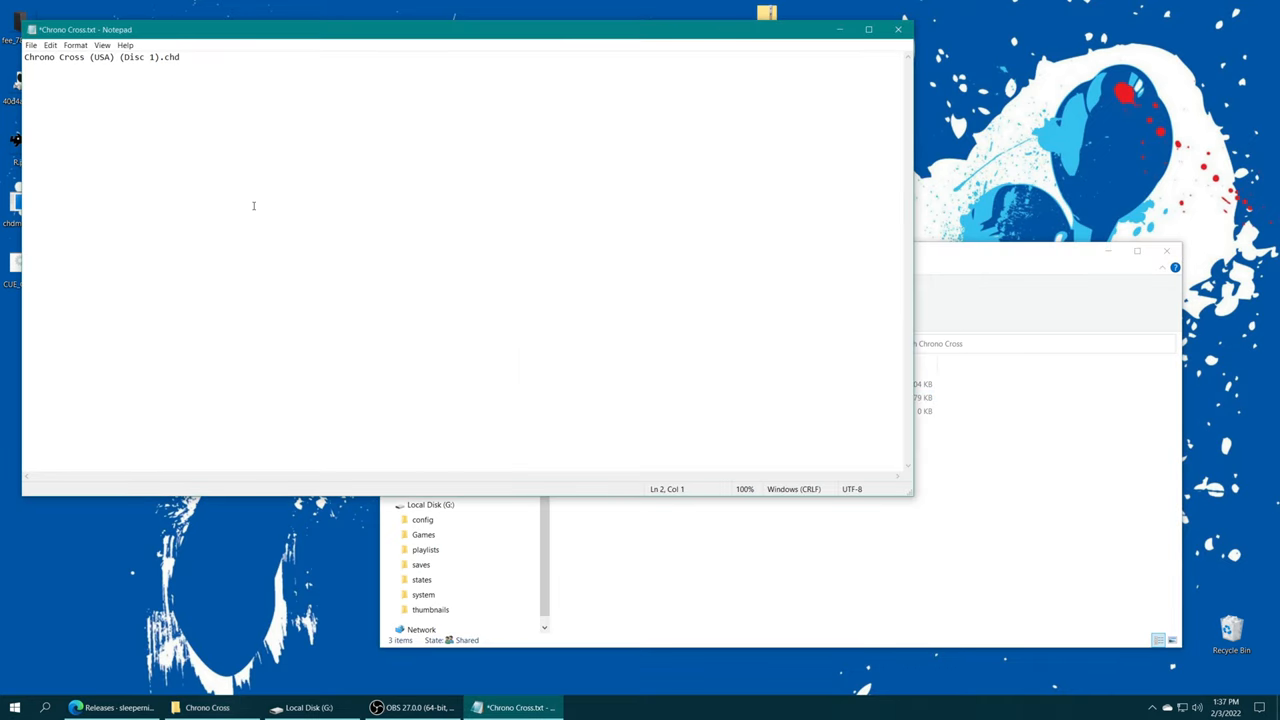
text(Chrono Cross (USA) (Disc 2).chd)
text(Chrono Cross.m3u)
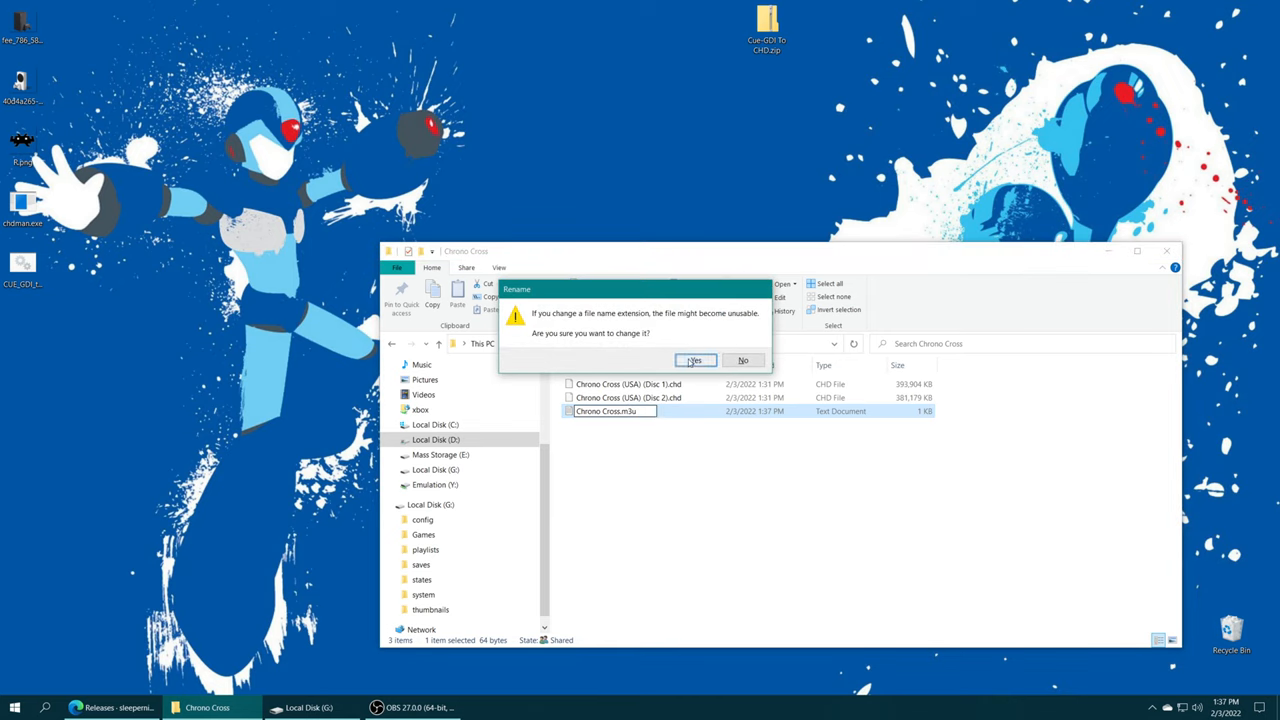
Step: Accept the extension-change warning so Chrono Cross.txt becomes Chrono Cross.m3u
click(695, 360)
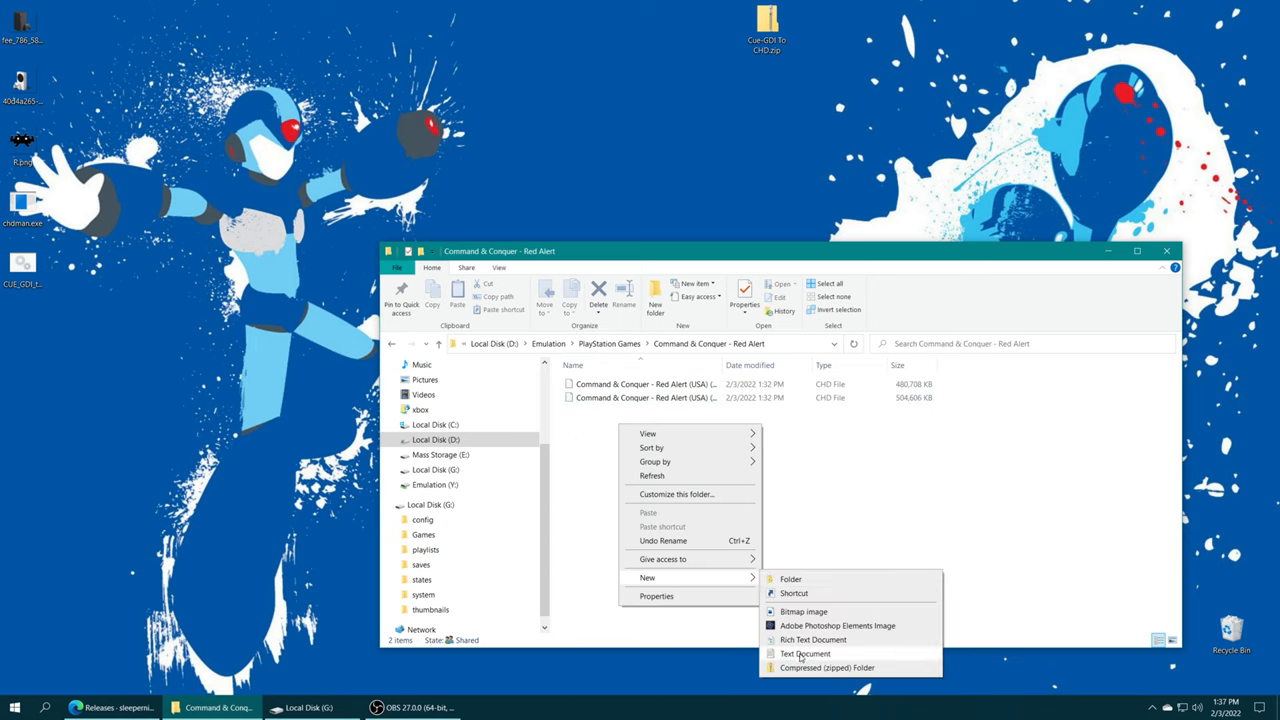
Step: Create a new text document and rename it to Metal Gear Solid.m3u, confirming the extension change
click(805, 653)
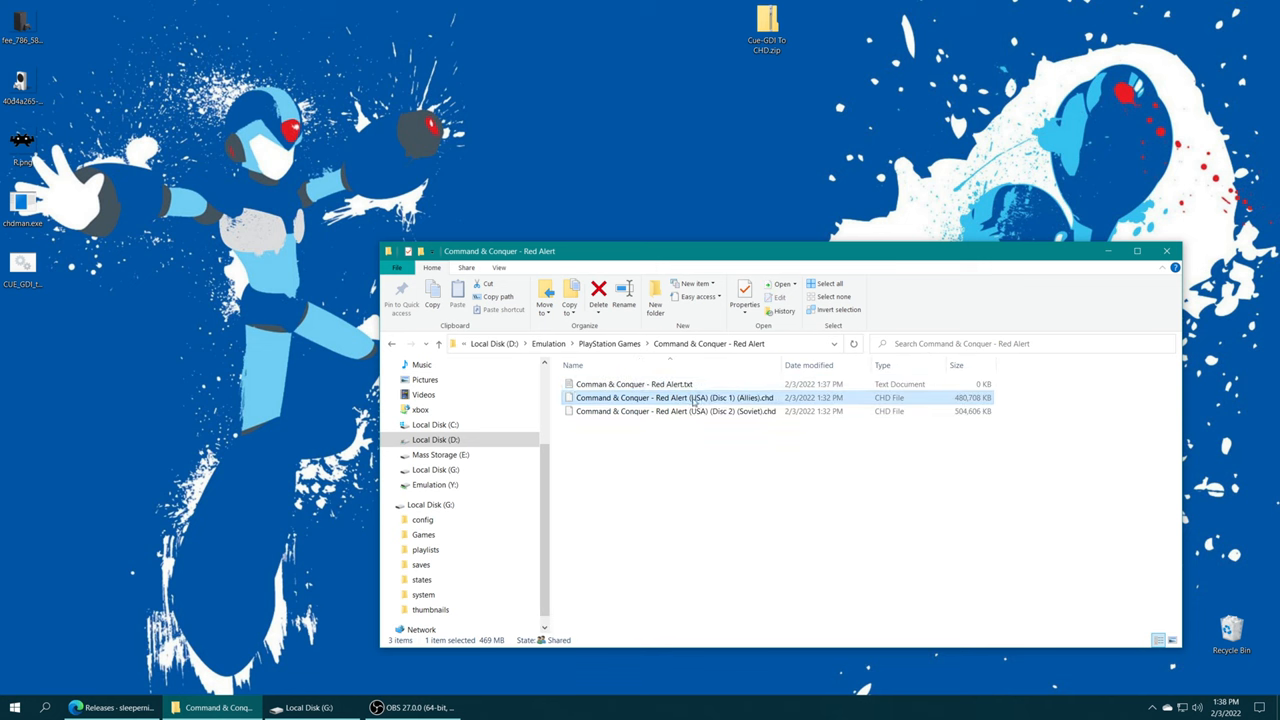
click(634, 384)
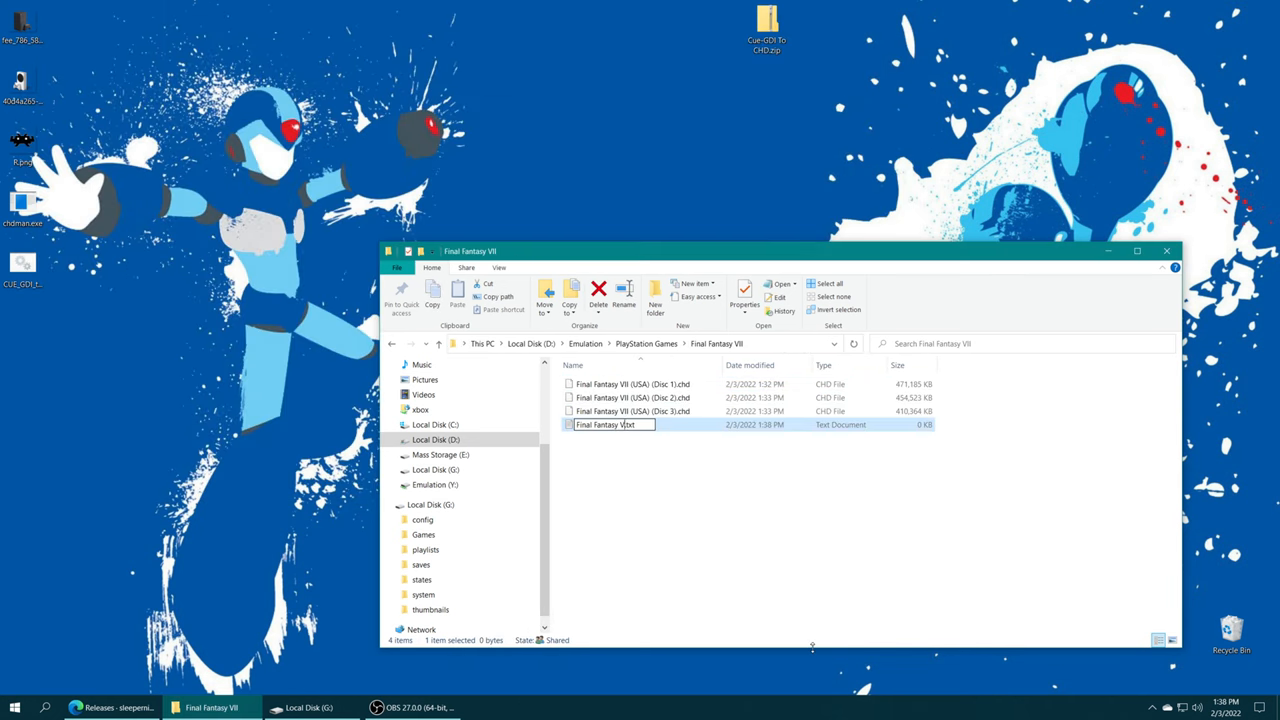
double_click(604, 424)
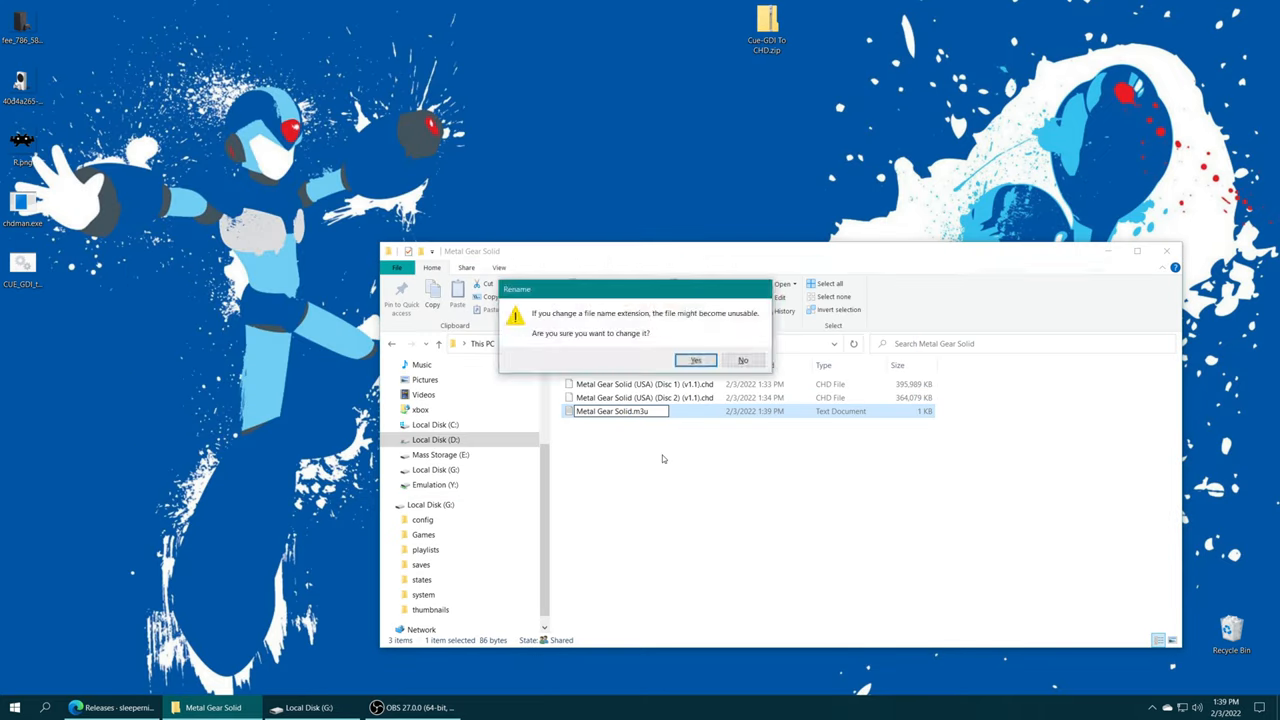
click(695, 360)
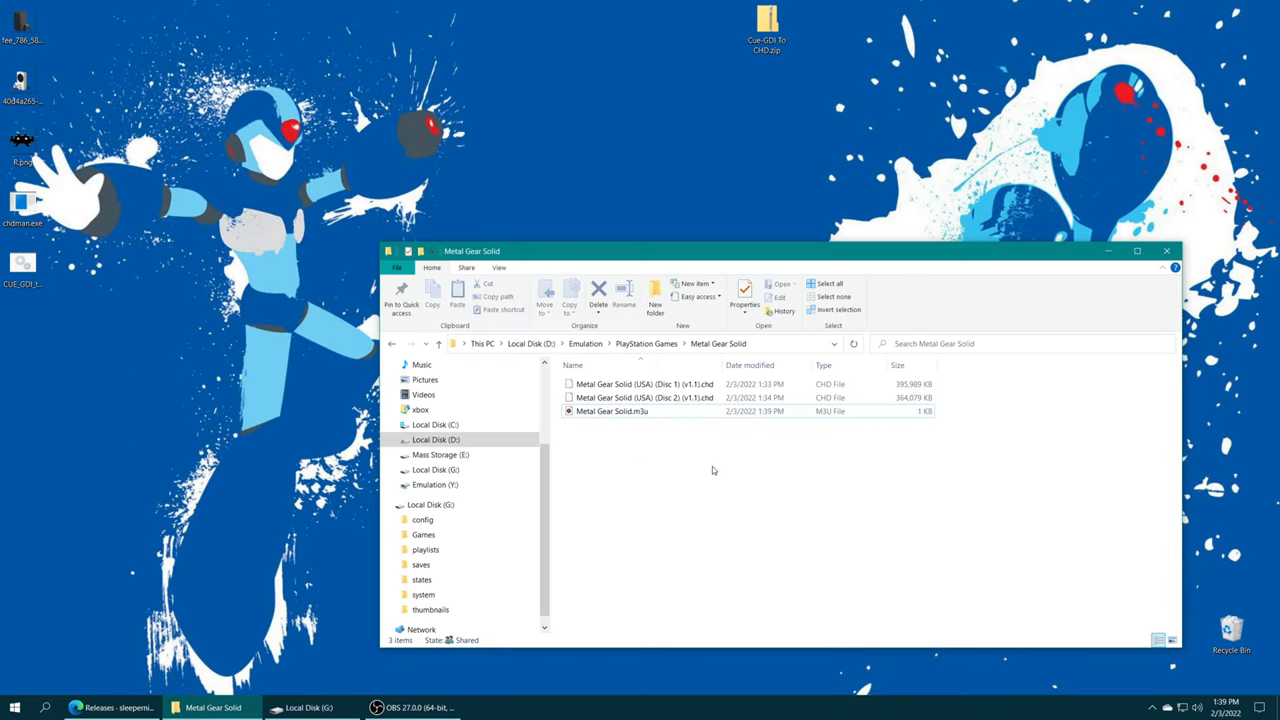
click(611, 411)
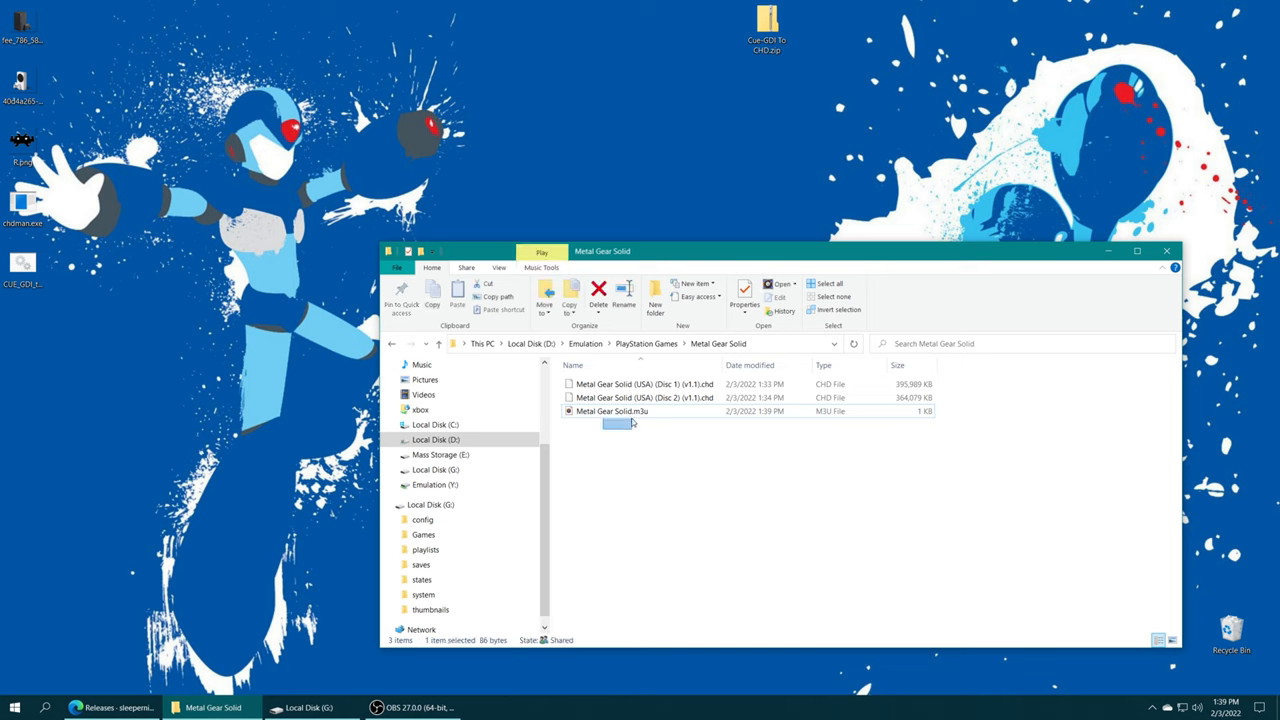
click(646, 343)
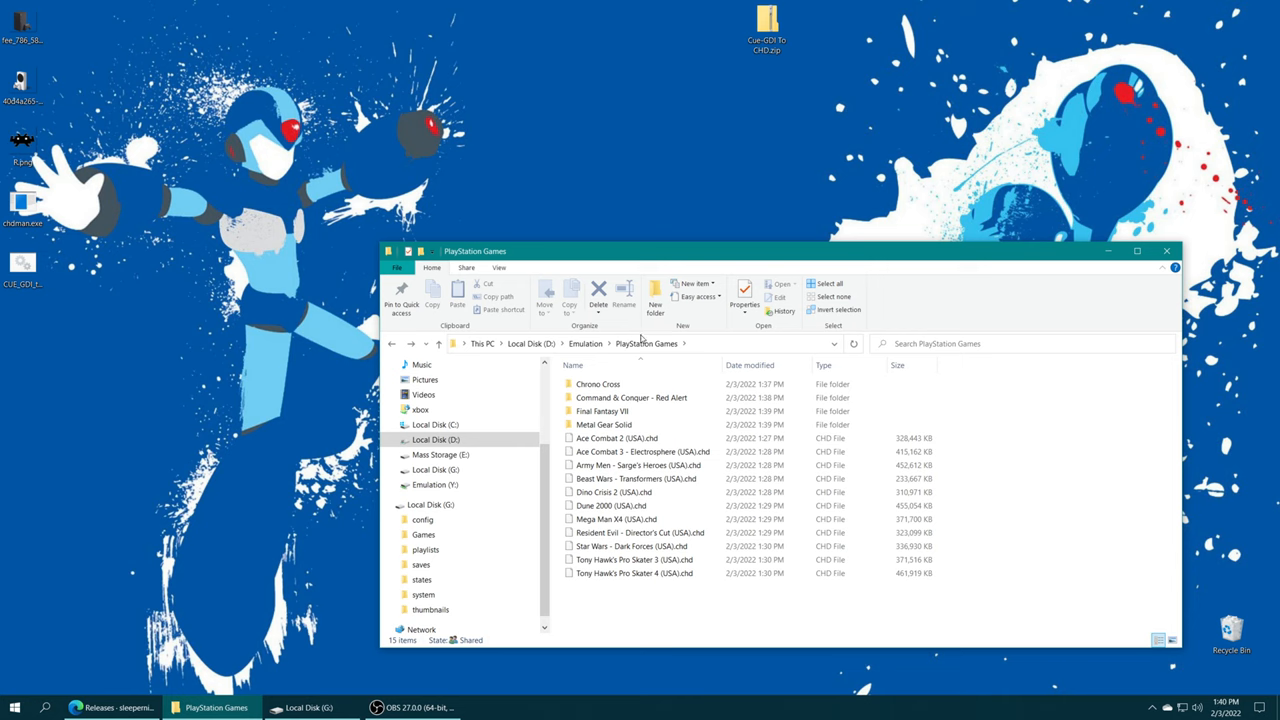
Step: Open Local Disk (G:) in a new window and copy PlayStation Games into Games
right_click(436, 440)
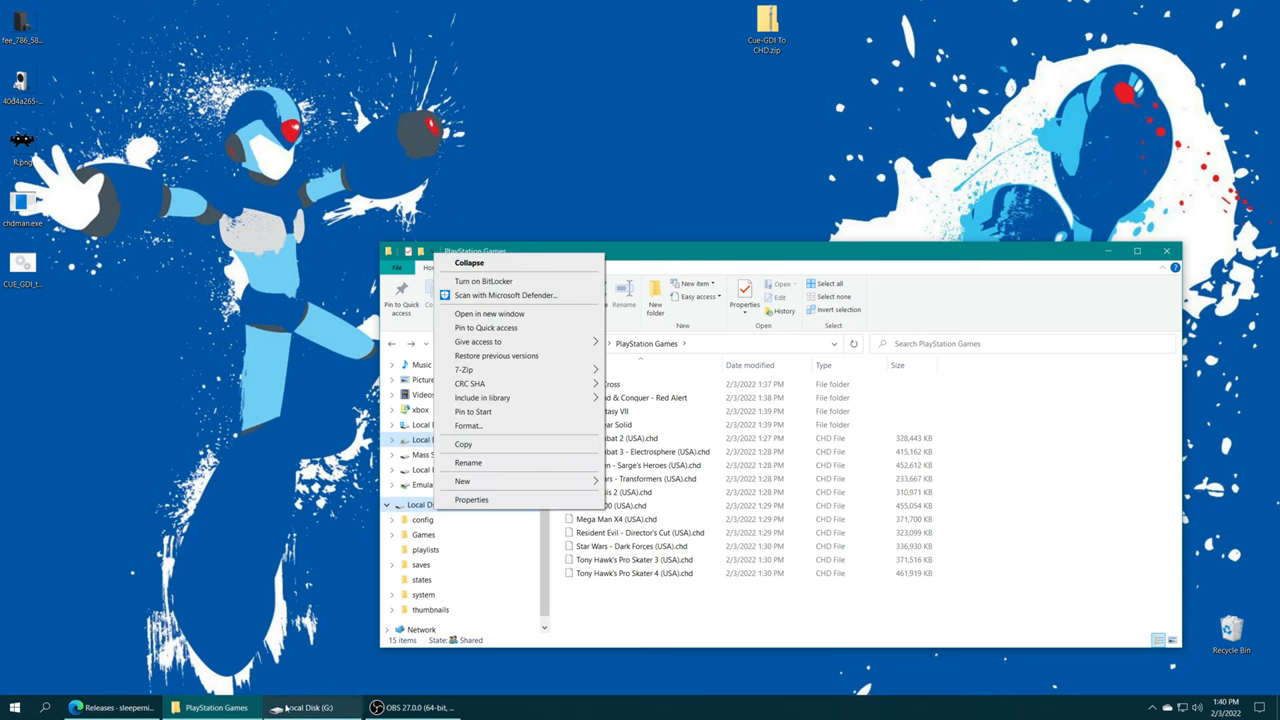
click(490, 313)
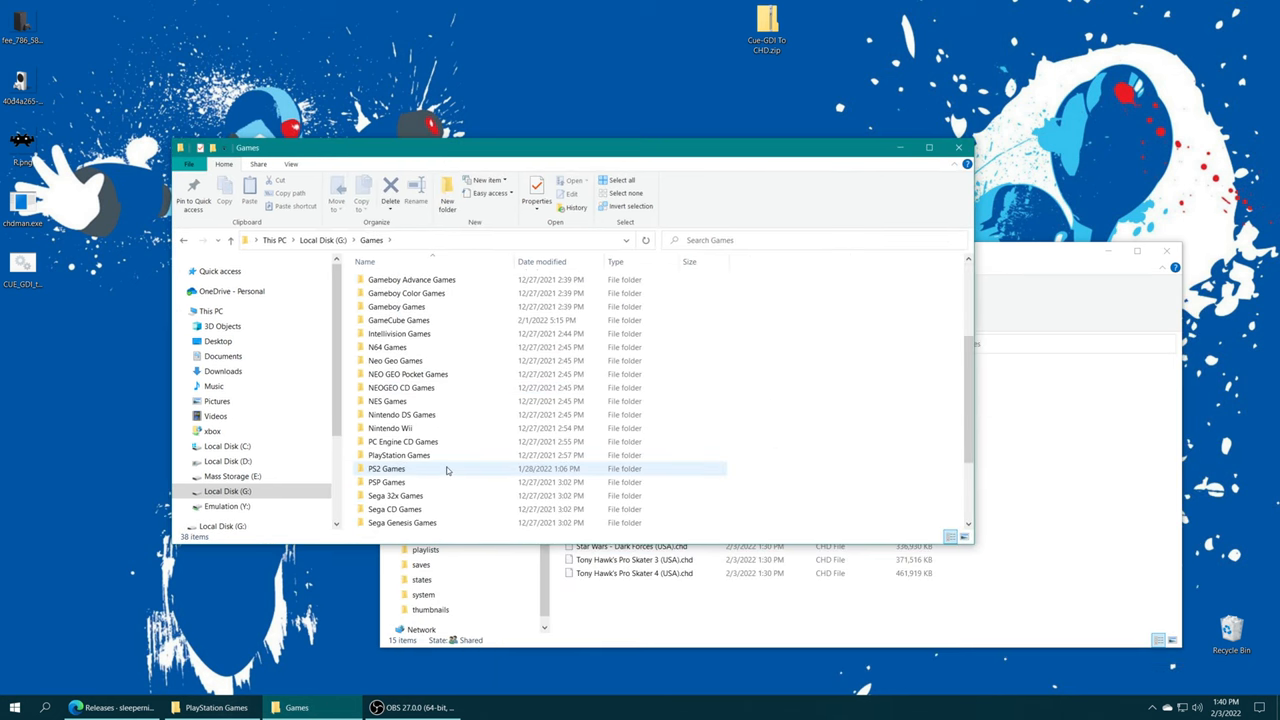
double_click(399, 455)
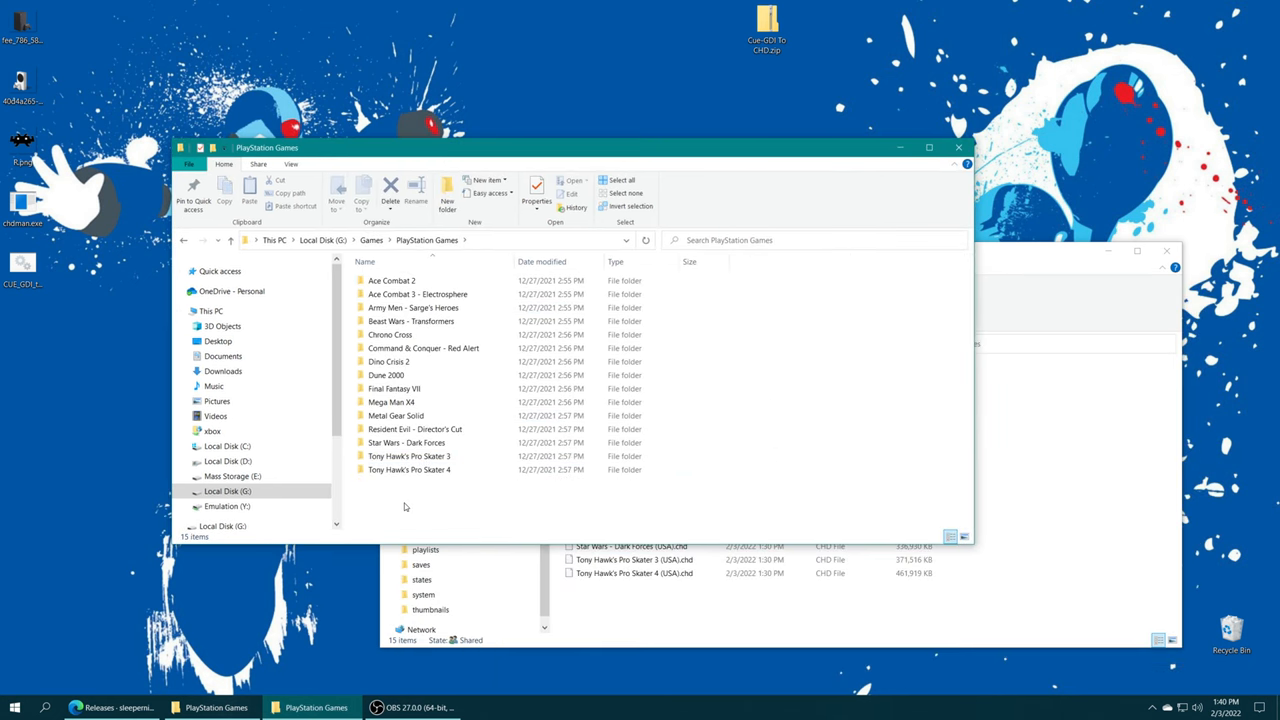
double_click(386, 374)
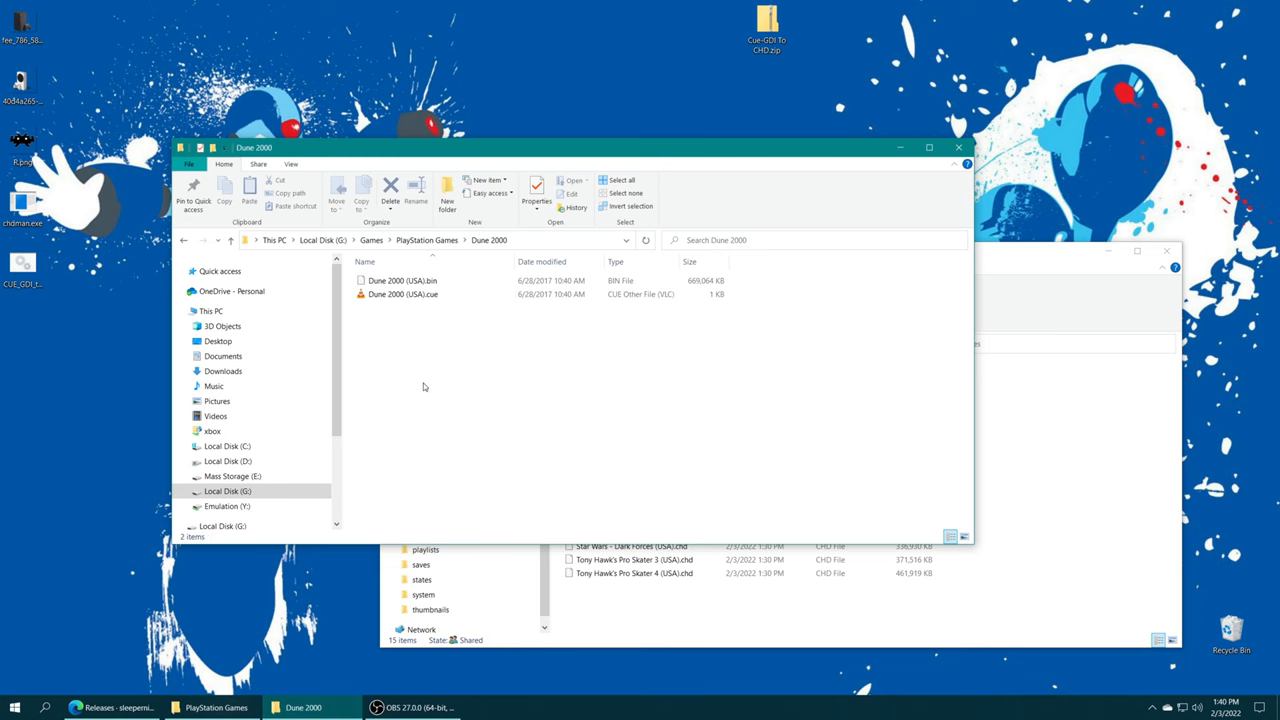
click(371, 240)
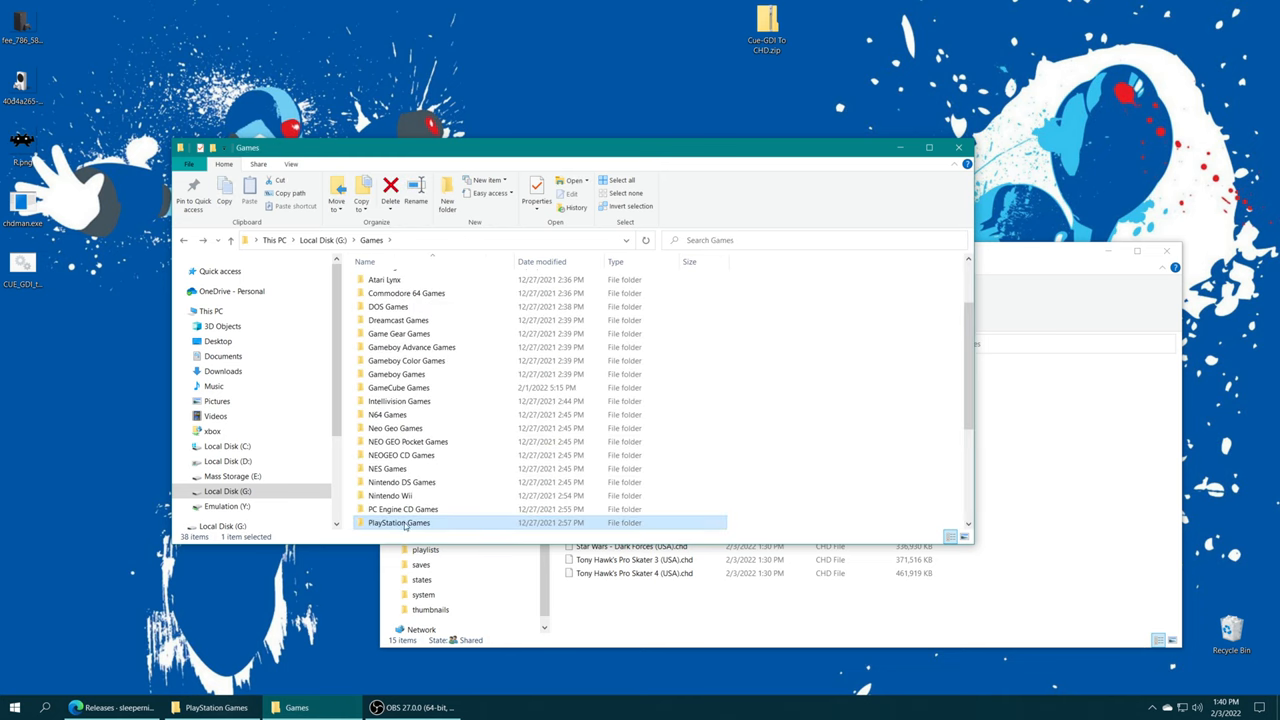
mouse_move(756, 518)
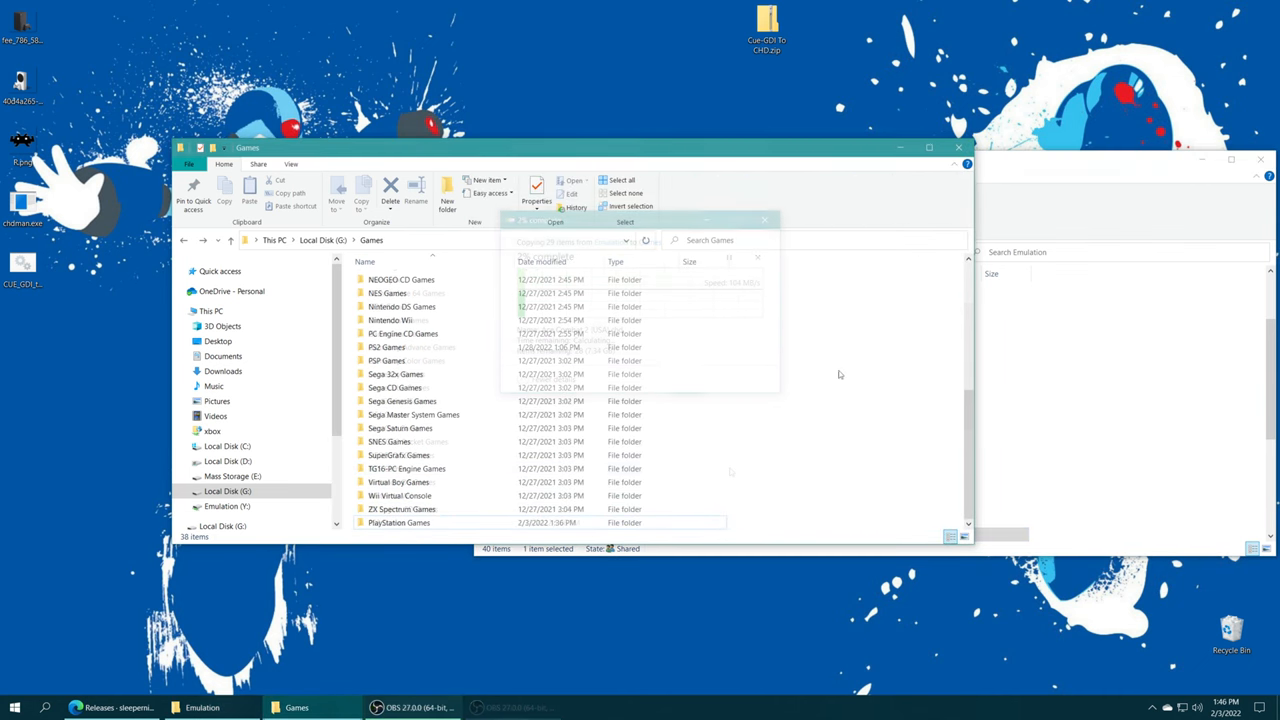
Step: Browse the xbox share through S and Program Files to RetroArch's Games folder
click(213, 431)
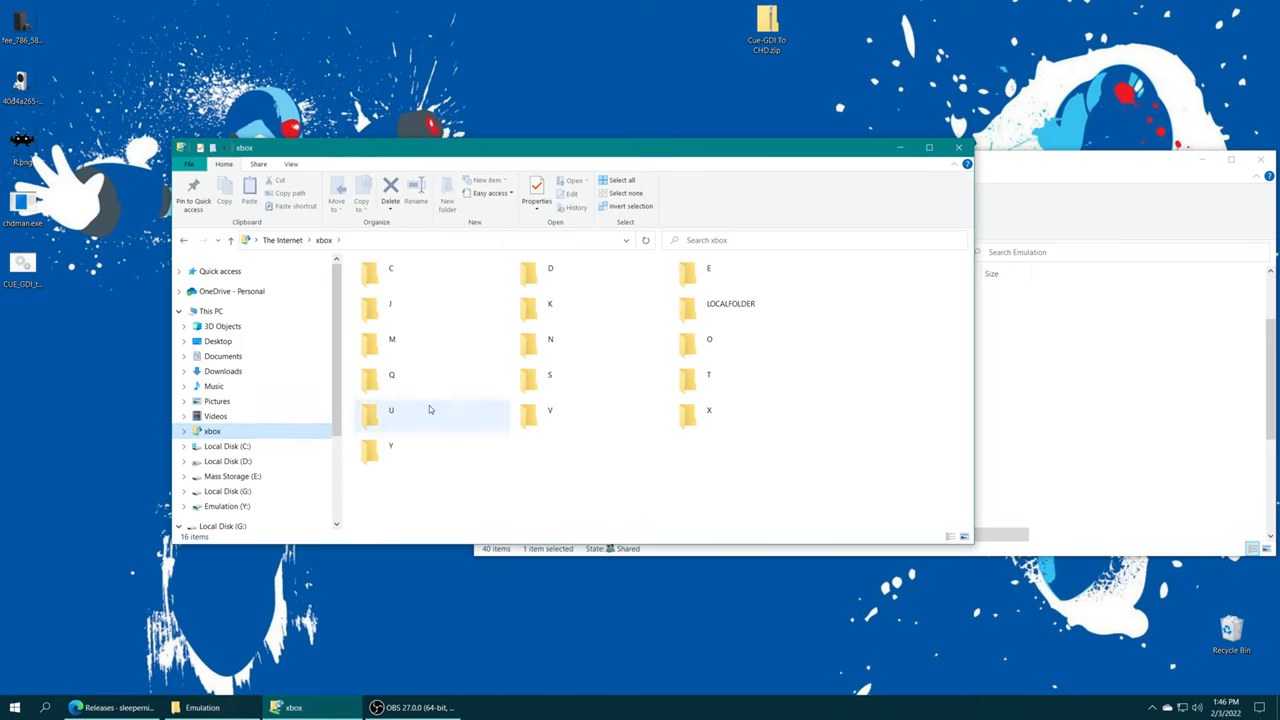
double_click(549, 374)
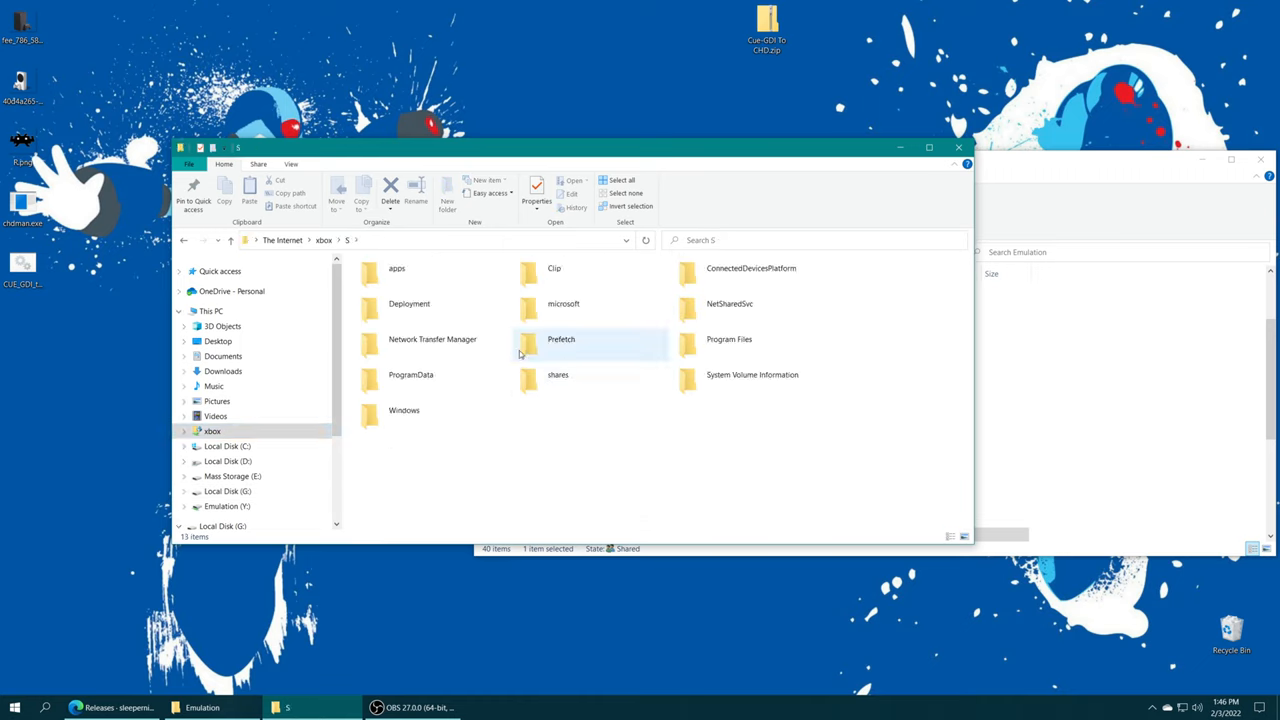
double_click(729, 339)
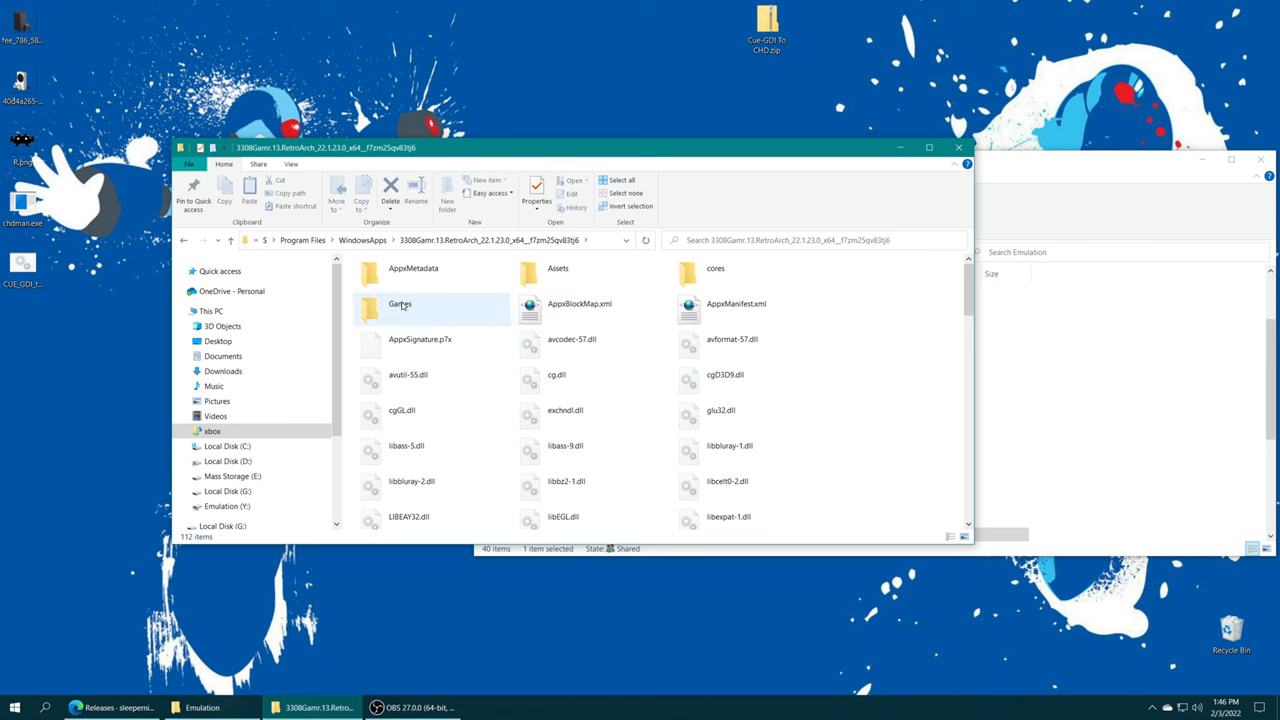
click(202, 707)
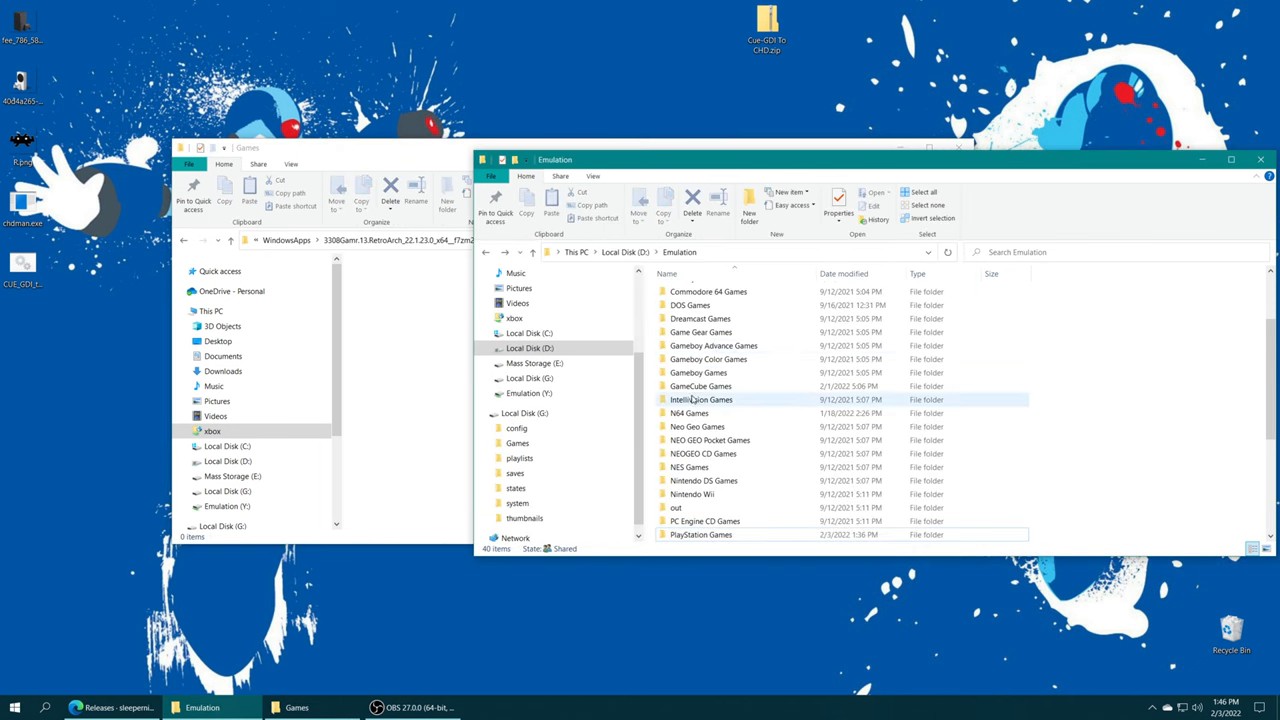
click(701, 534)
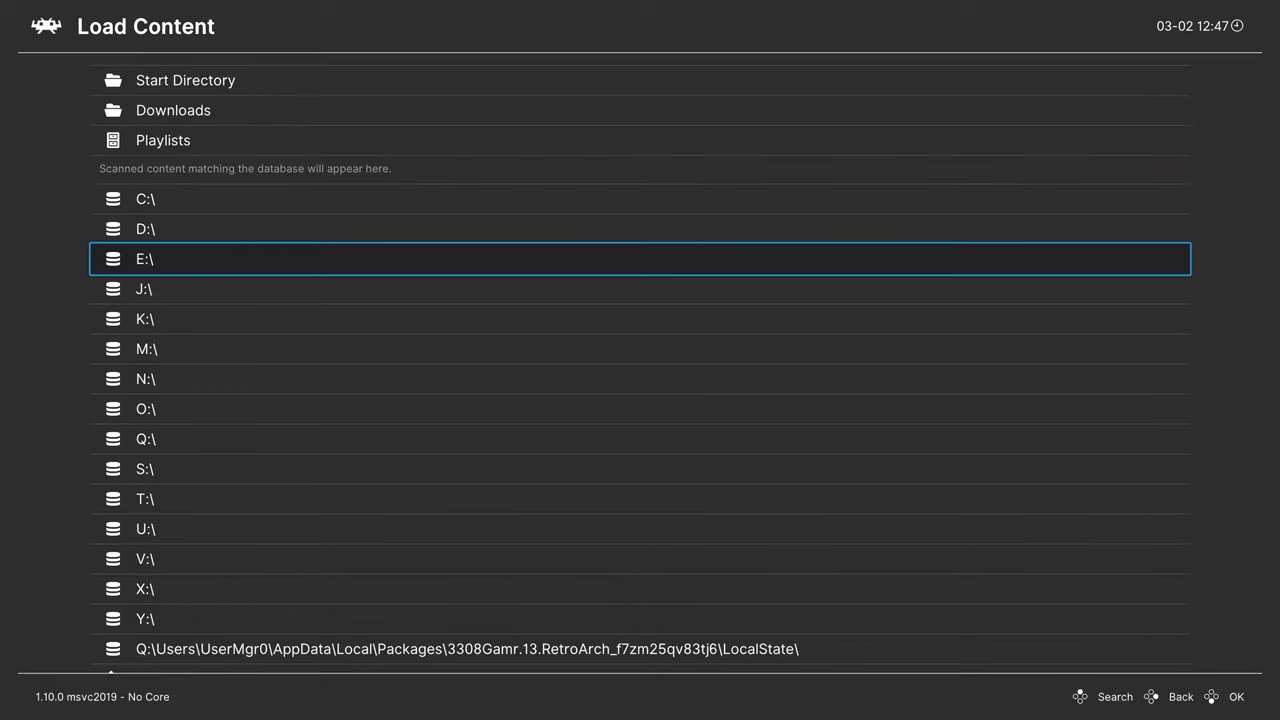
Step: Scroll through the drive list under Load Content, then return to the Main Menu
key(up)
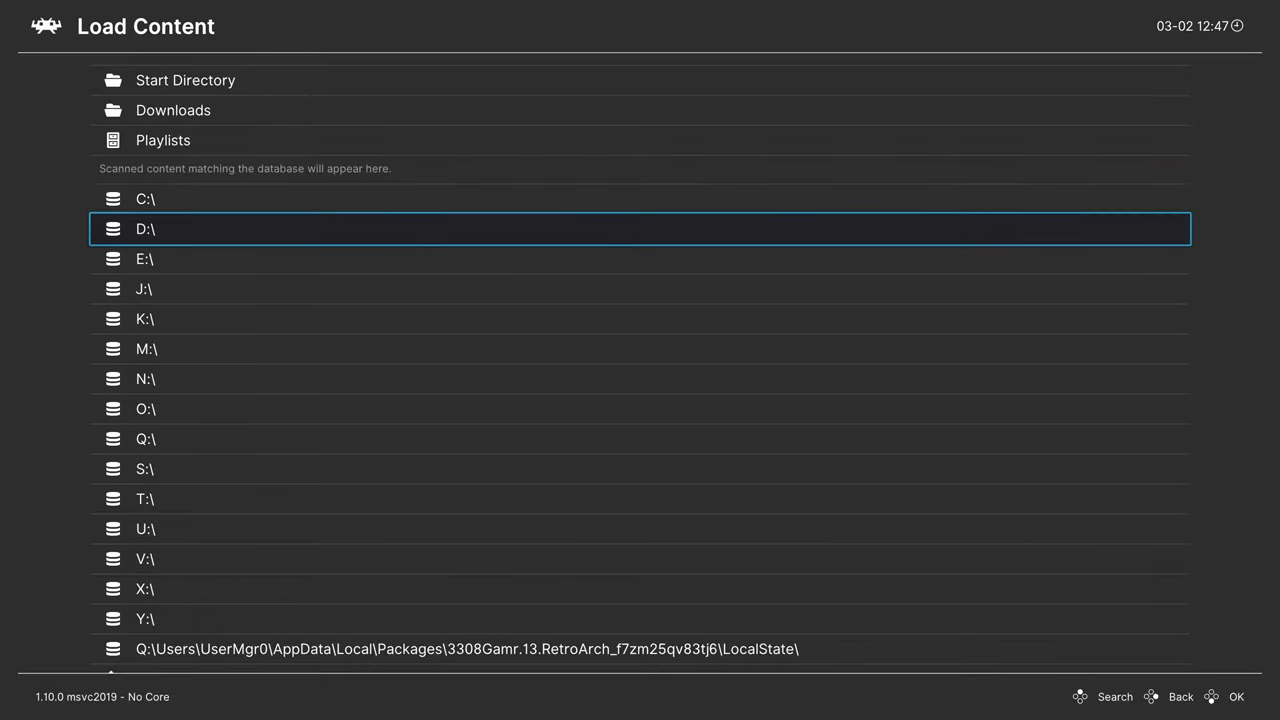
scroll(down, 3)
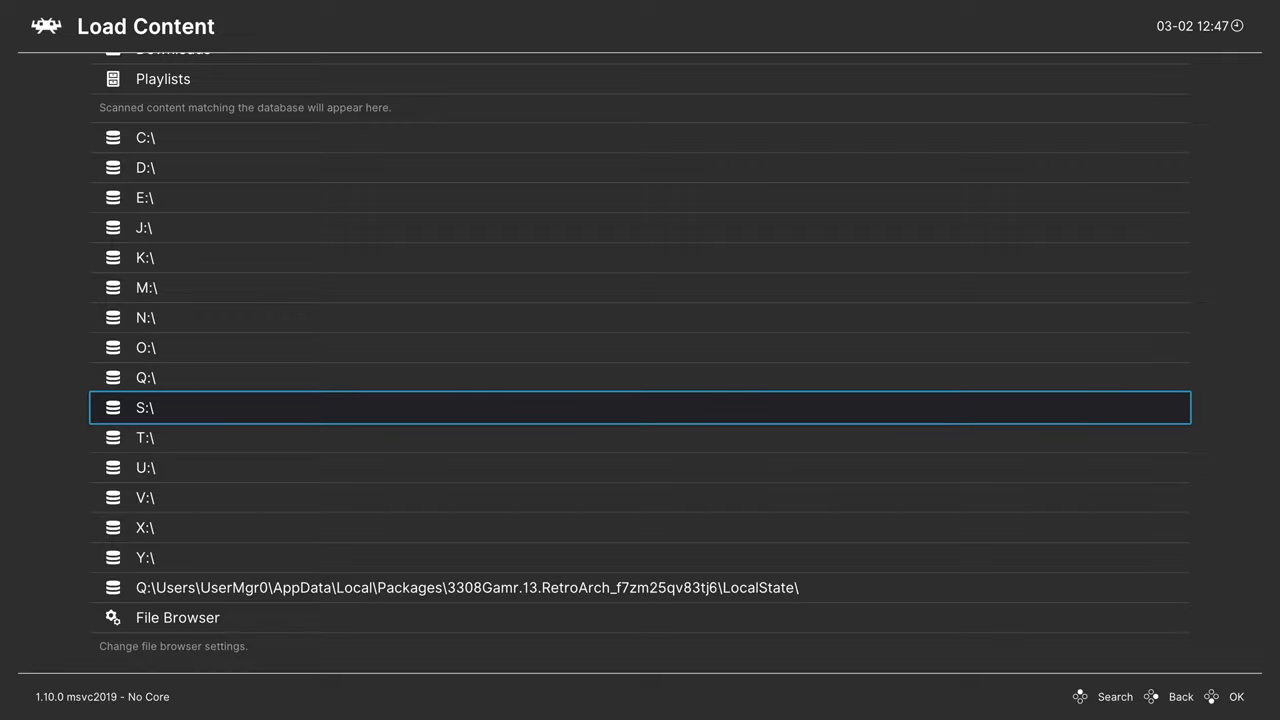
scroll(up, 3)
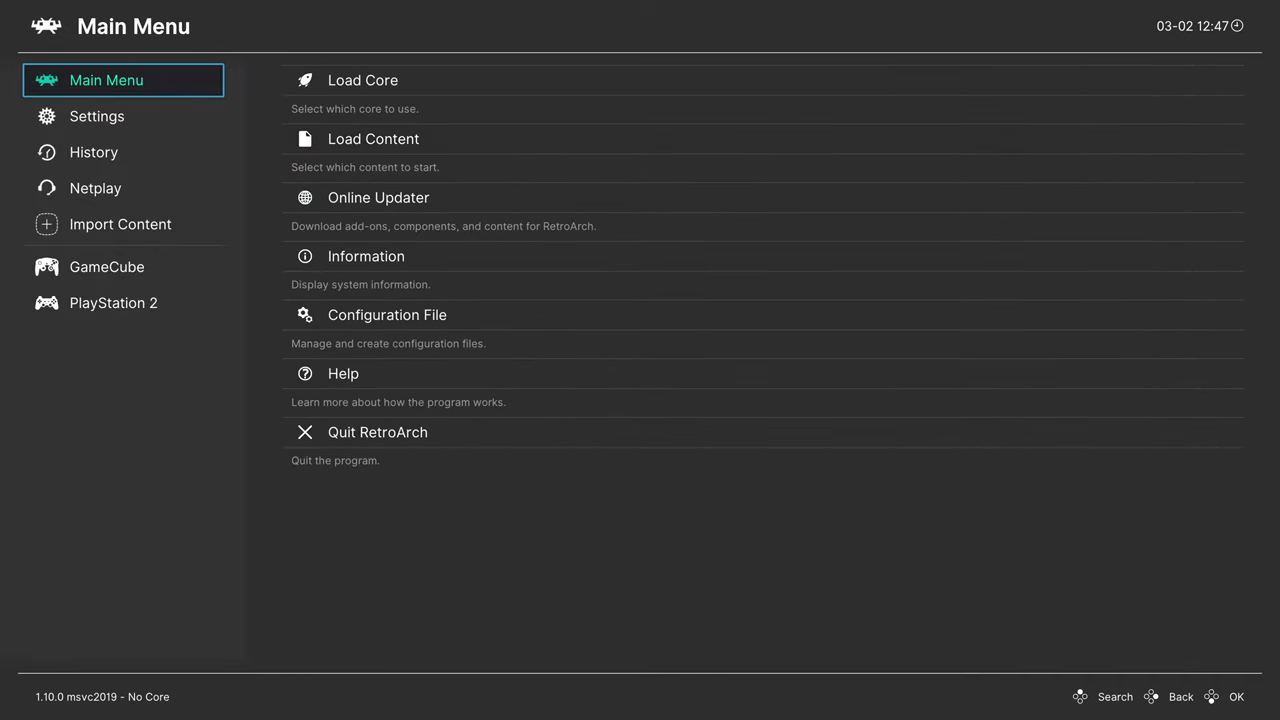
Step: Start a Manual Scan and choose PlayStation Games as the content directory
click(95, 188)
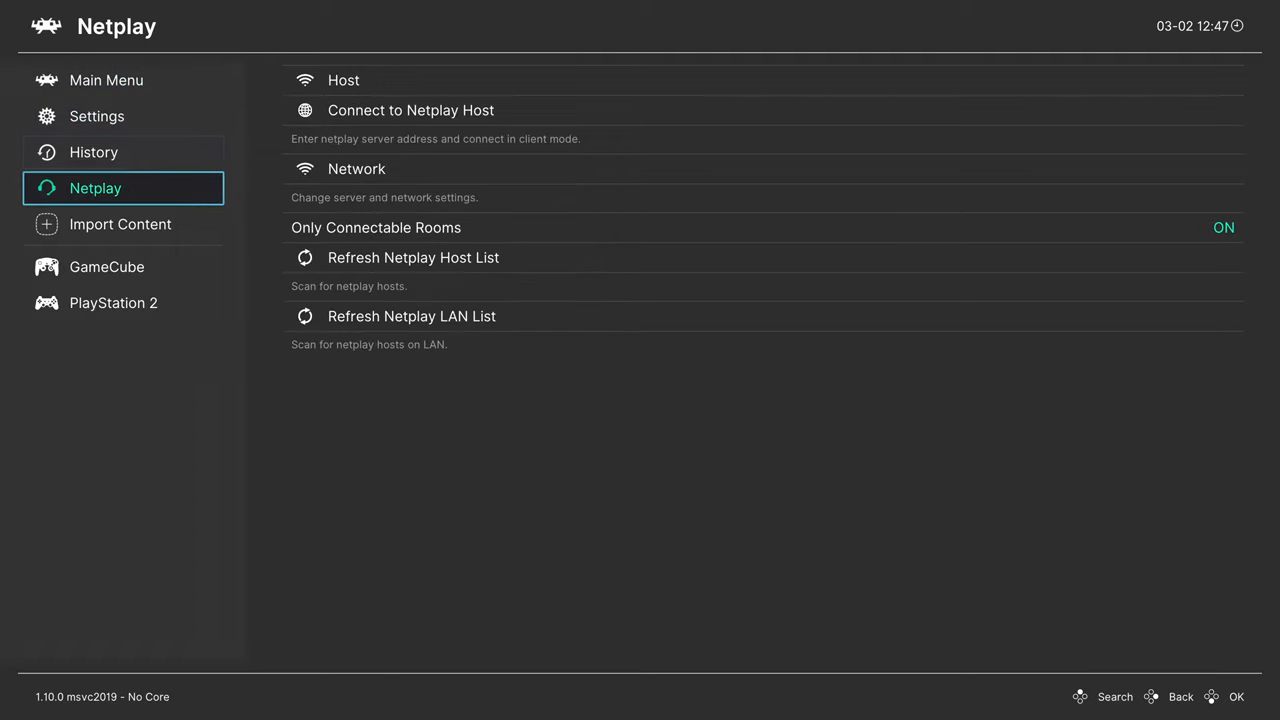
click(120, 223)
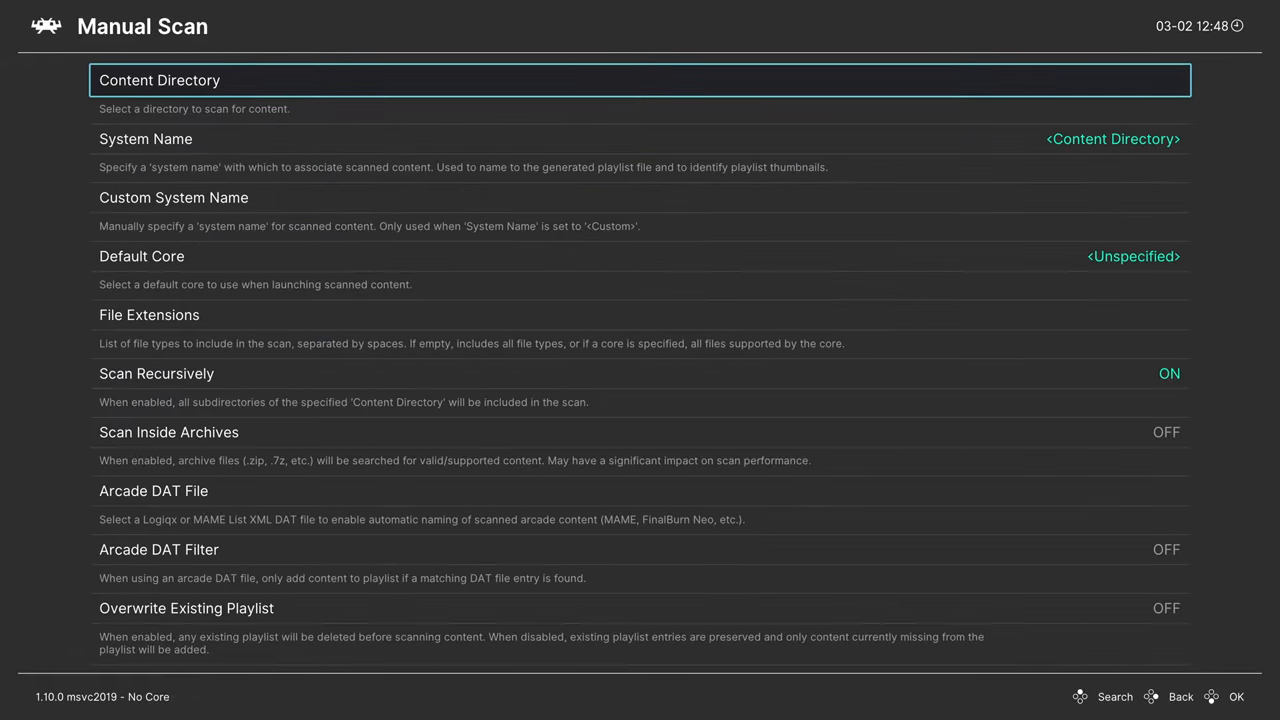
click(640, 80)
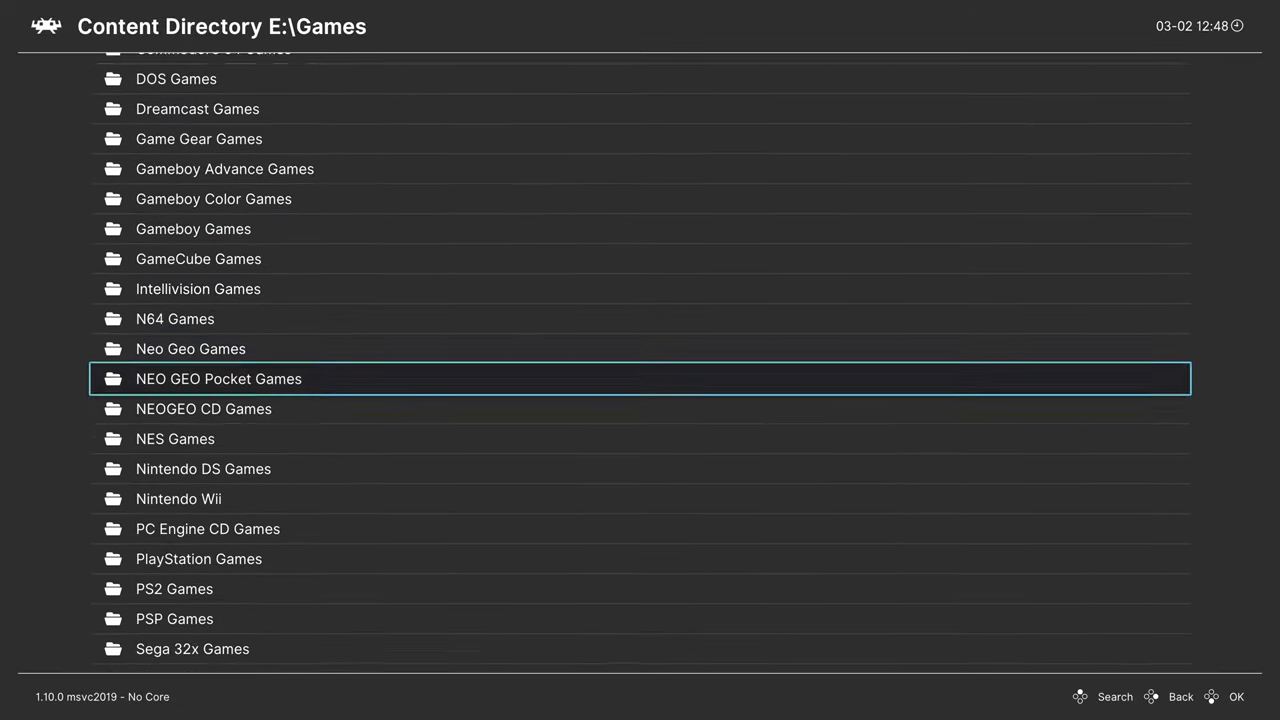
Step: Browse the system name list to select Sony - PlayStation
click(198, 558)
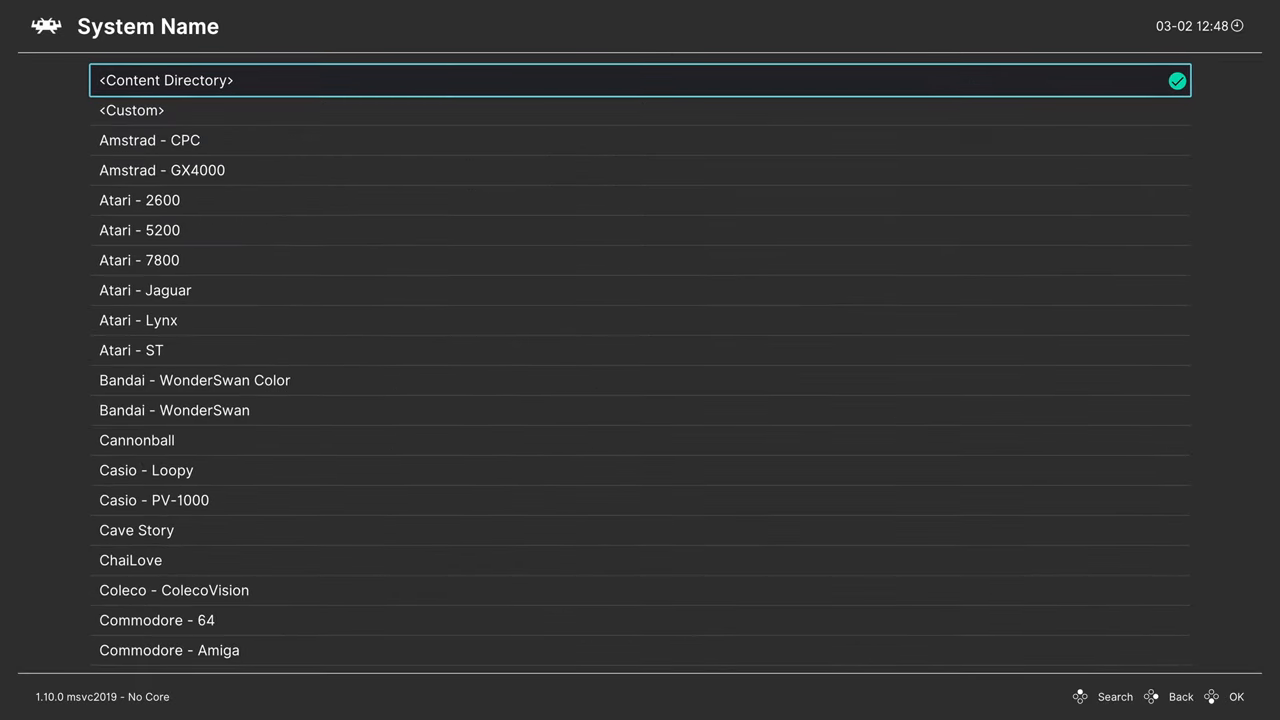
scroll(down, 3)
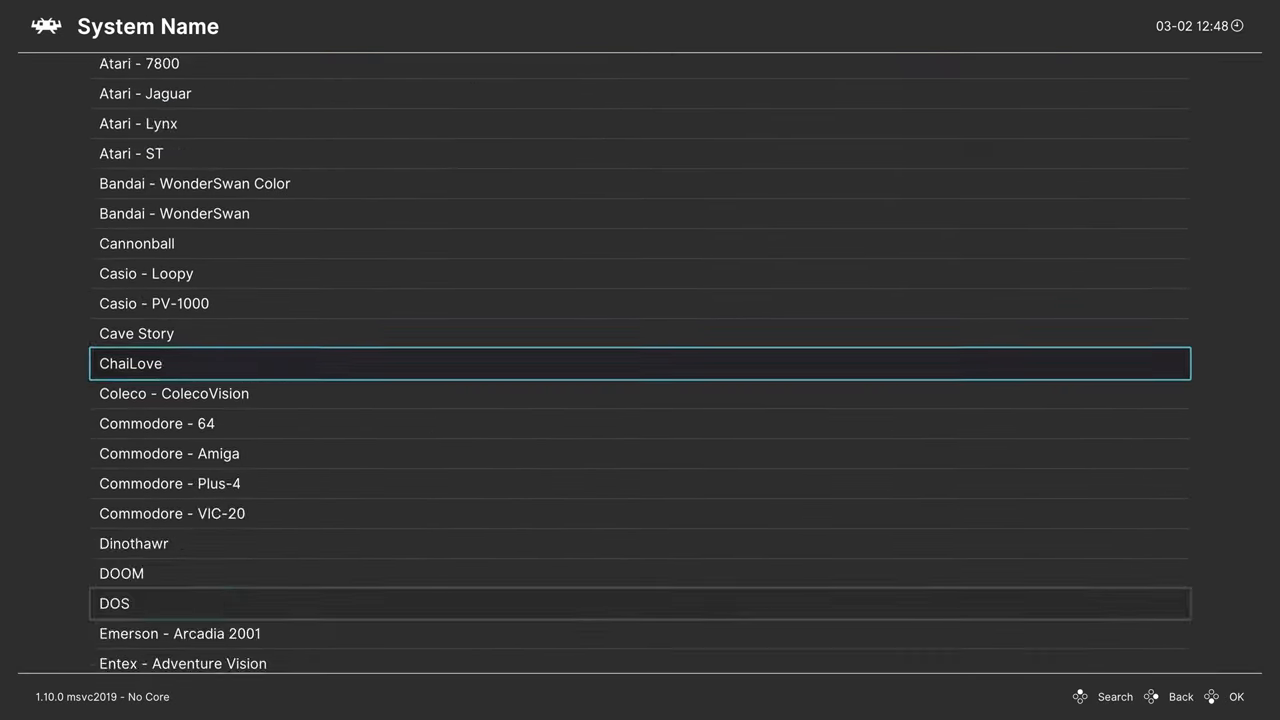
scroll(down, 3)
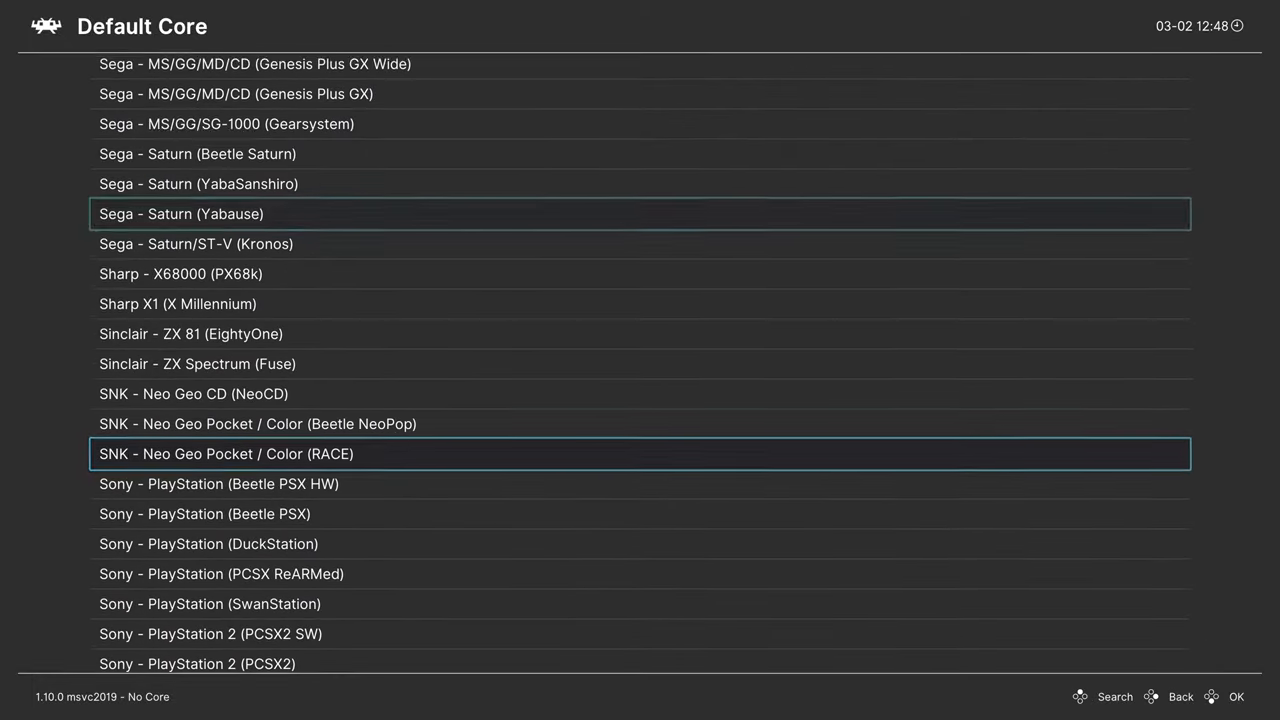
scroll(down, 3)
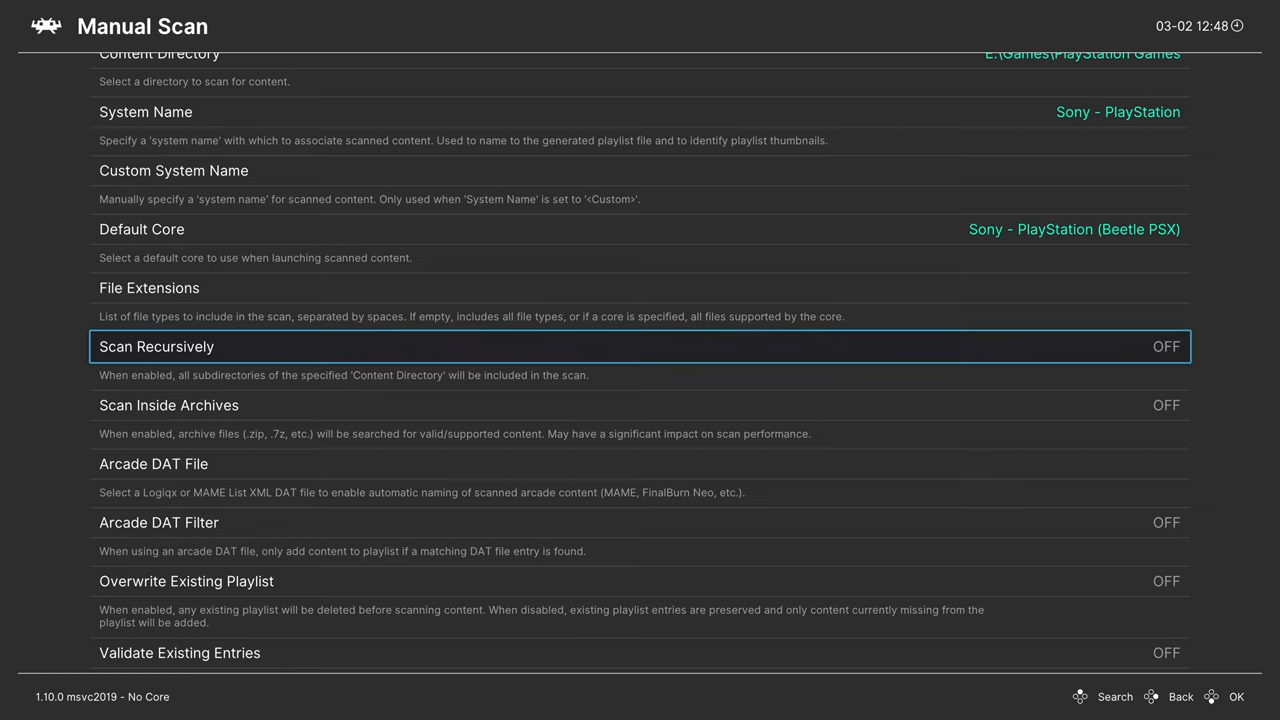
scroll(down, 3)
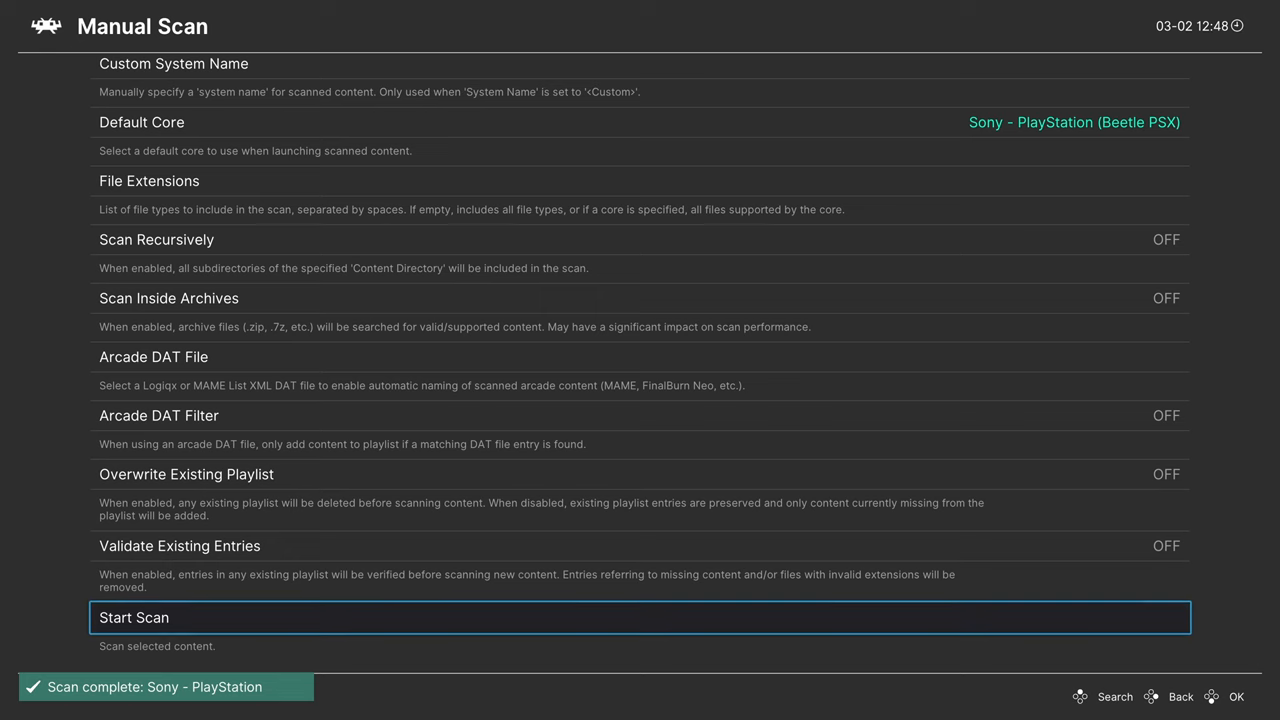
scroll(up, 3)
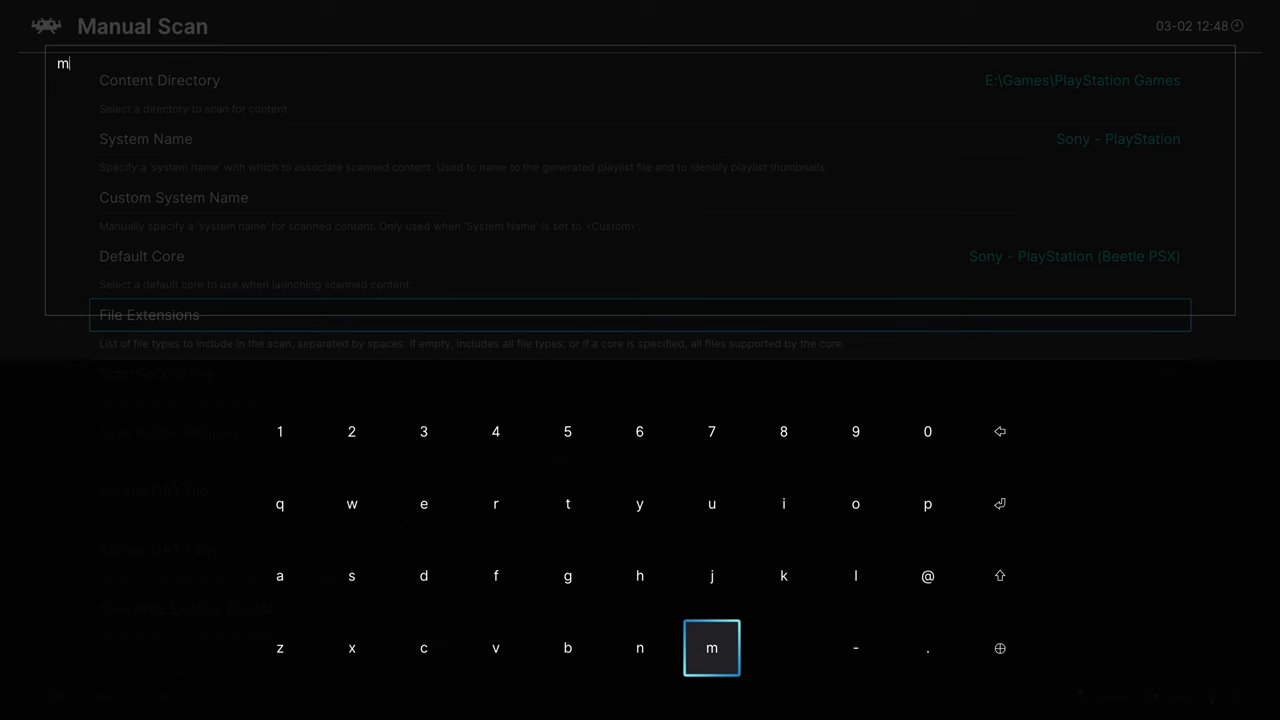
Step: Set File Extensions to m3u, enable Scan Recursively, and start the scan
click(423, 431)
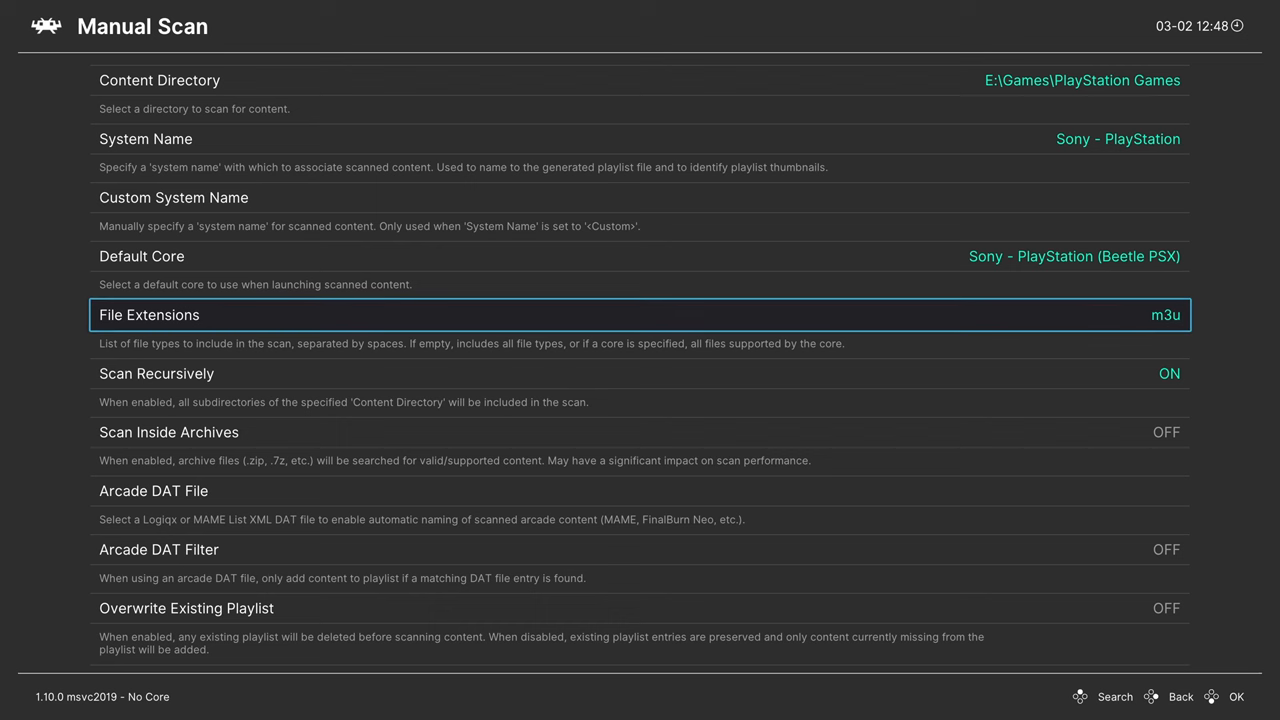
scroll(down, 3)
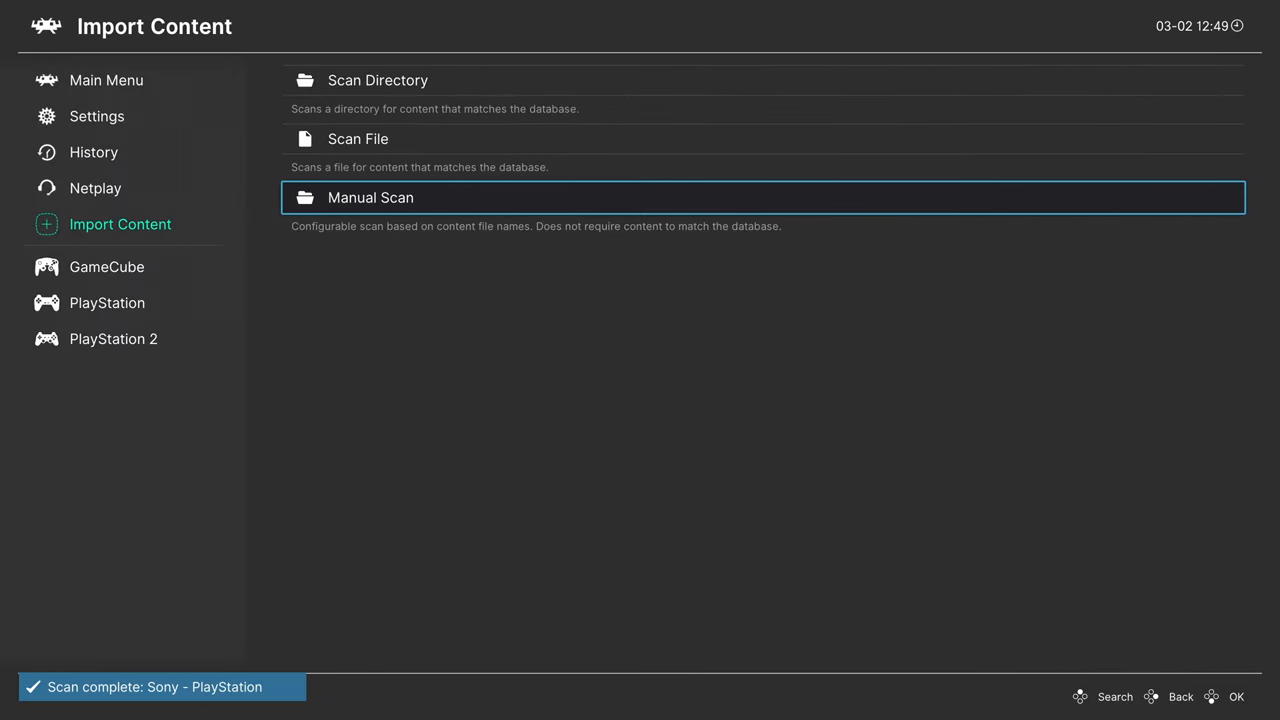
click(107, 302)
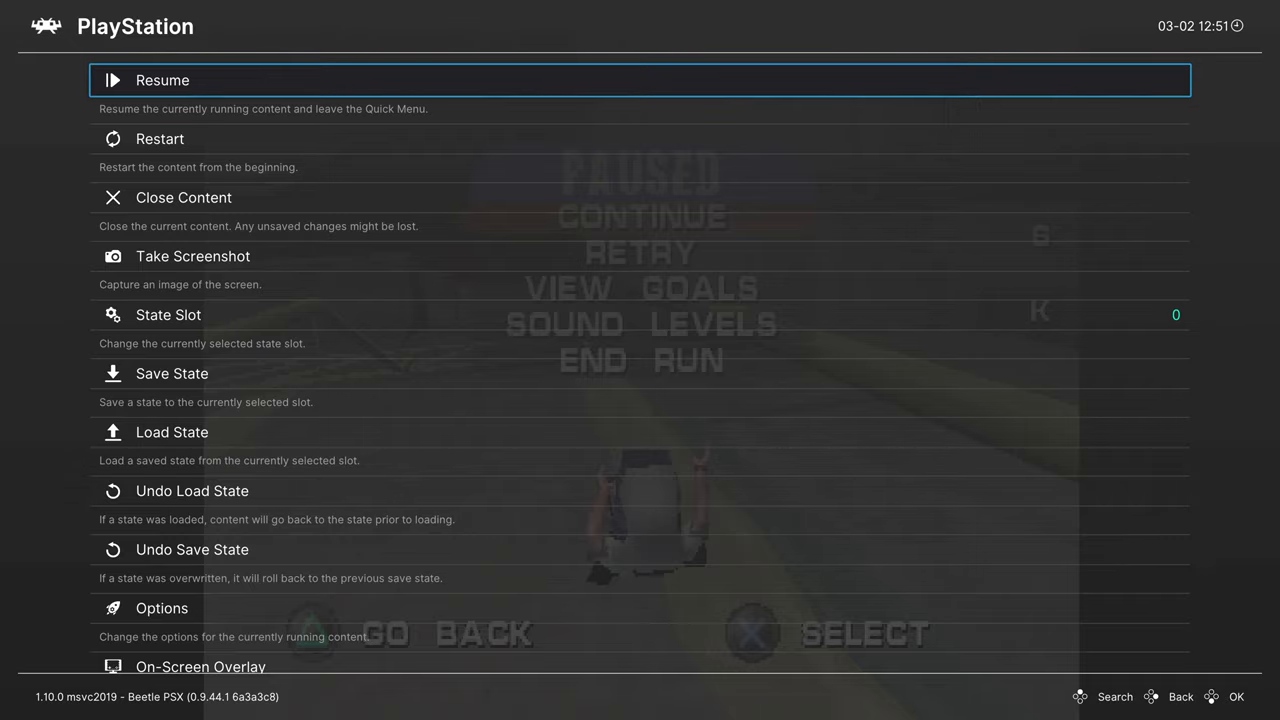
Step: Open the Beetle PSX Options and scroll down to Enable DualShock Analog Mode Toggle
scroll(down, 3)
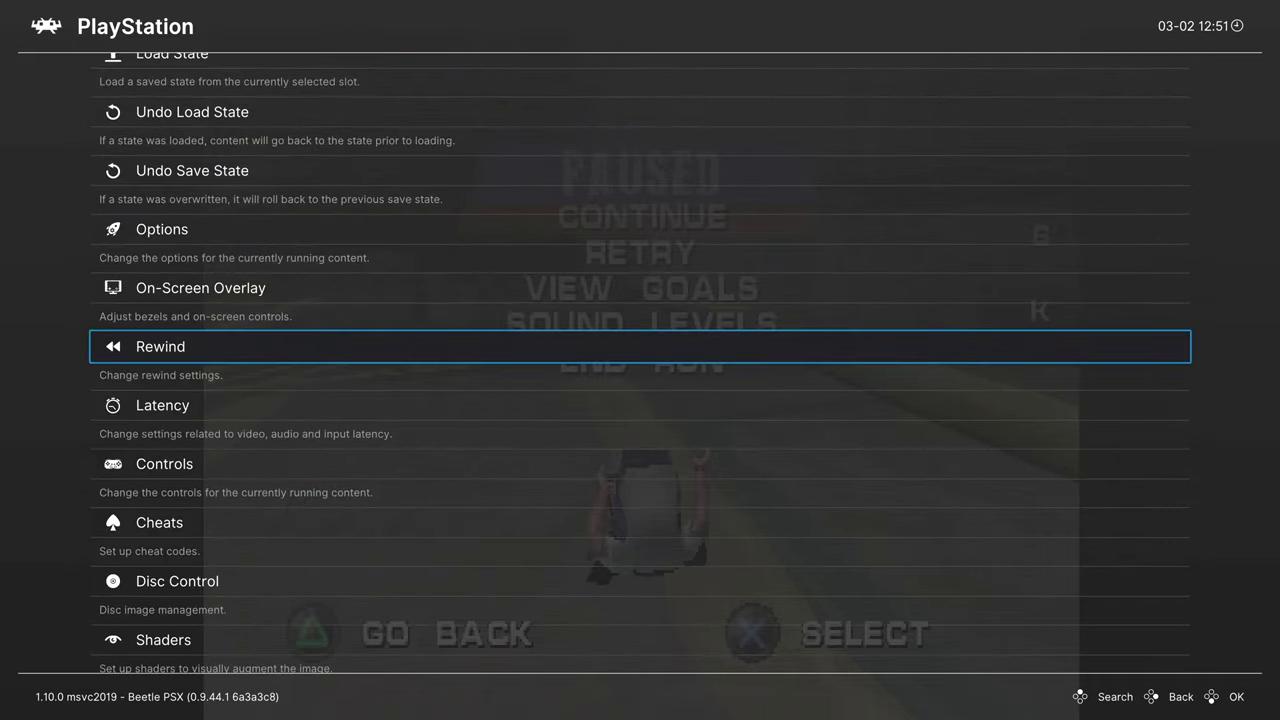
scroll(down, 3)
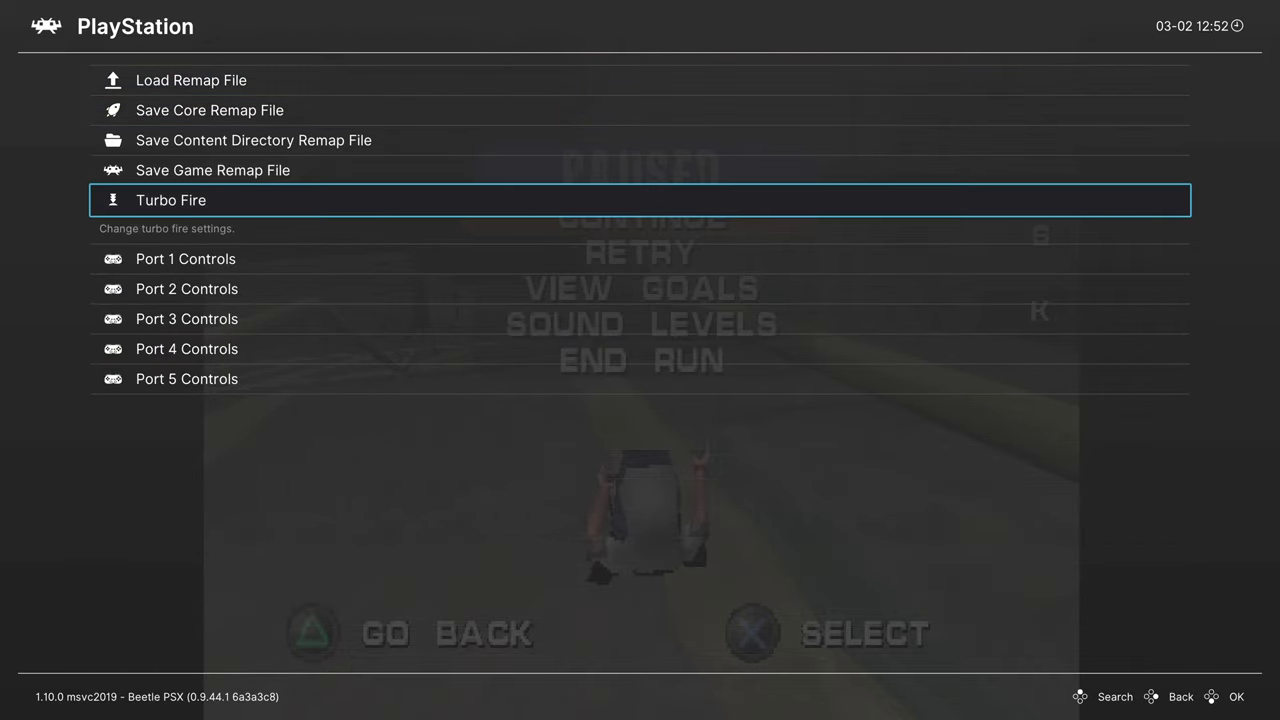
click(185, 259)
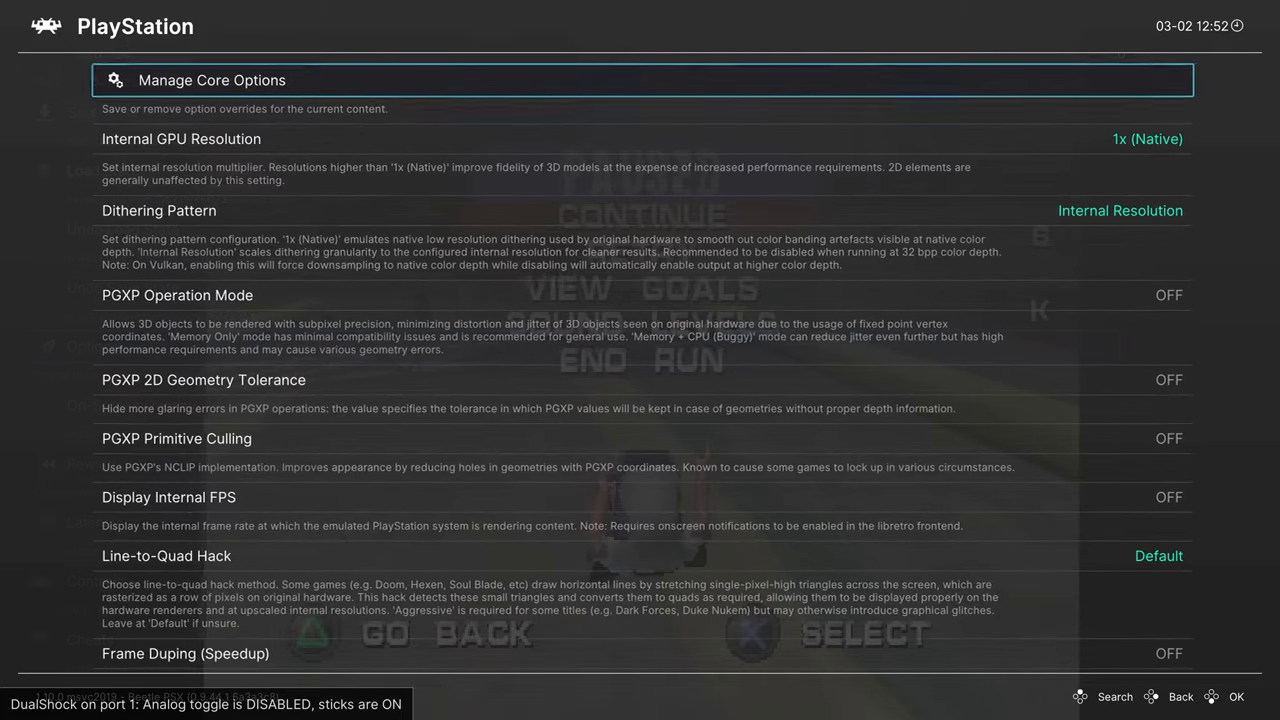
scroll(down, 3)
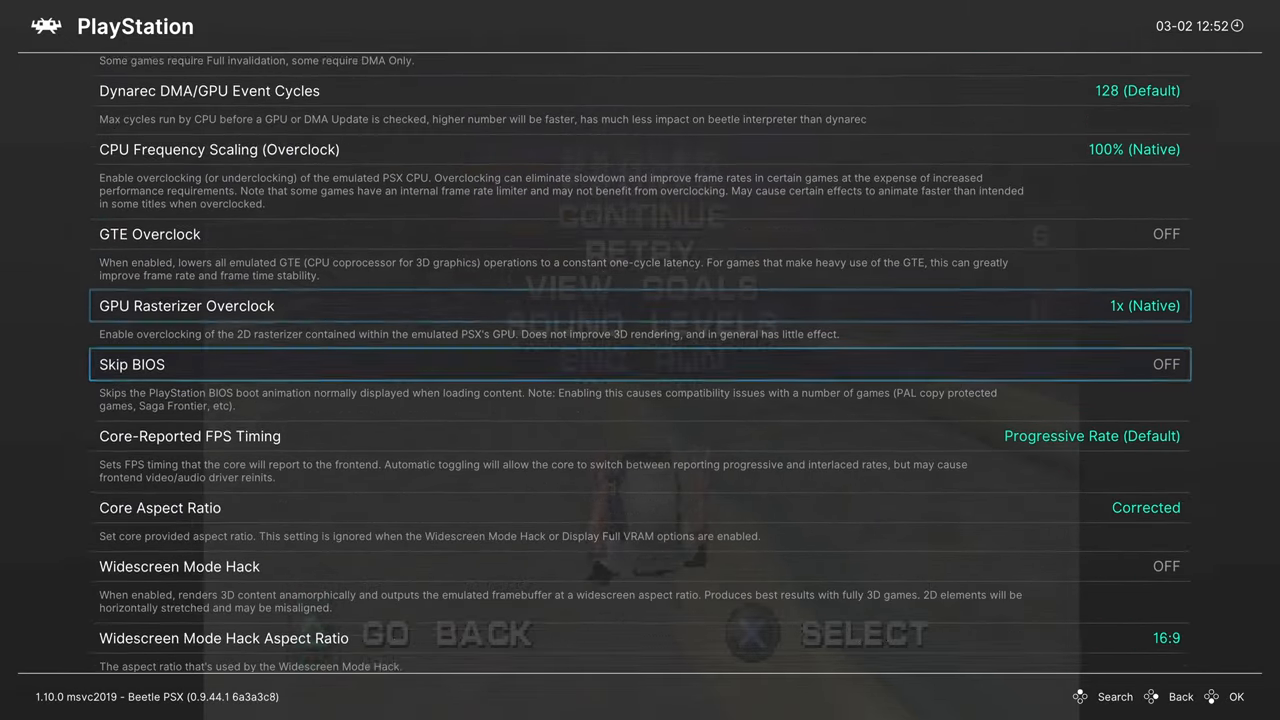
scroll(down, 3)
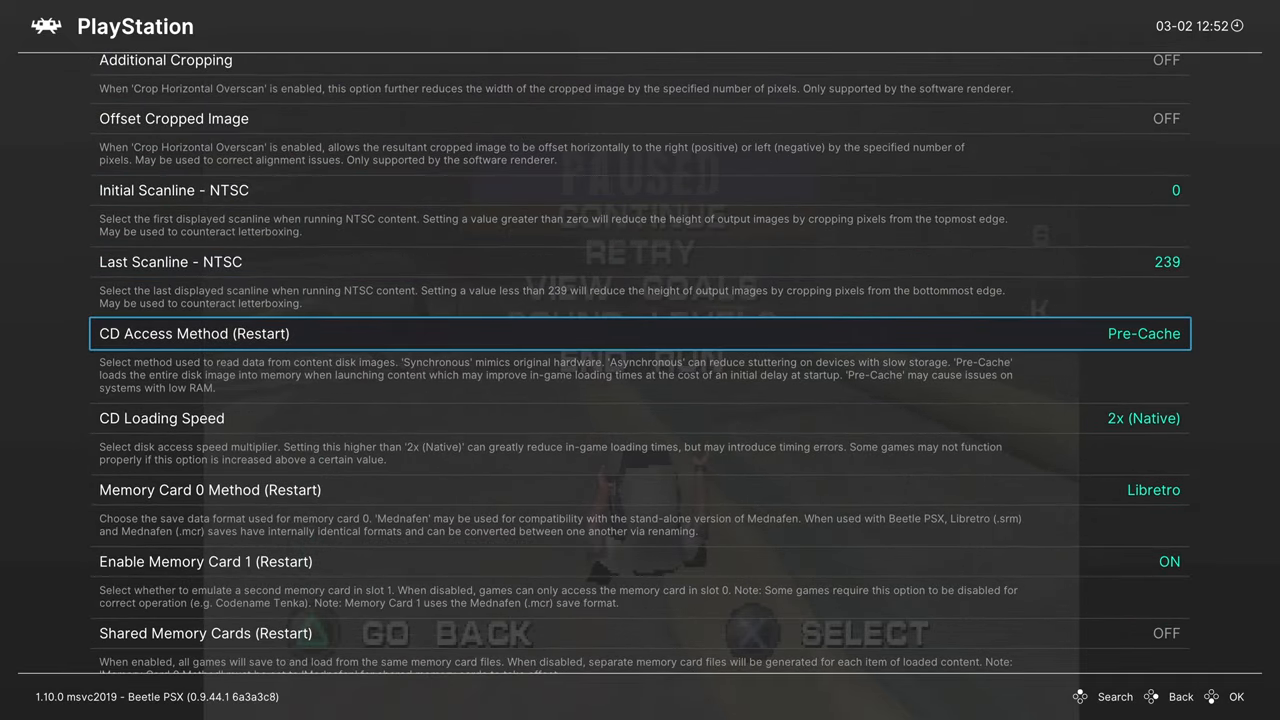
scroll(down, 3)
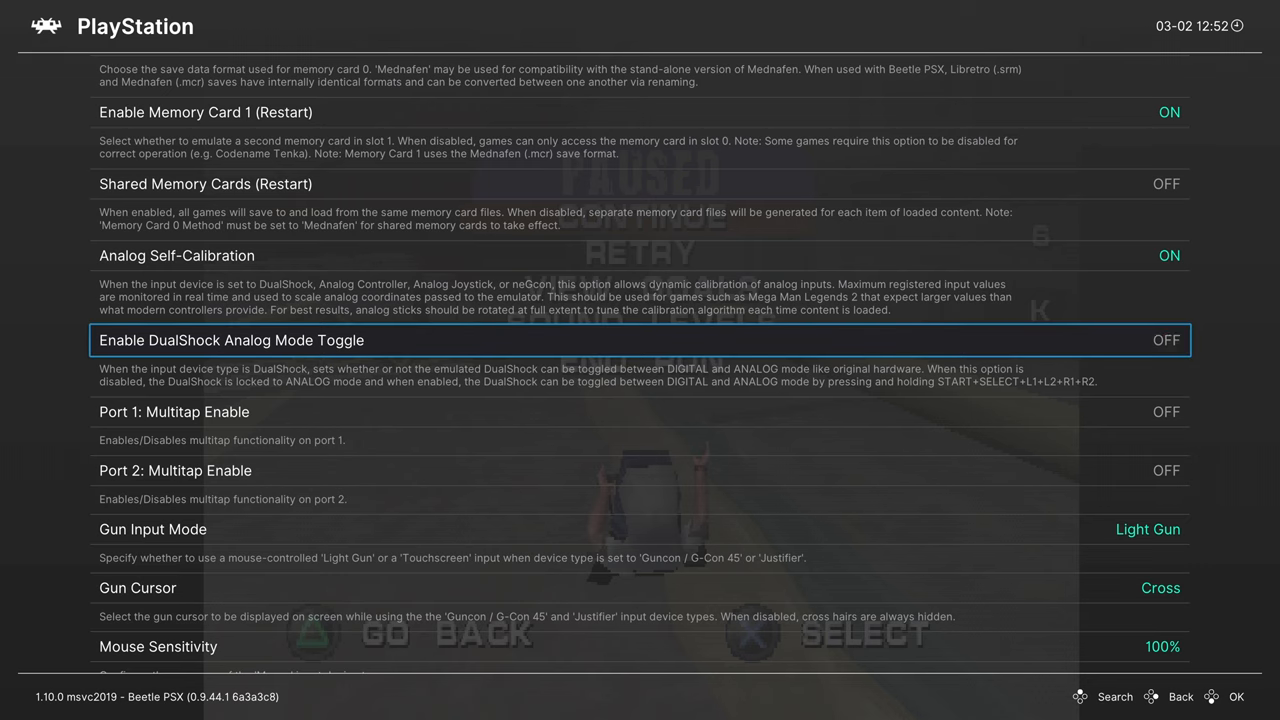
Step: Try Port 1 Device Type values, ending with DualShock mapped to port 1
click(1166, 340)
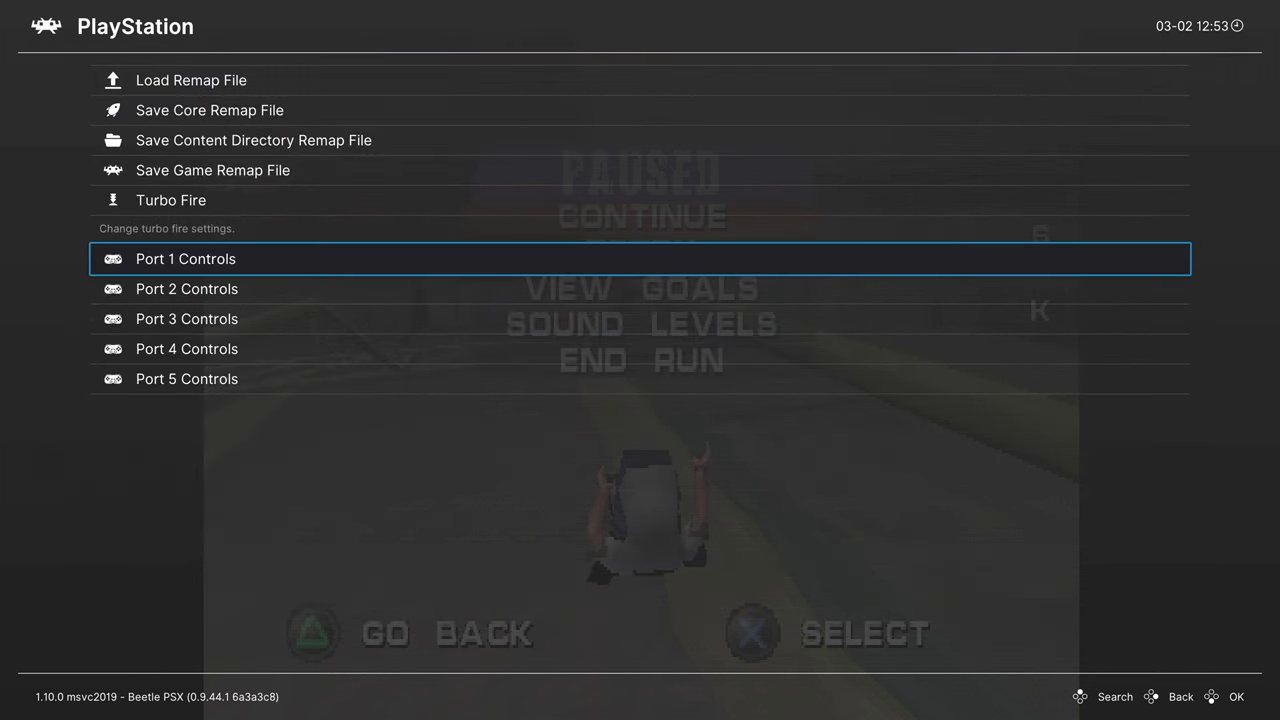
key(up)
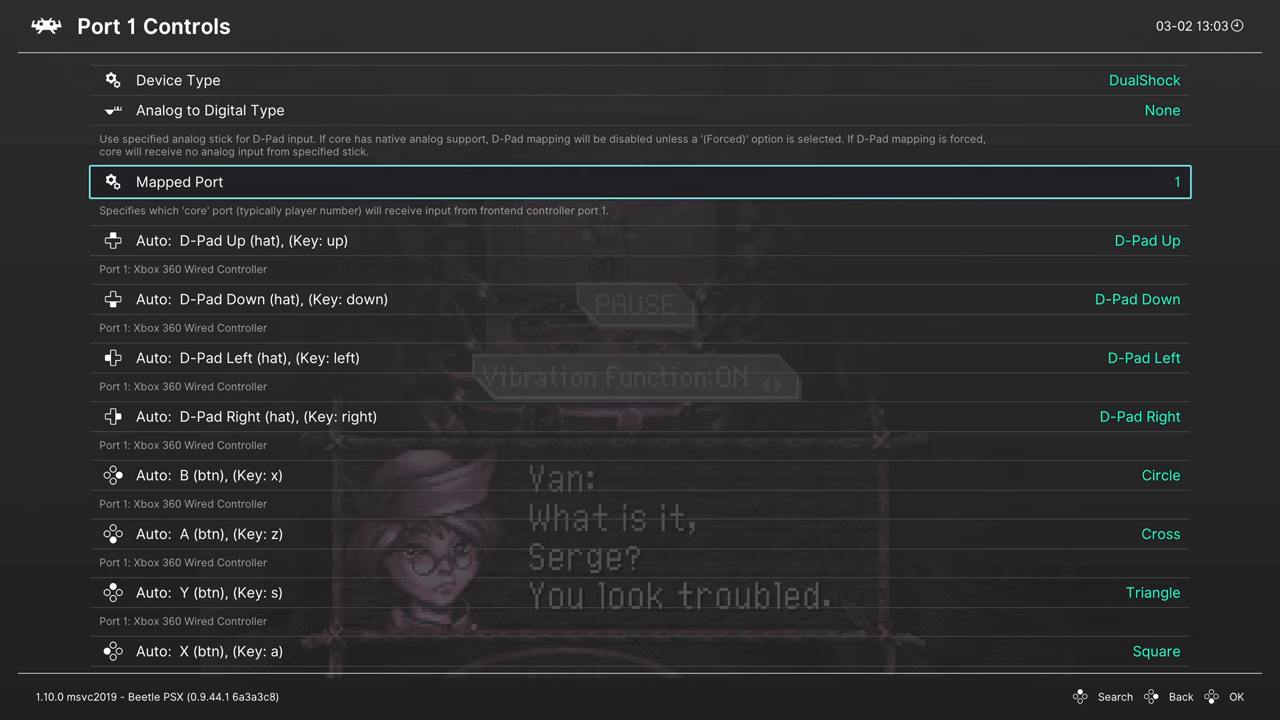
click(640, 181)
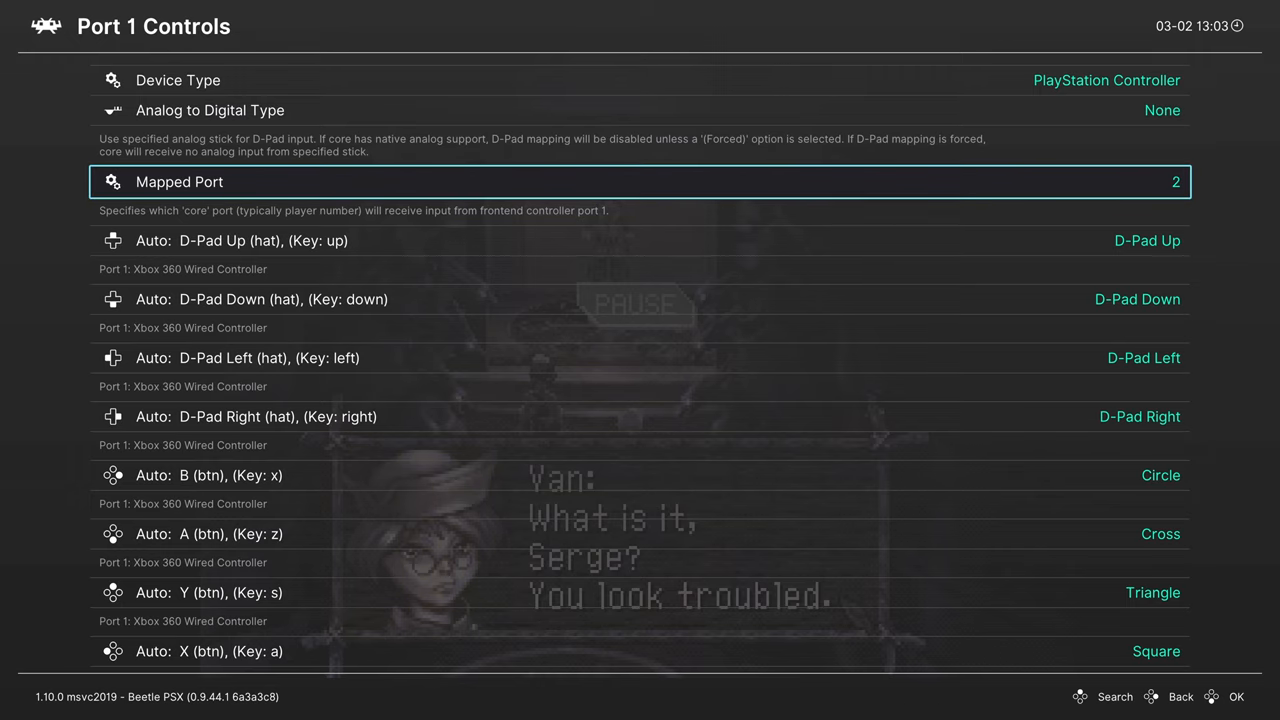
click(640, 181)
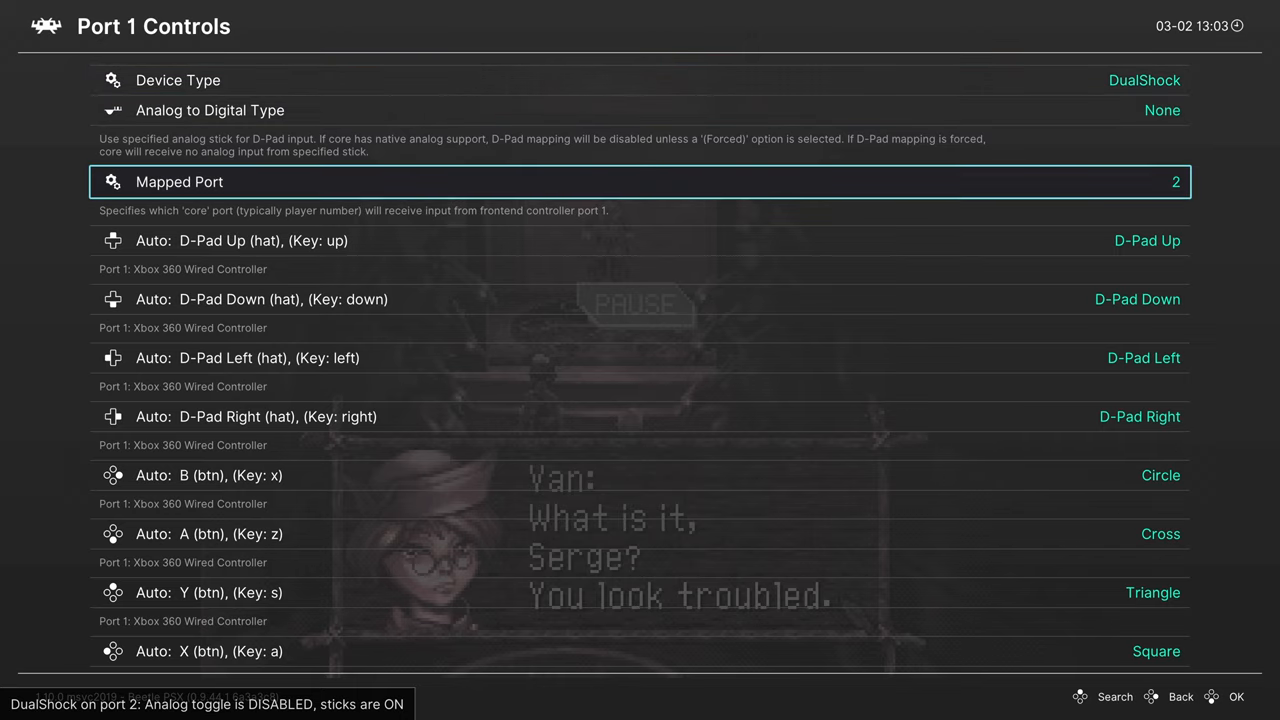
click(640, 181)
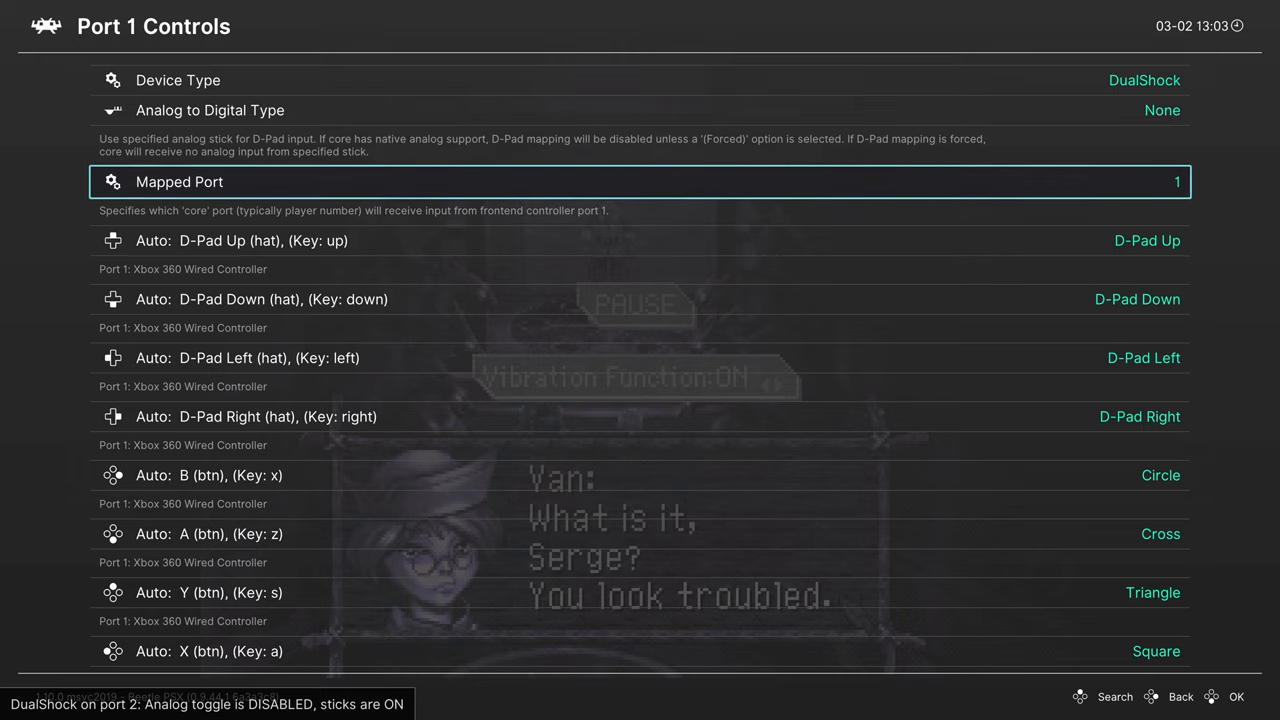
click(1180, 696)
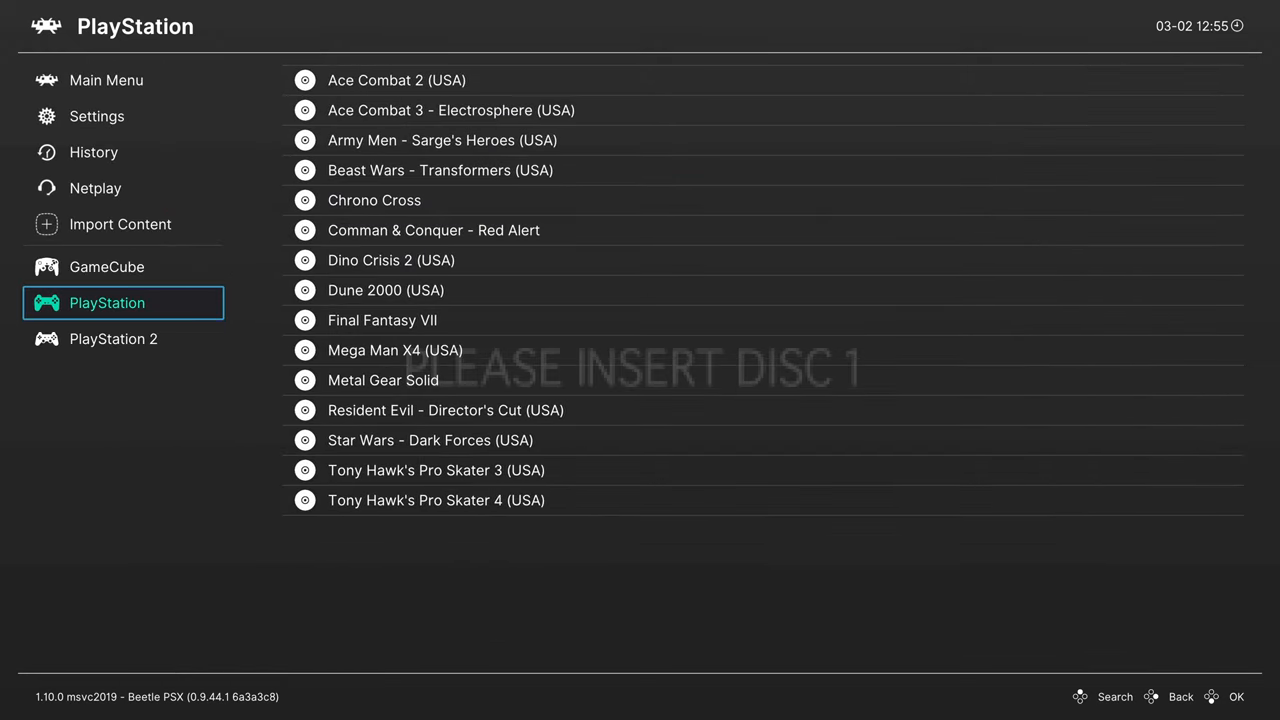
Step: Scroll through the Settings categories and open User Interface settings
click(96, 116)
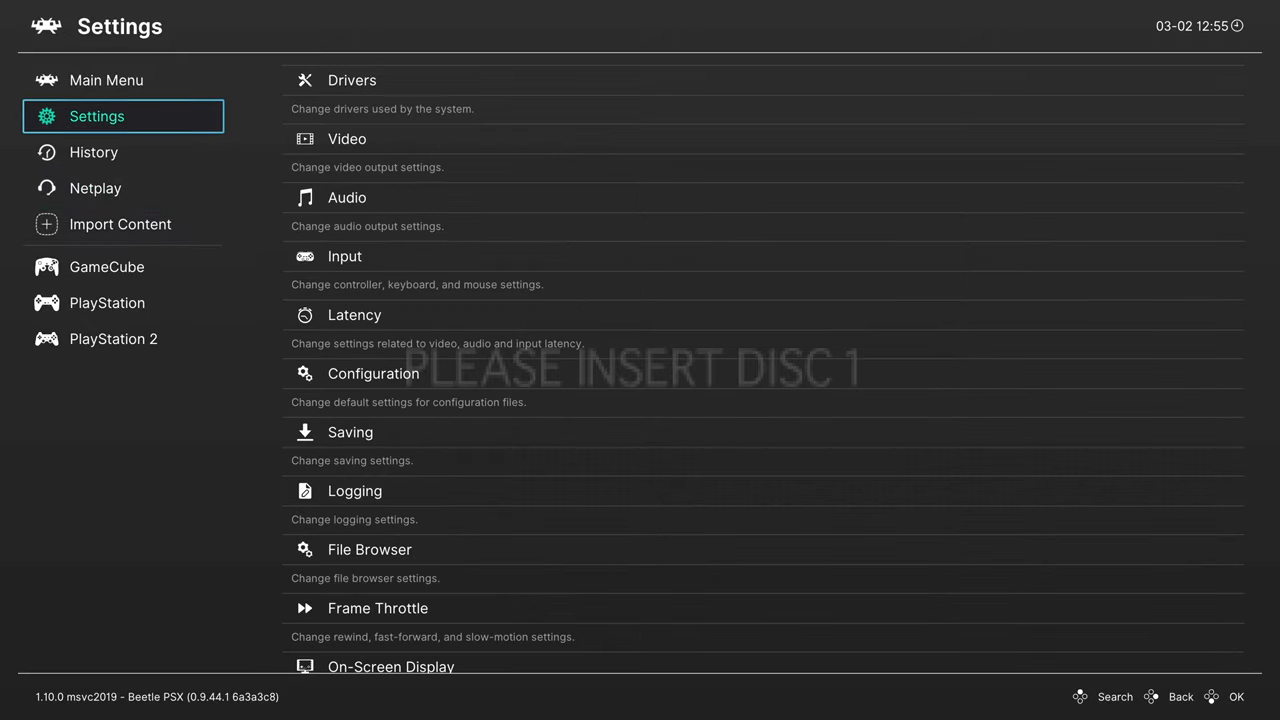
scroll(down, 3)
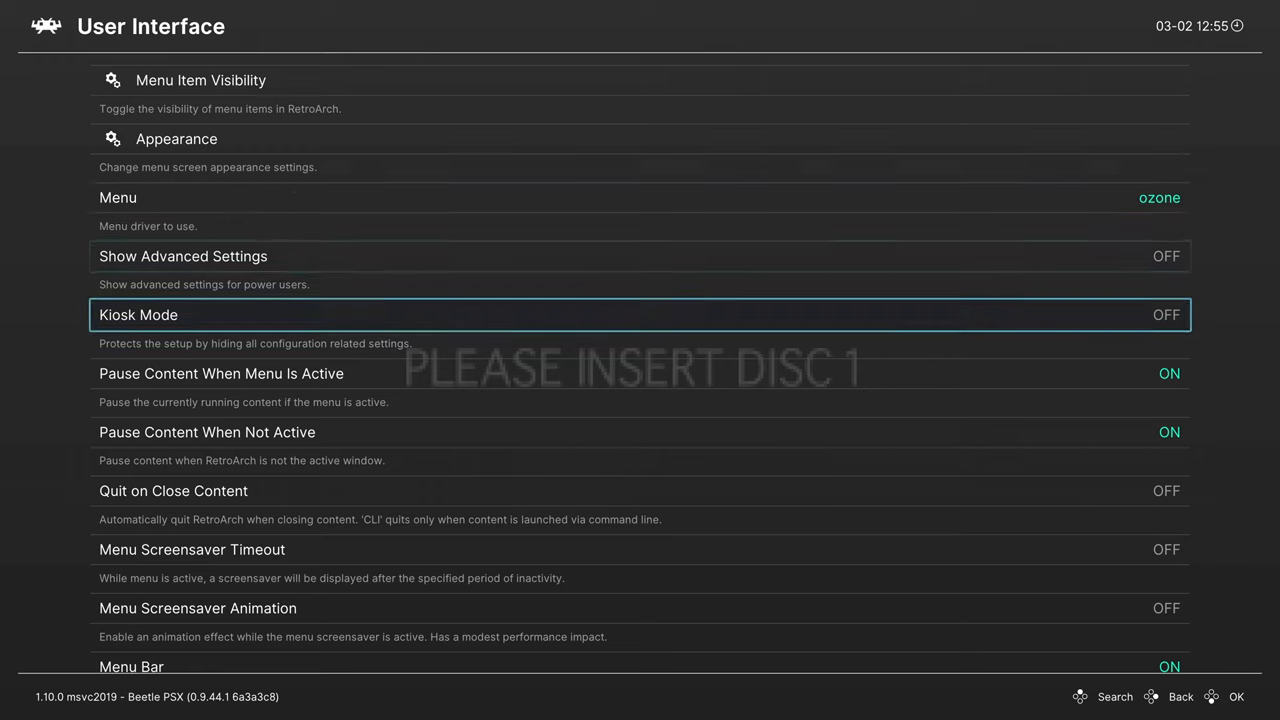
scroll(down, 3)
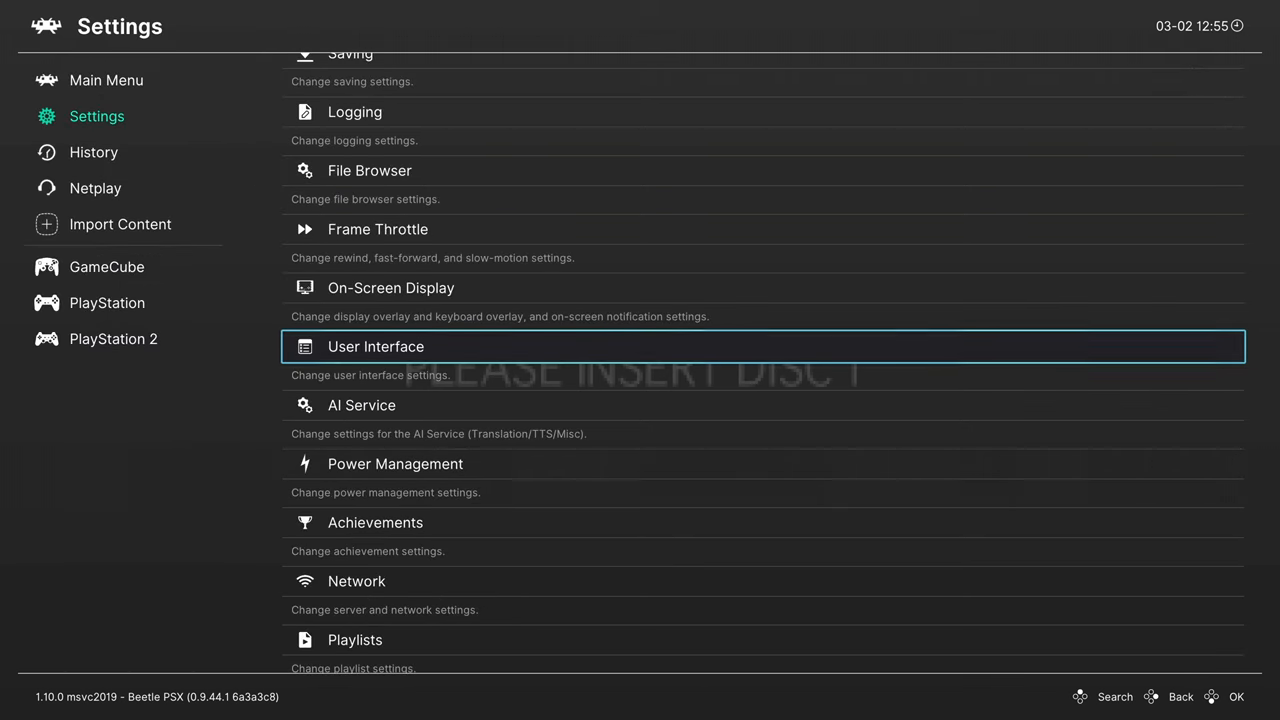
click(106, 80)
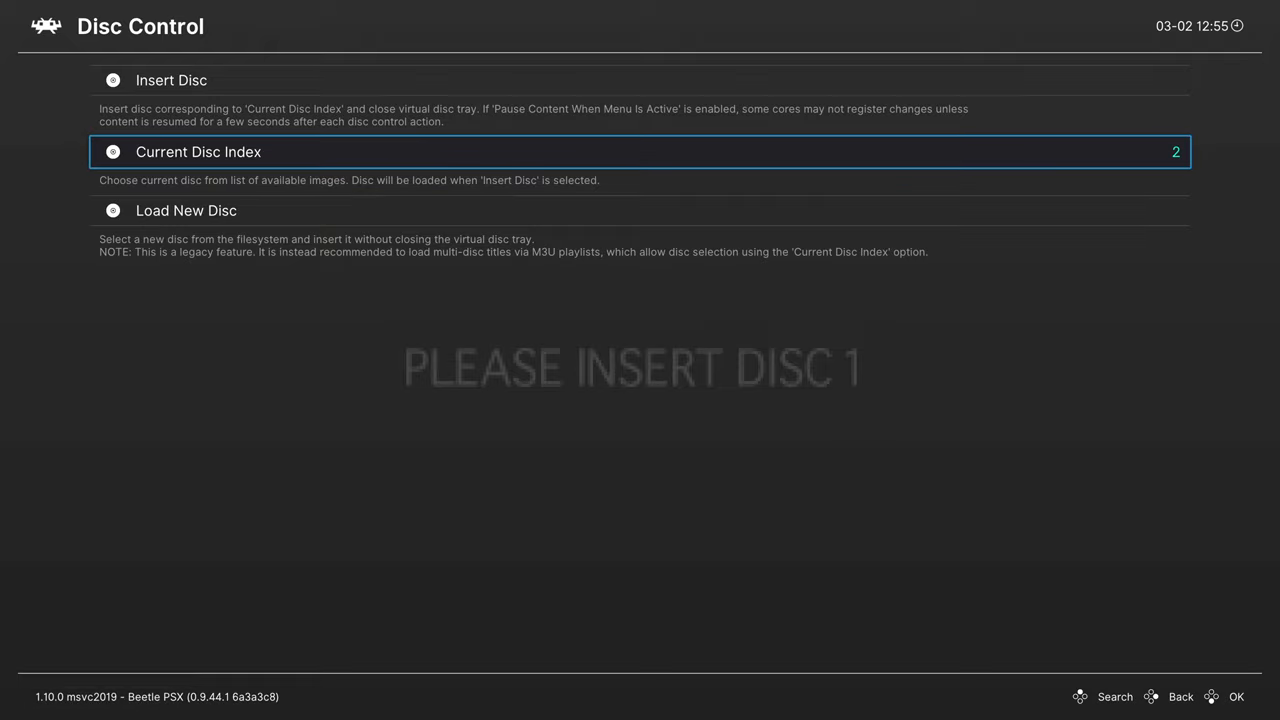
Step: Change the current disc index, eject the virtual tray, and pick the disc to insert
click(640, 151)
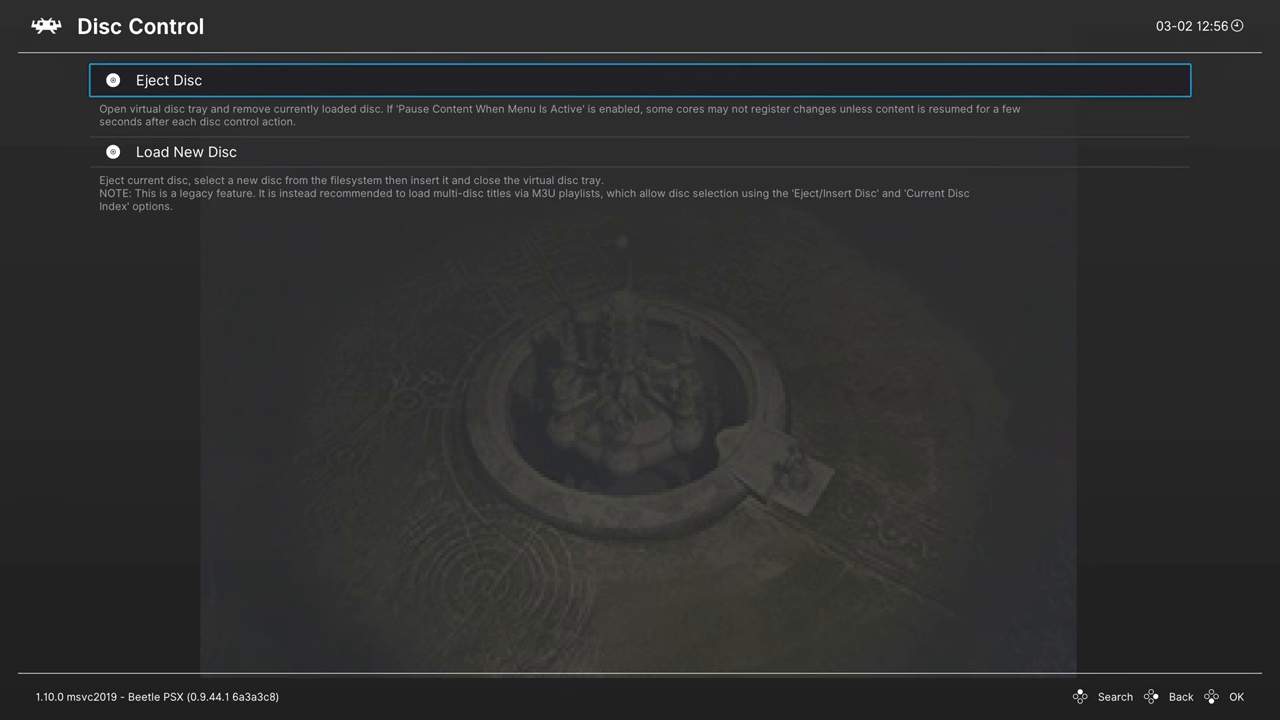
click(640, 80)
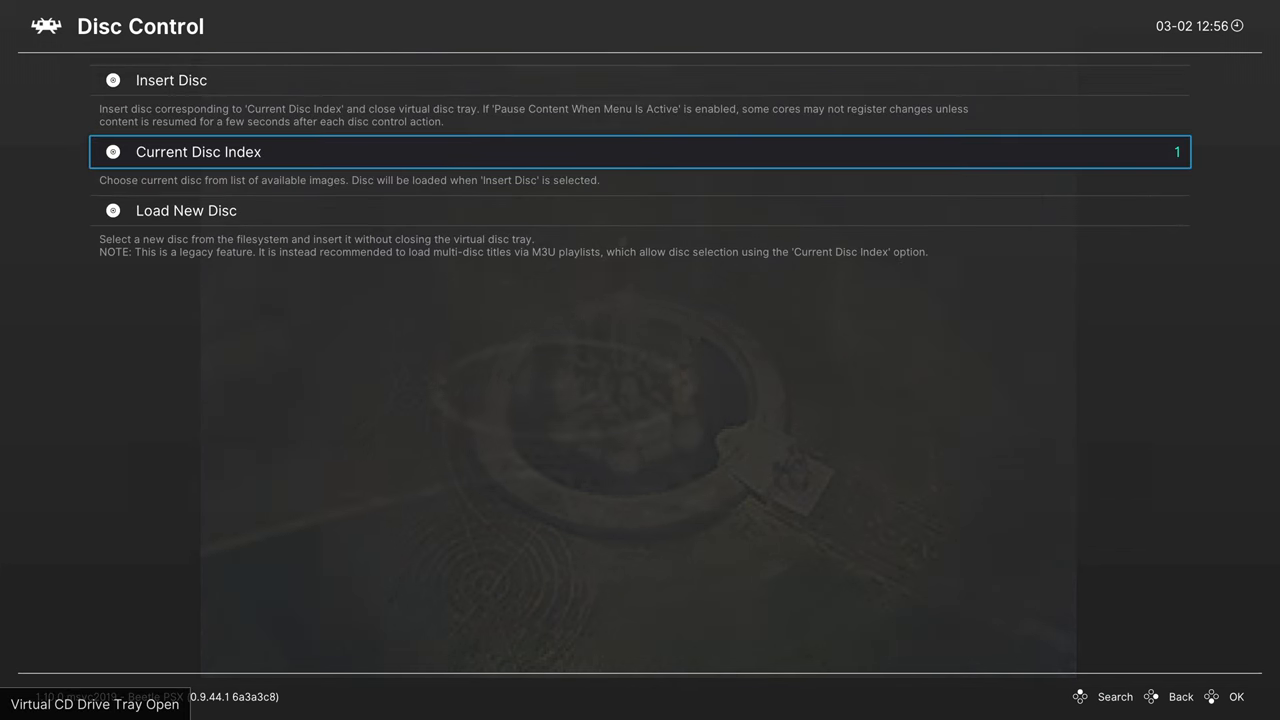
click(640, 151)
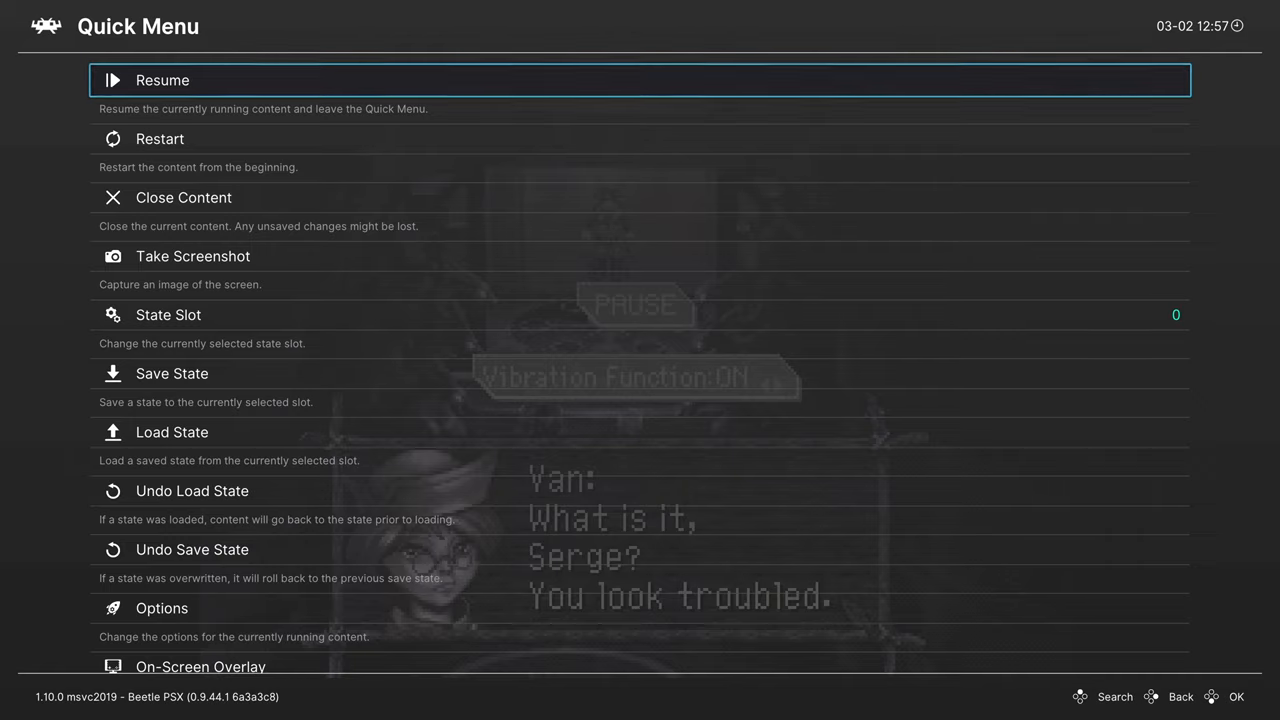
click(161, 608)
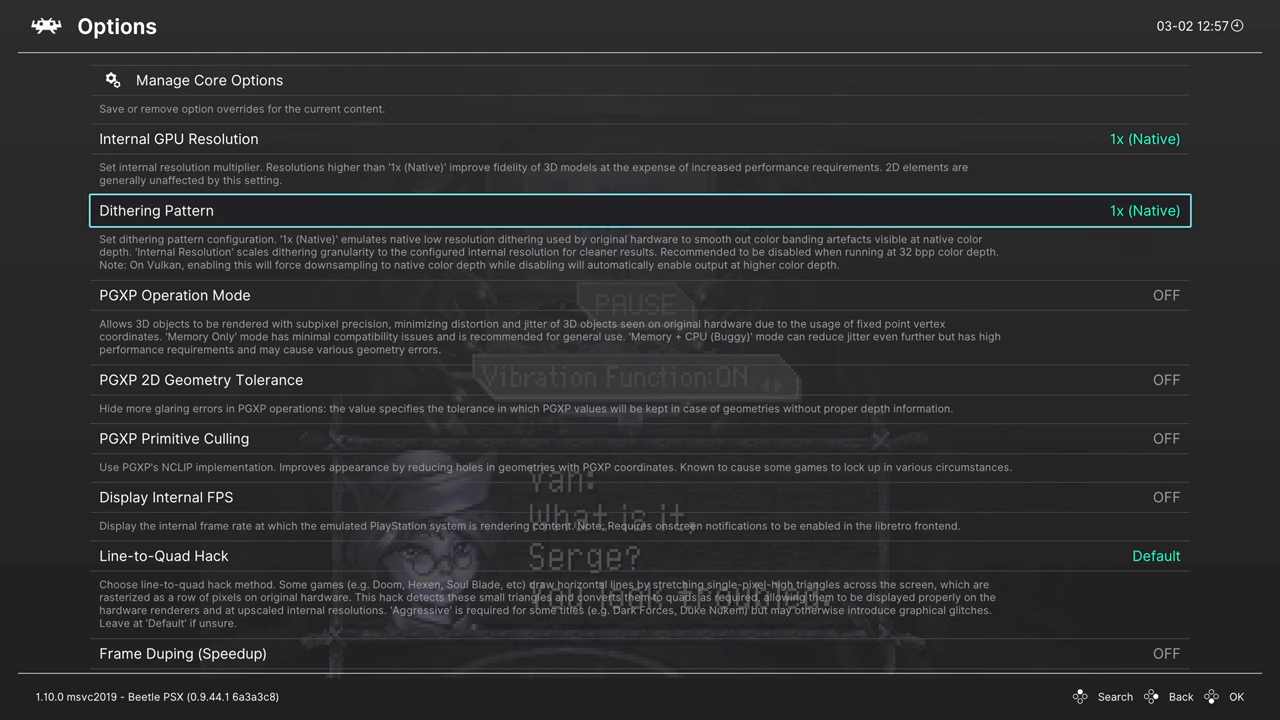
scroll(down, 3)
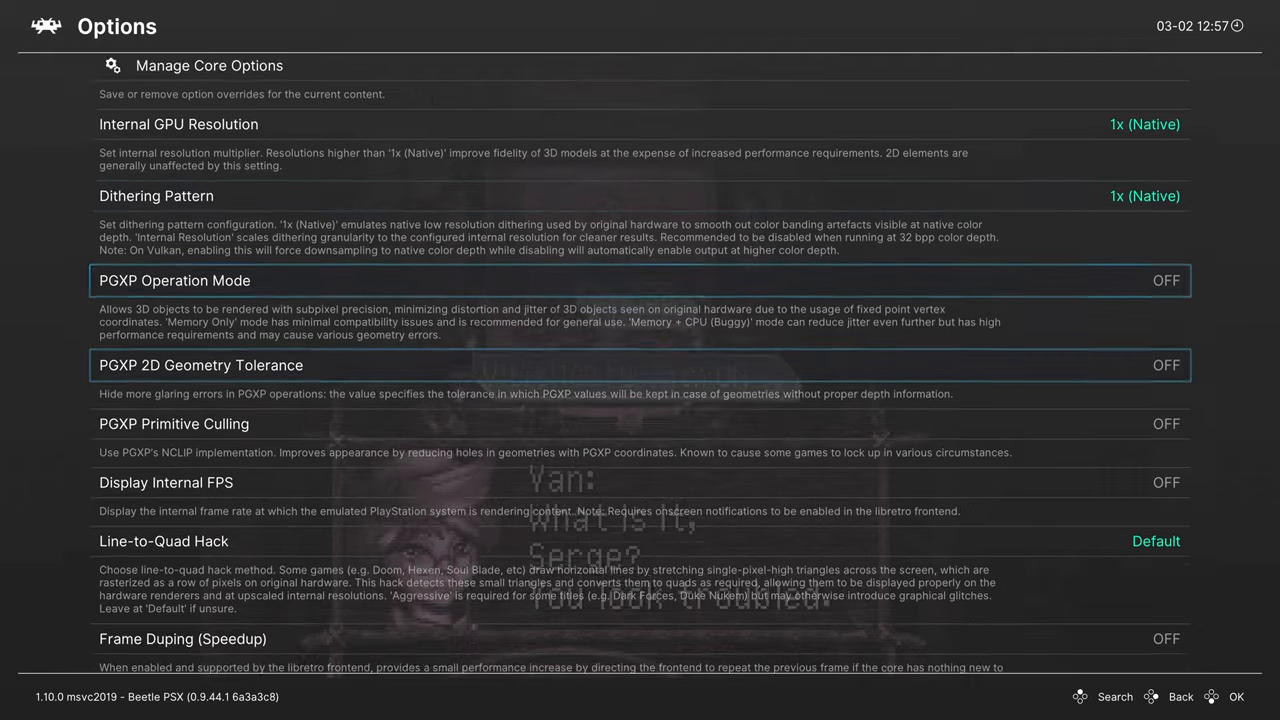
scroll(down, 3)
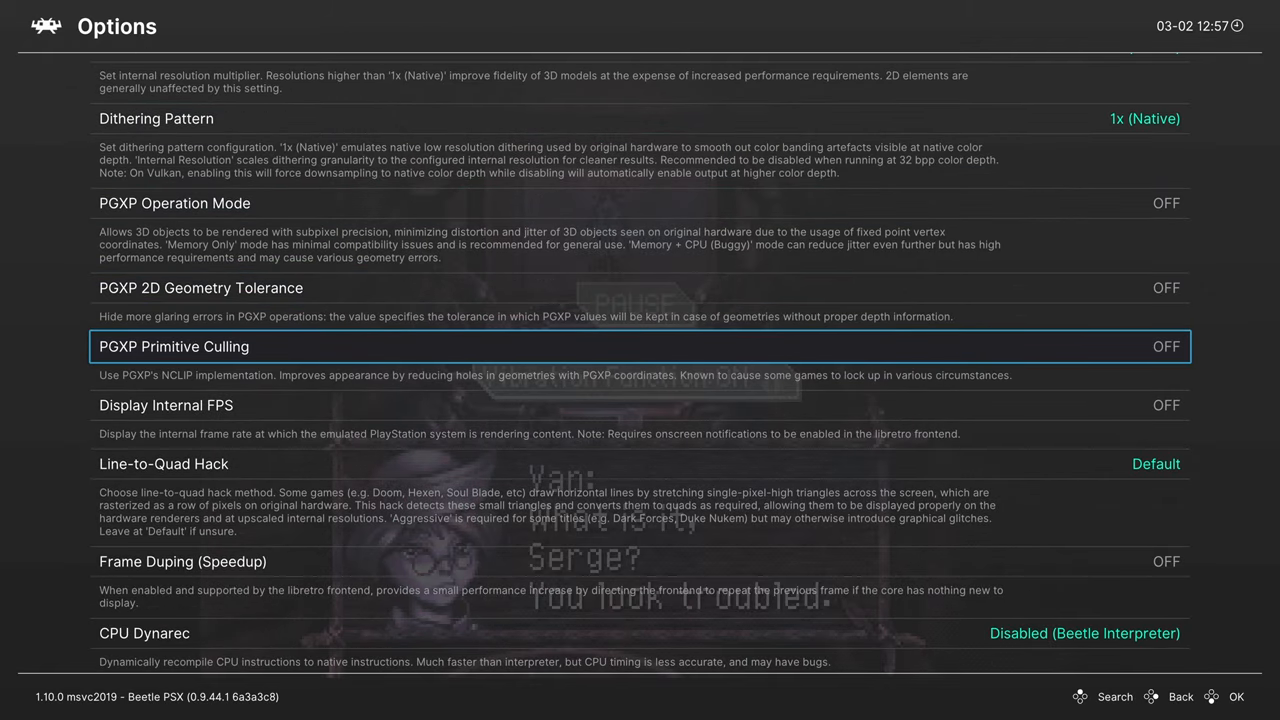
scroll(down, 3)
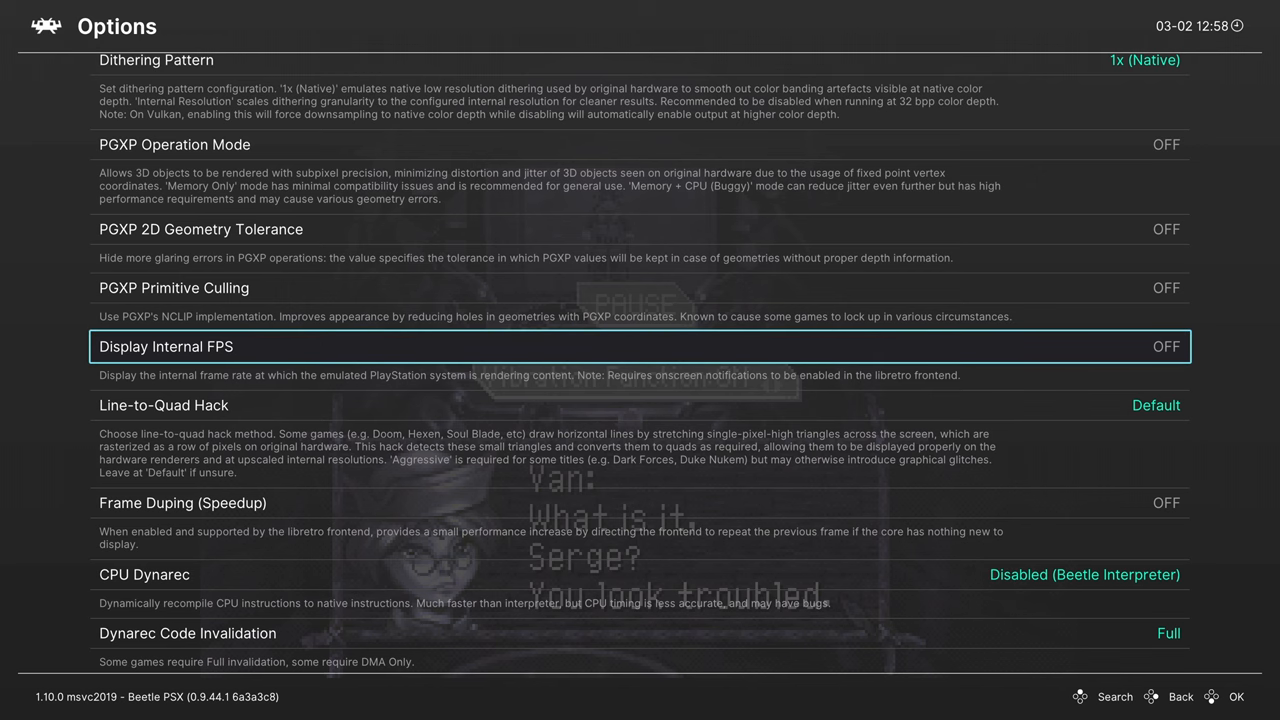
scroll(down, 3)
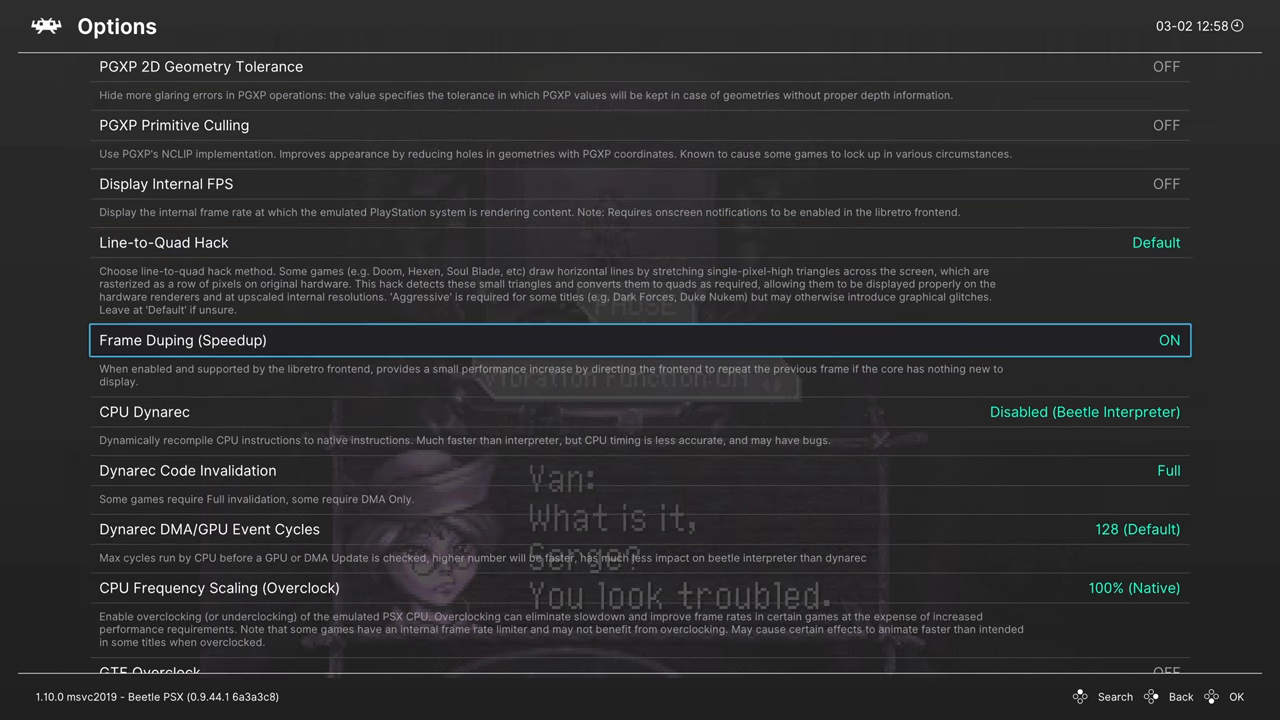
scroll(down, 3)
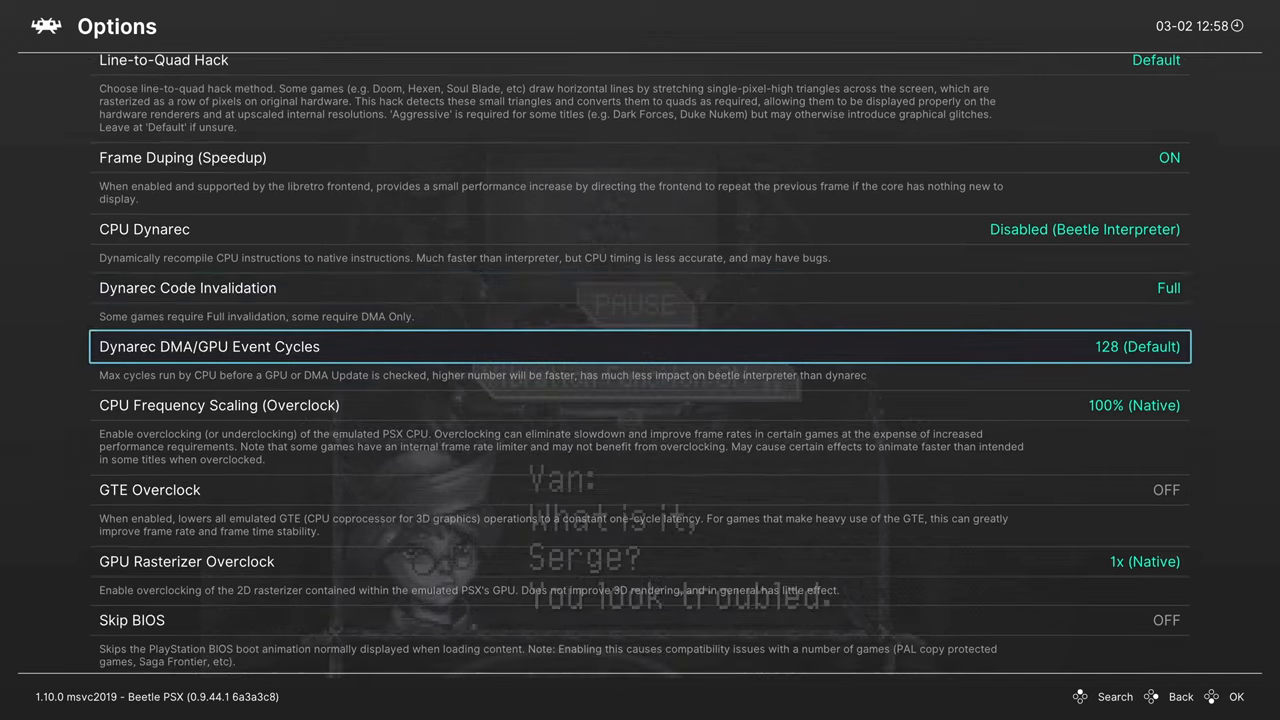
scroll(down, 3)
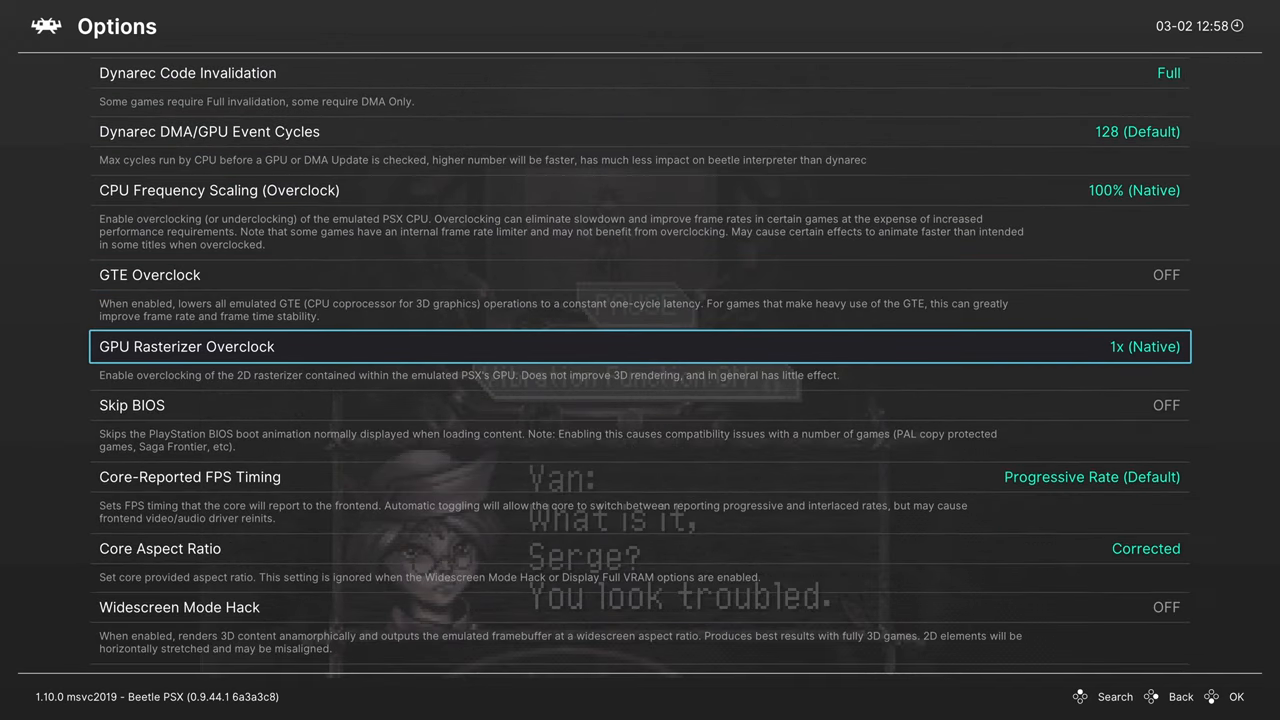
scroll(down, 3)
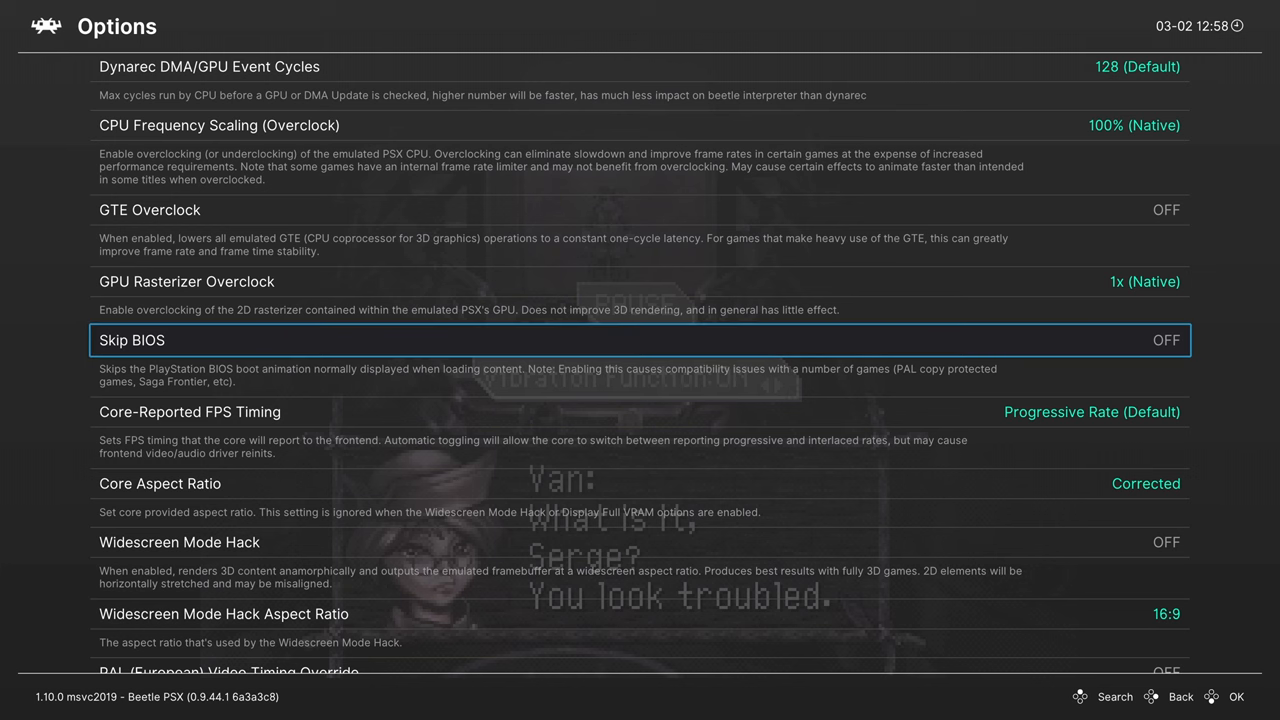
scroll(down, 3)
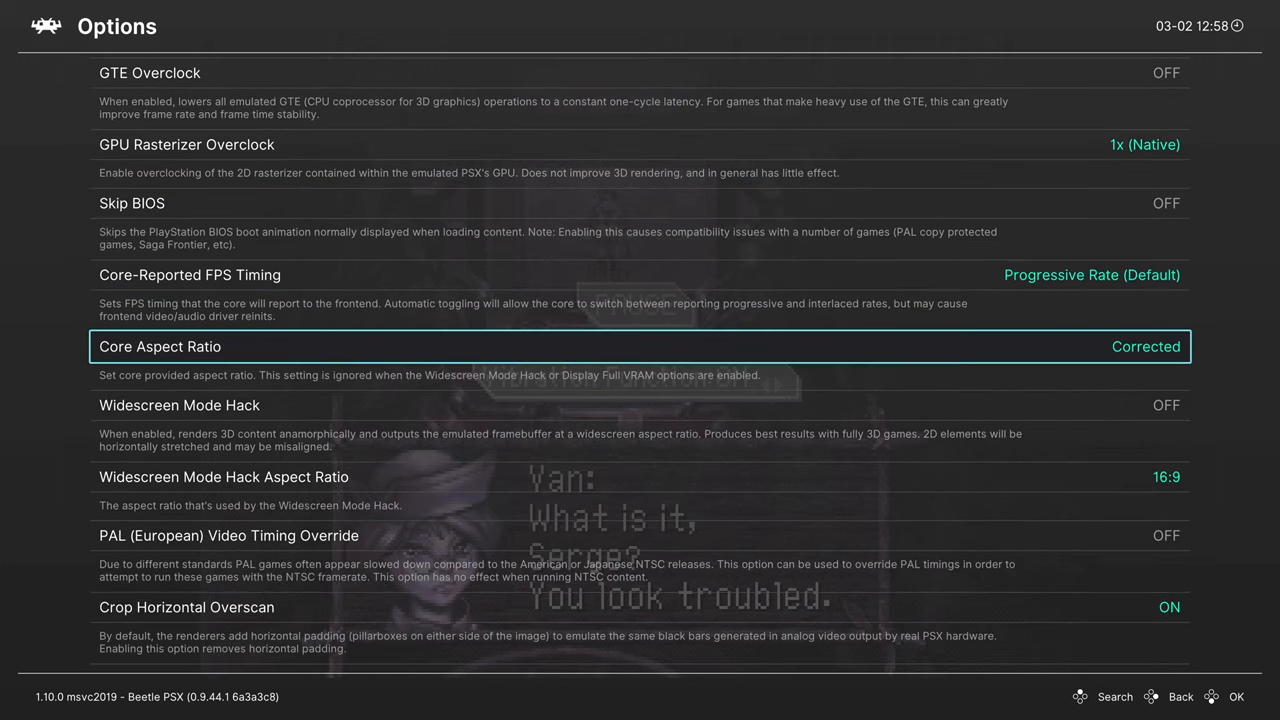
click(640, 346)
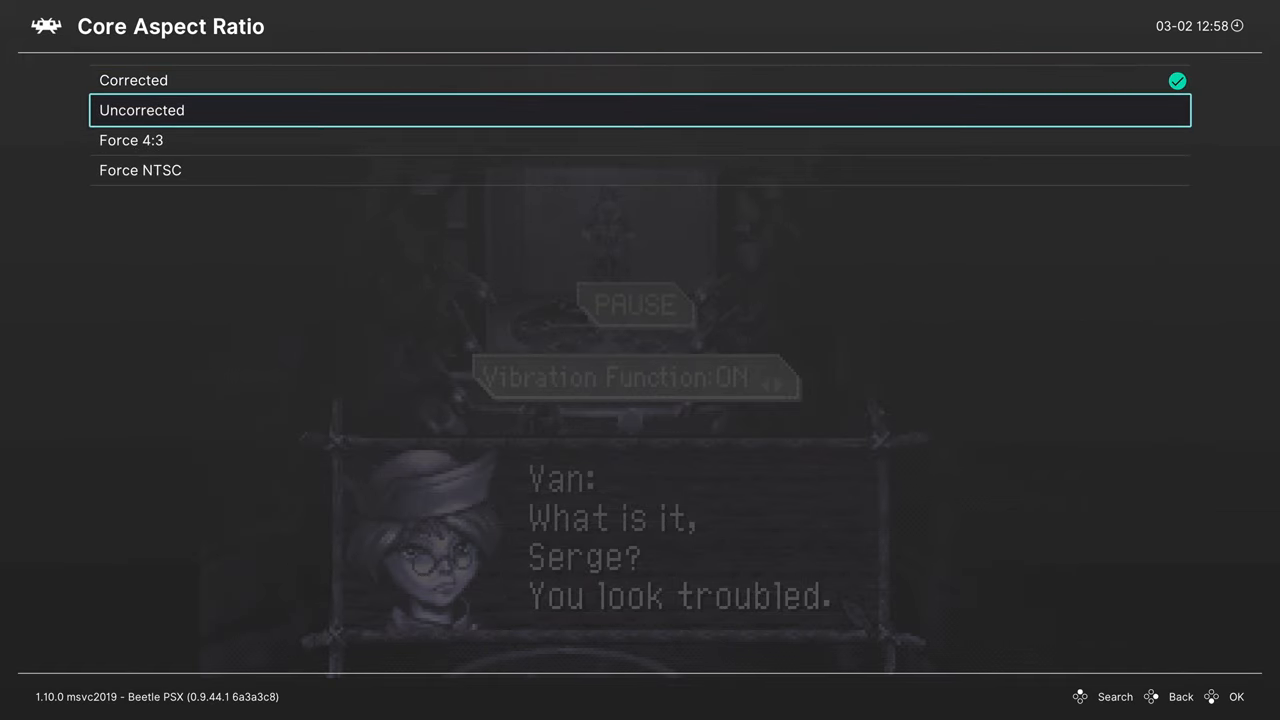
click(640, 140)
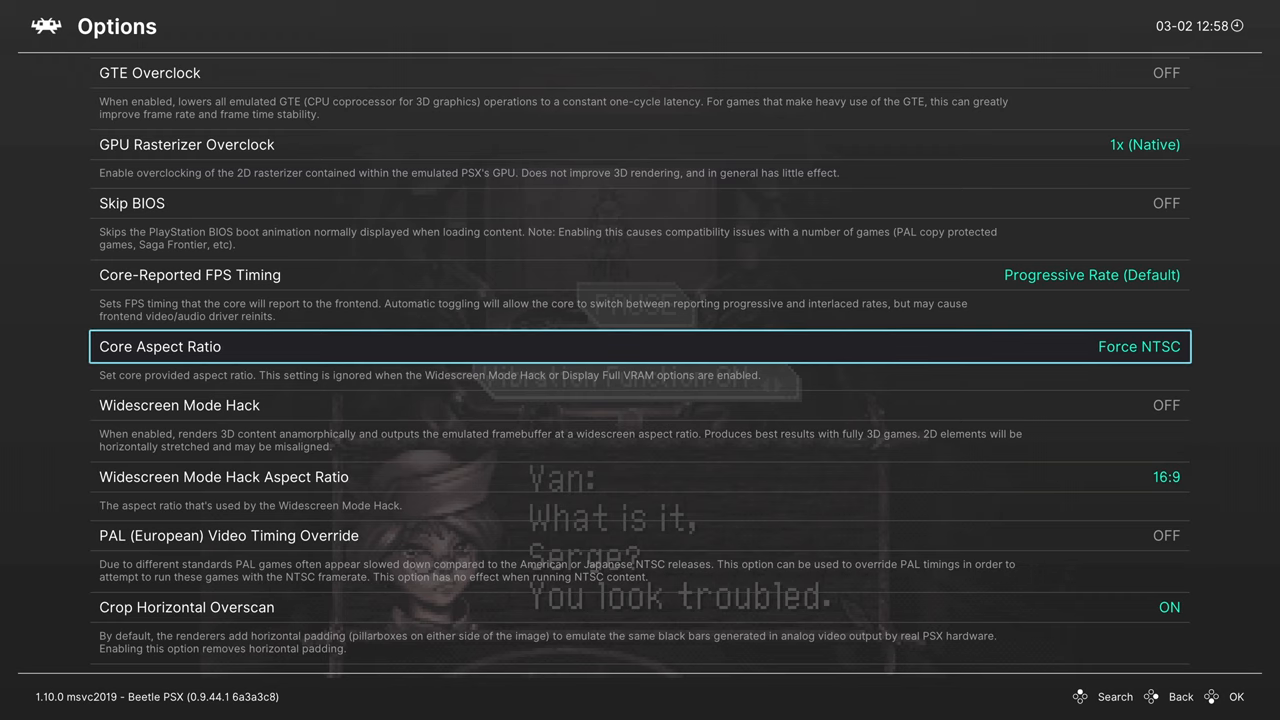
click(1138, 346)
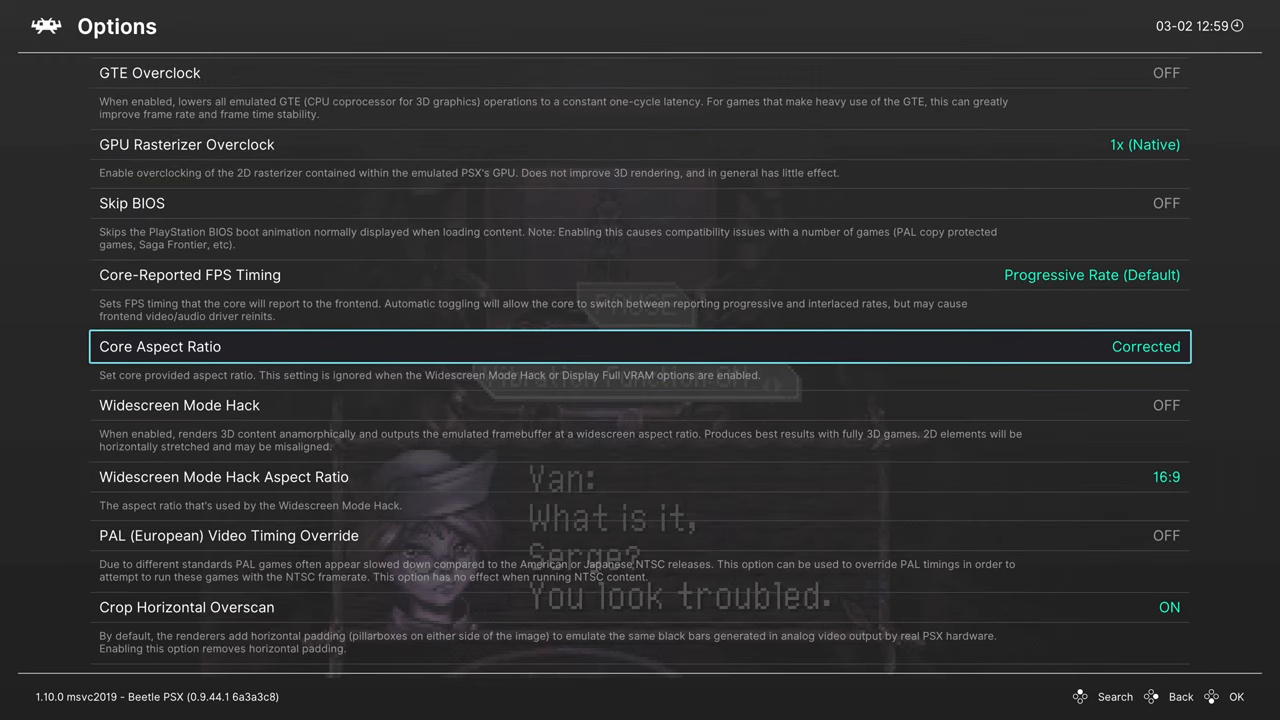
scroll(down, 3)
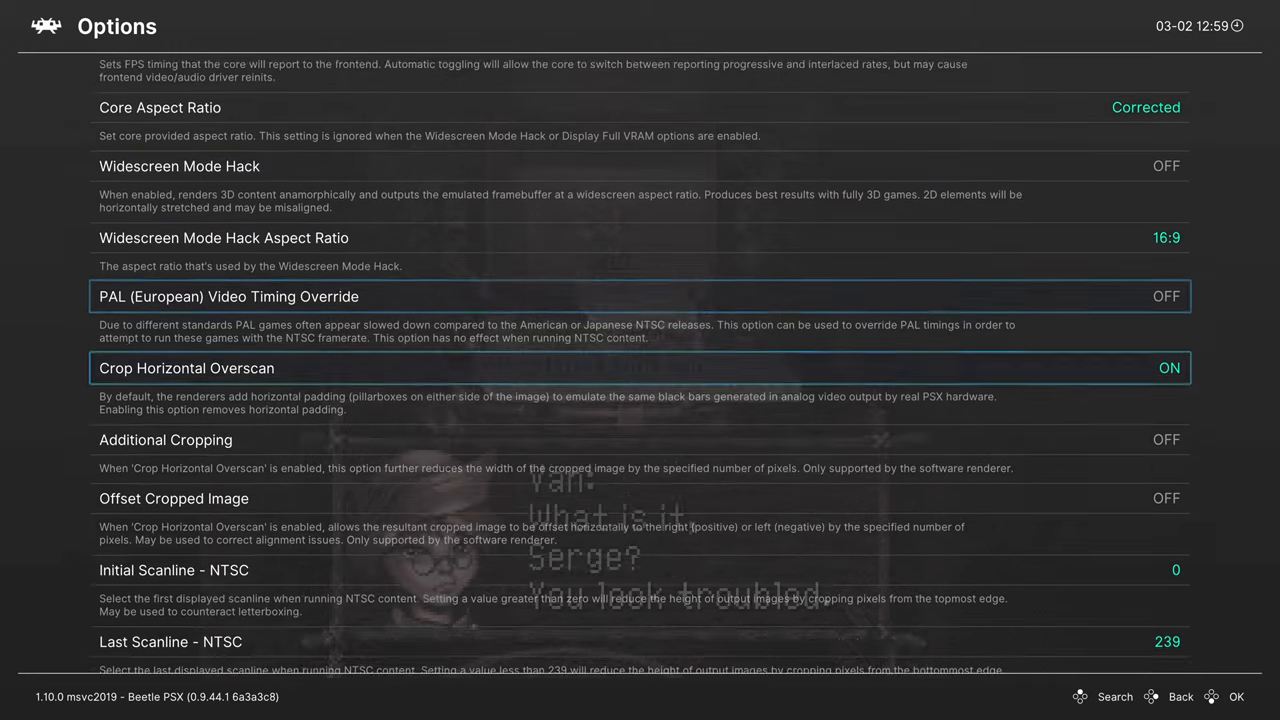
Step: Set Enable Memory Card 1 to OFF and review options through Shared Memory Cards
scroll(down, 3)
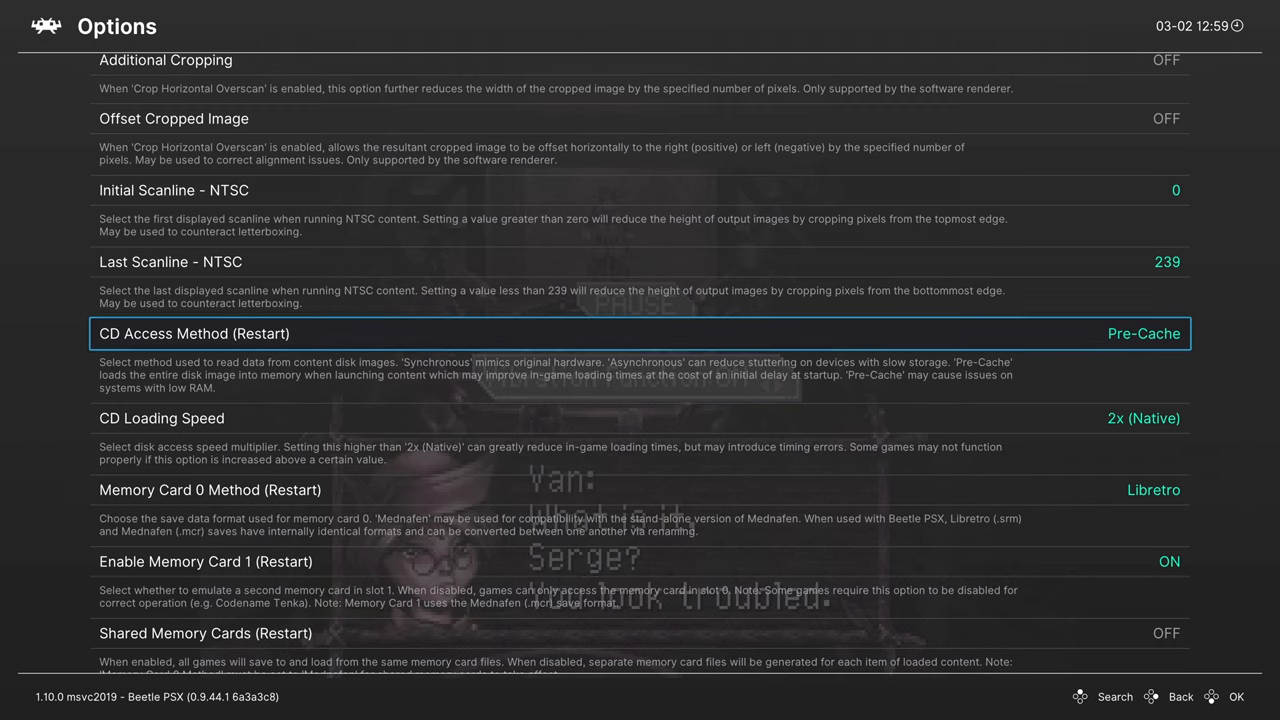
click(640, 333)
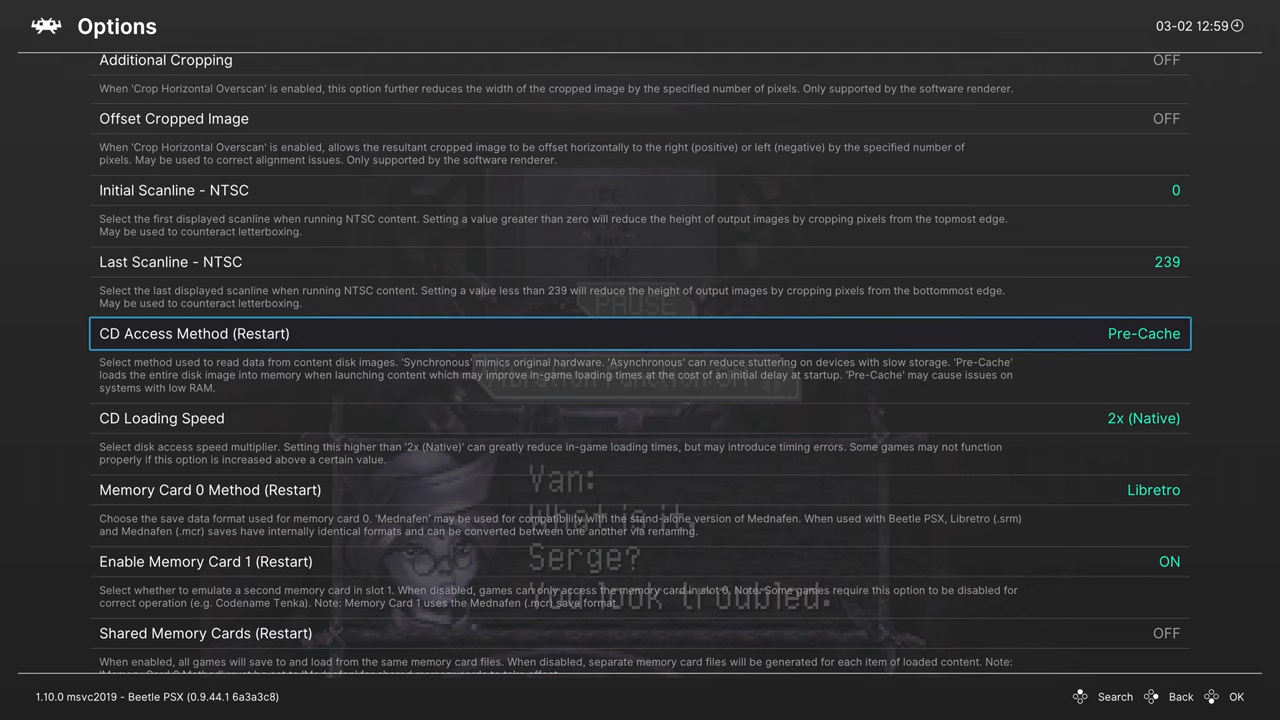
scroll(down, 3)
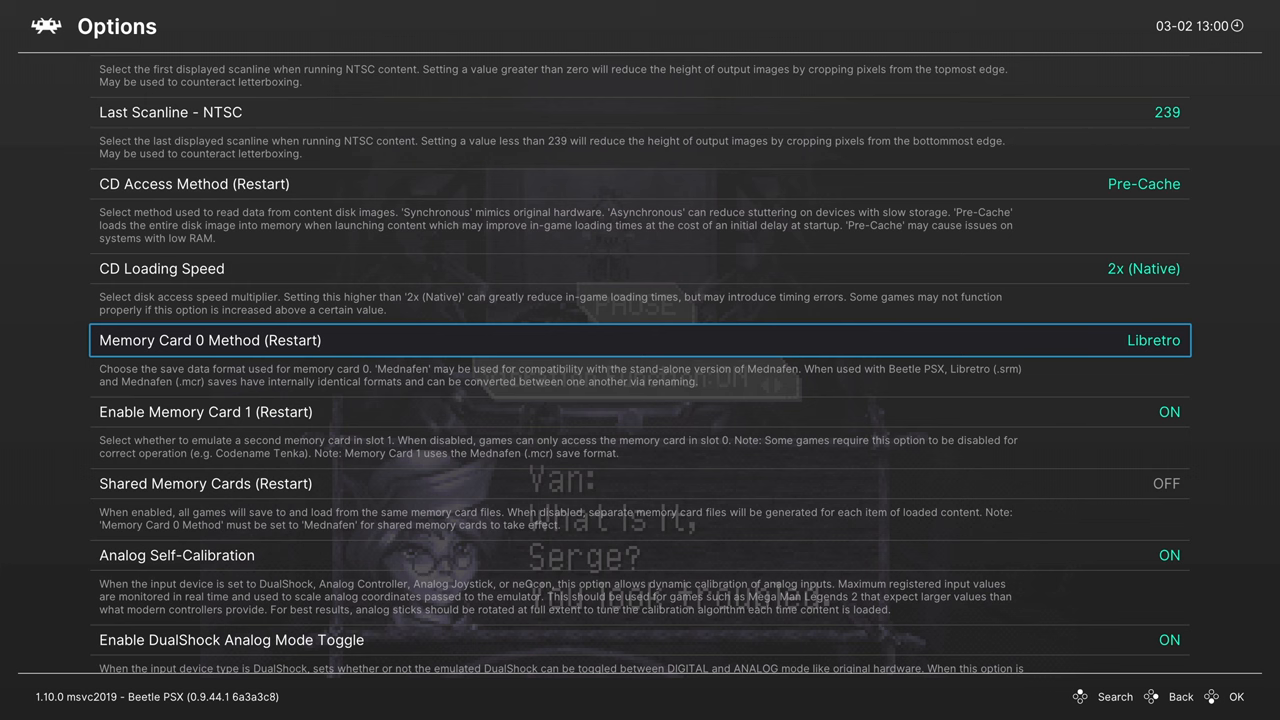
scroll(down, 3)
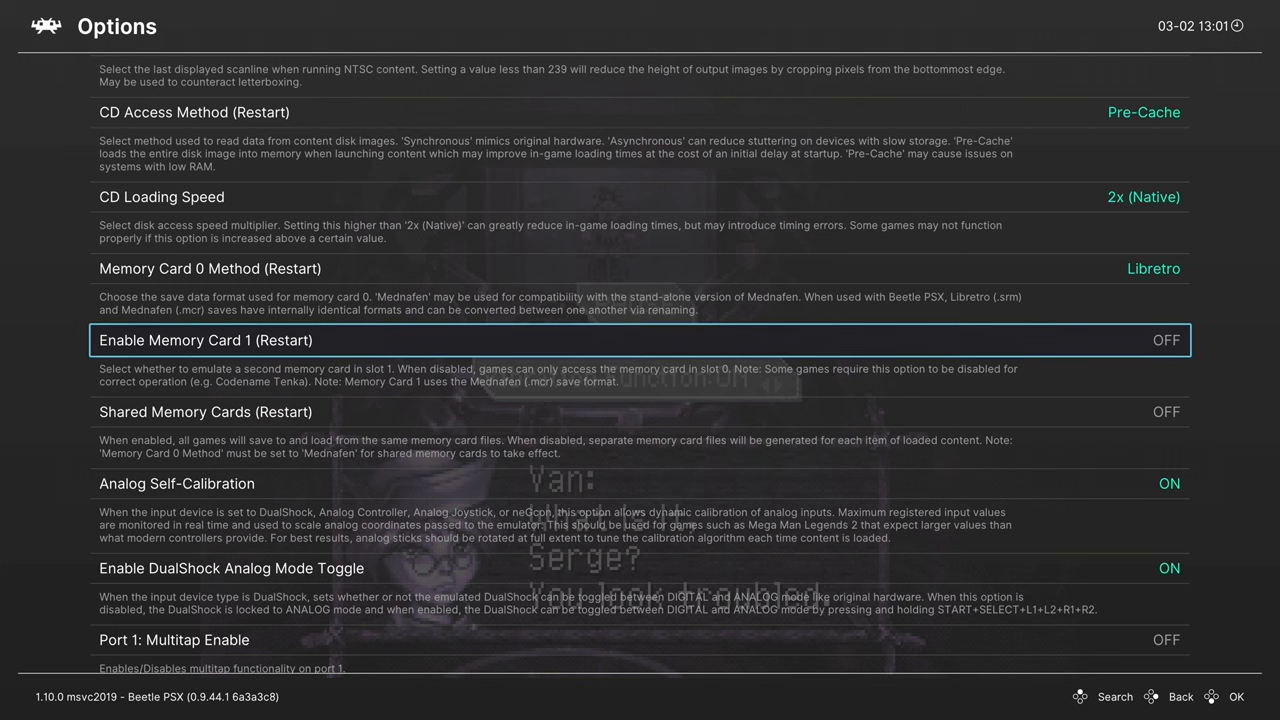
scroll(down, 3)
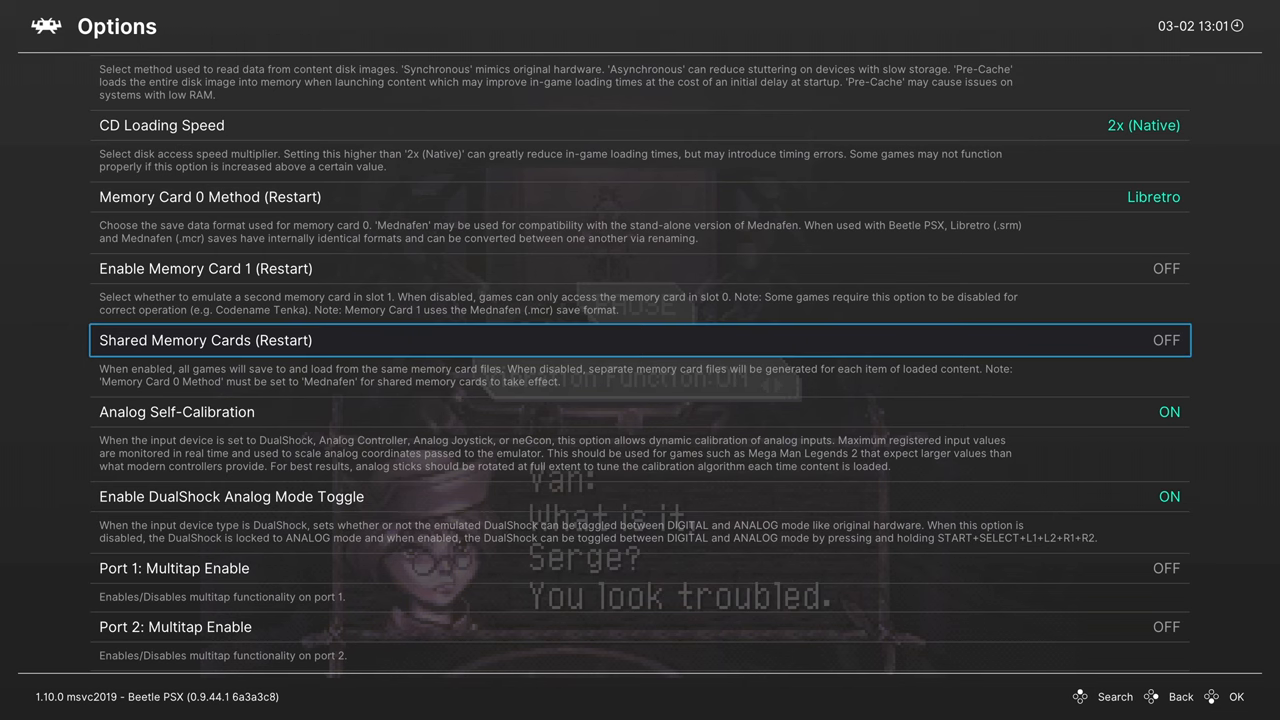
click(625, 196)
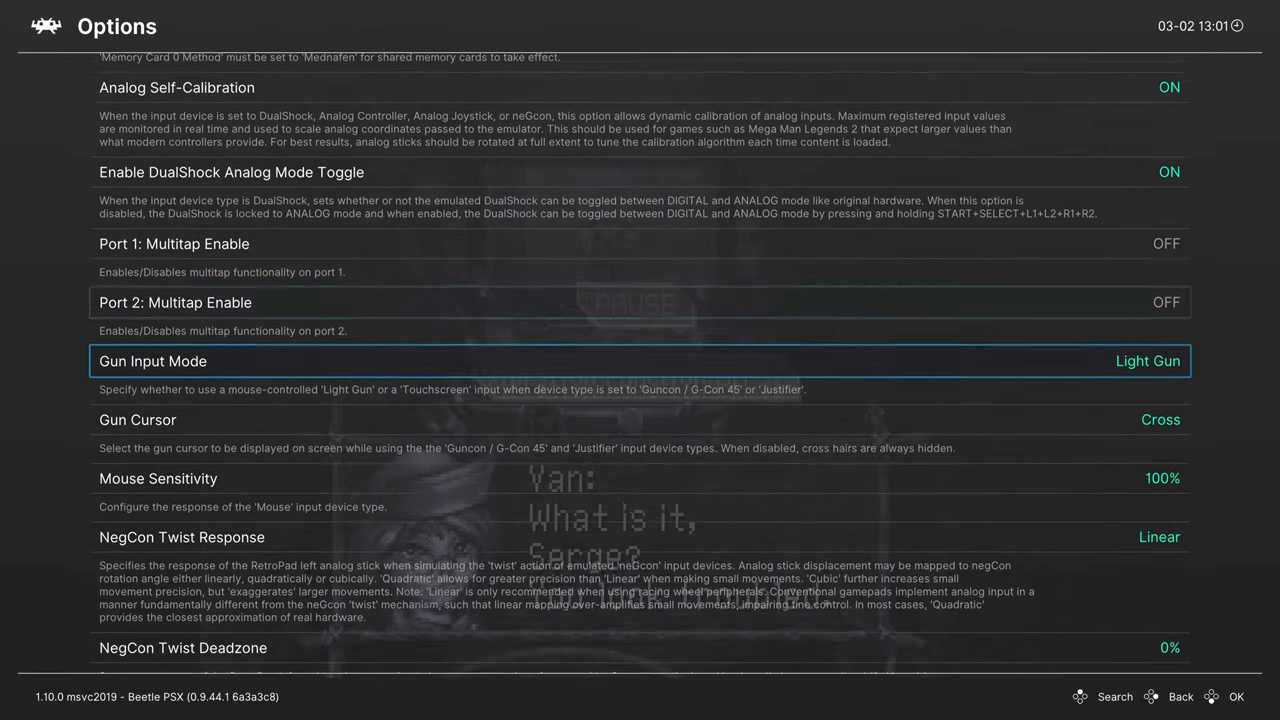
scroll(down, 3)
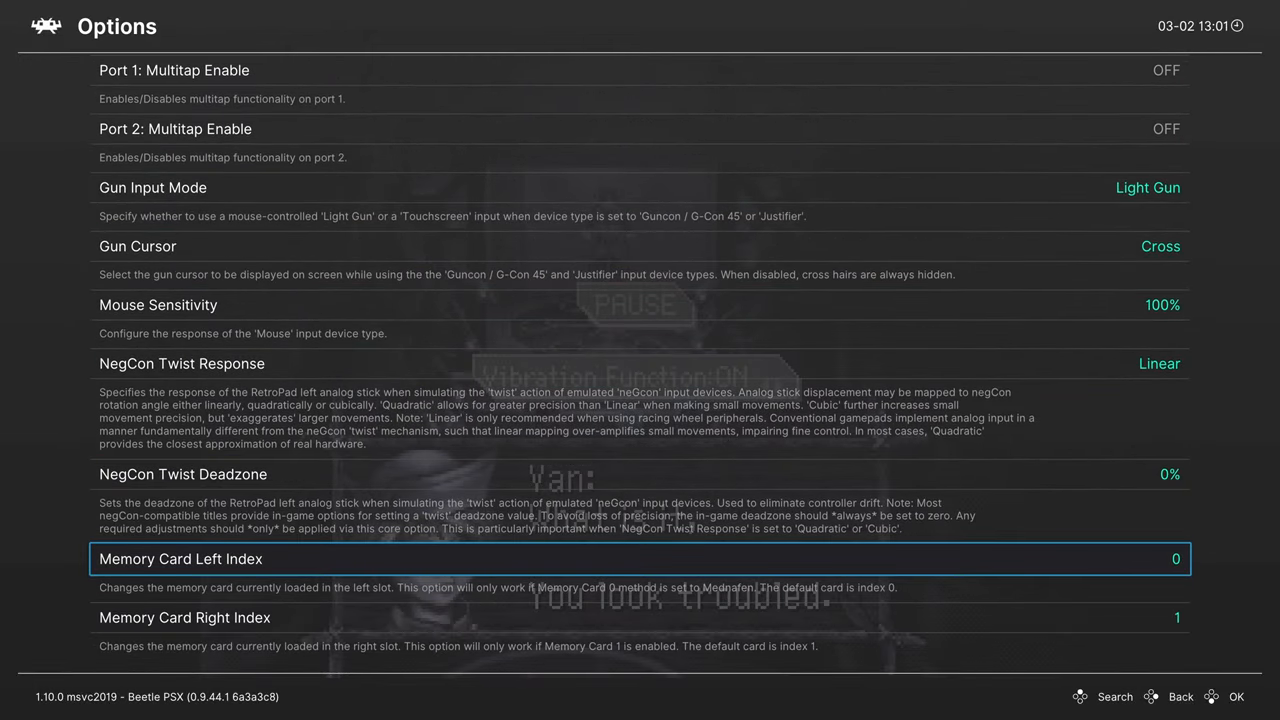
click(640, 558)
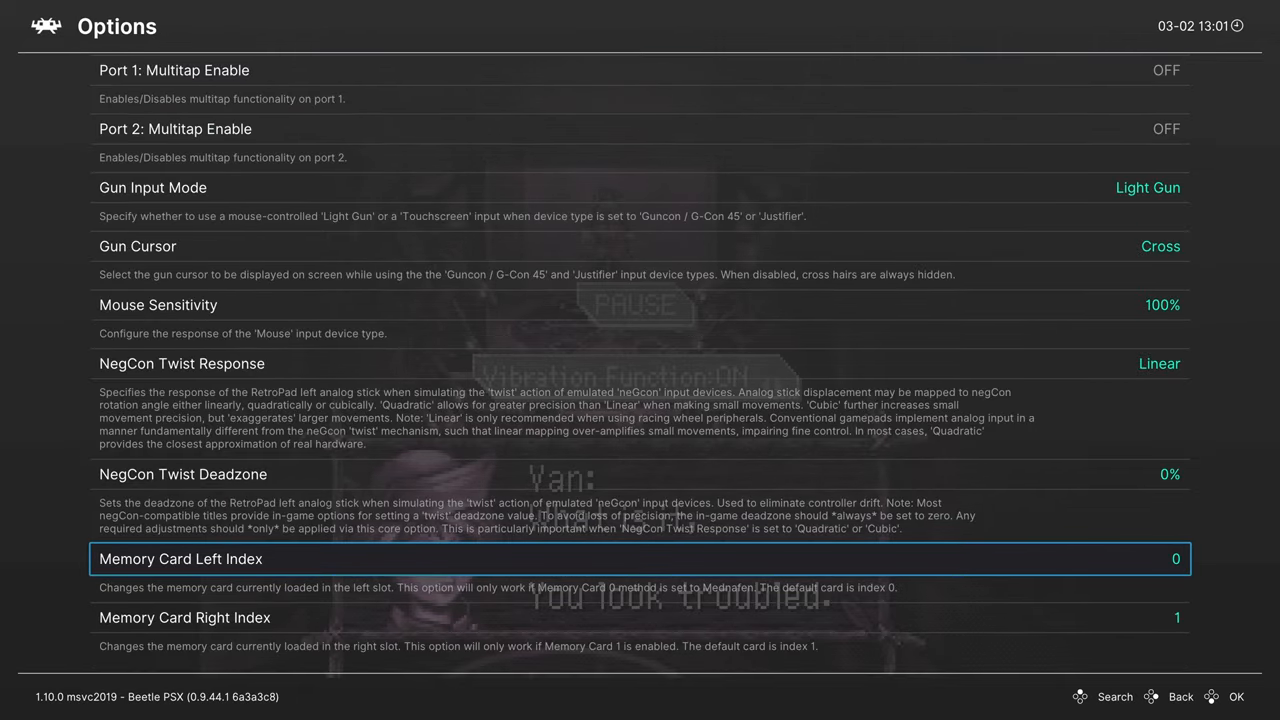
scroll(up, 3)
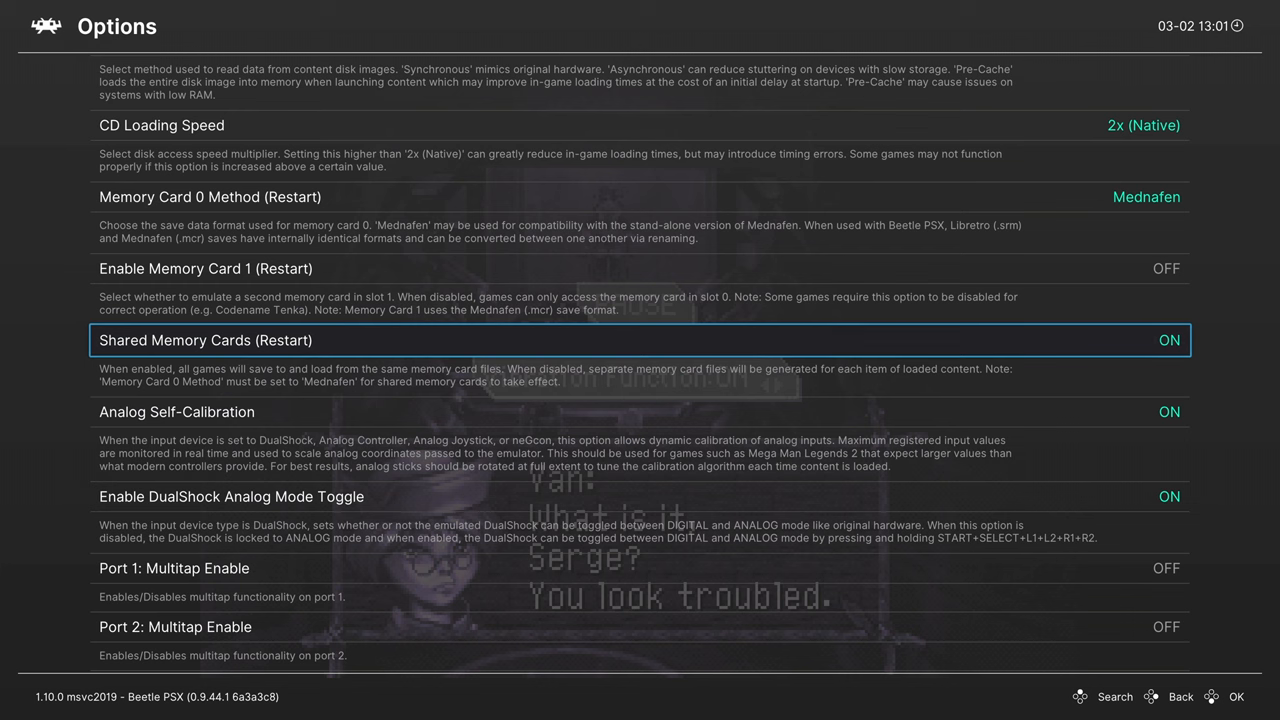
scroll(down, 3)
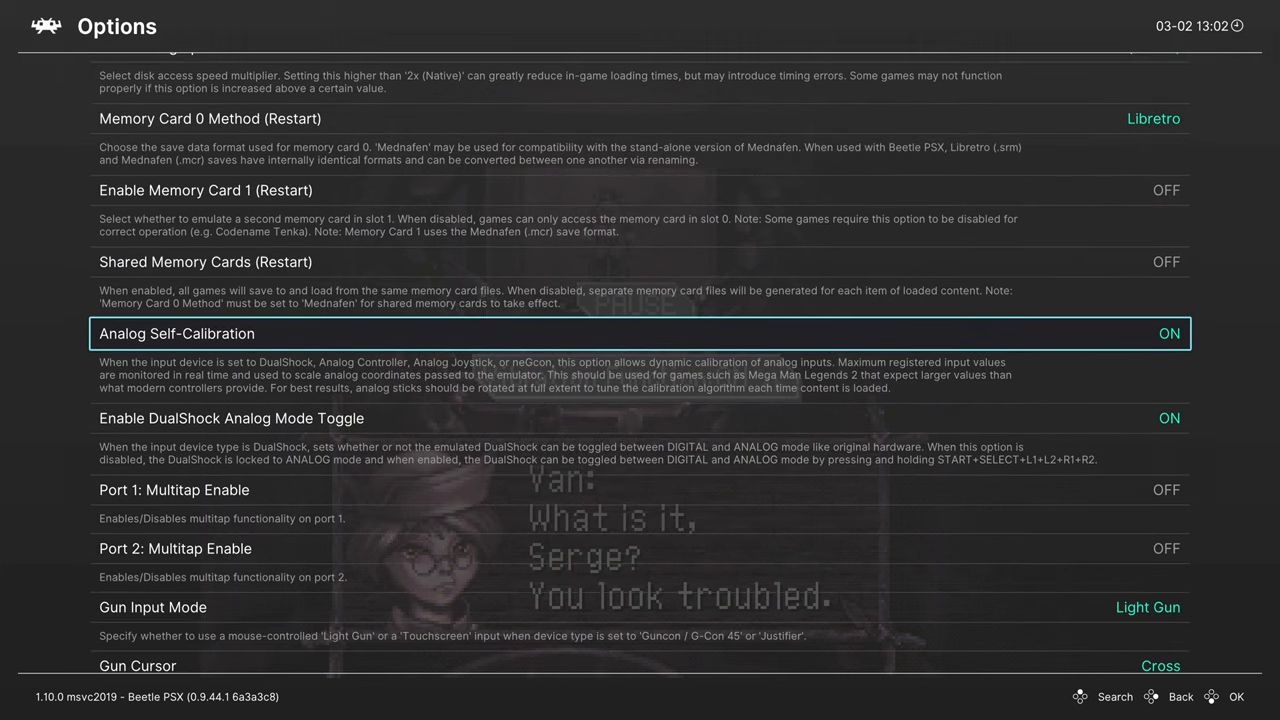
scroll(down, 3)
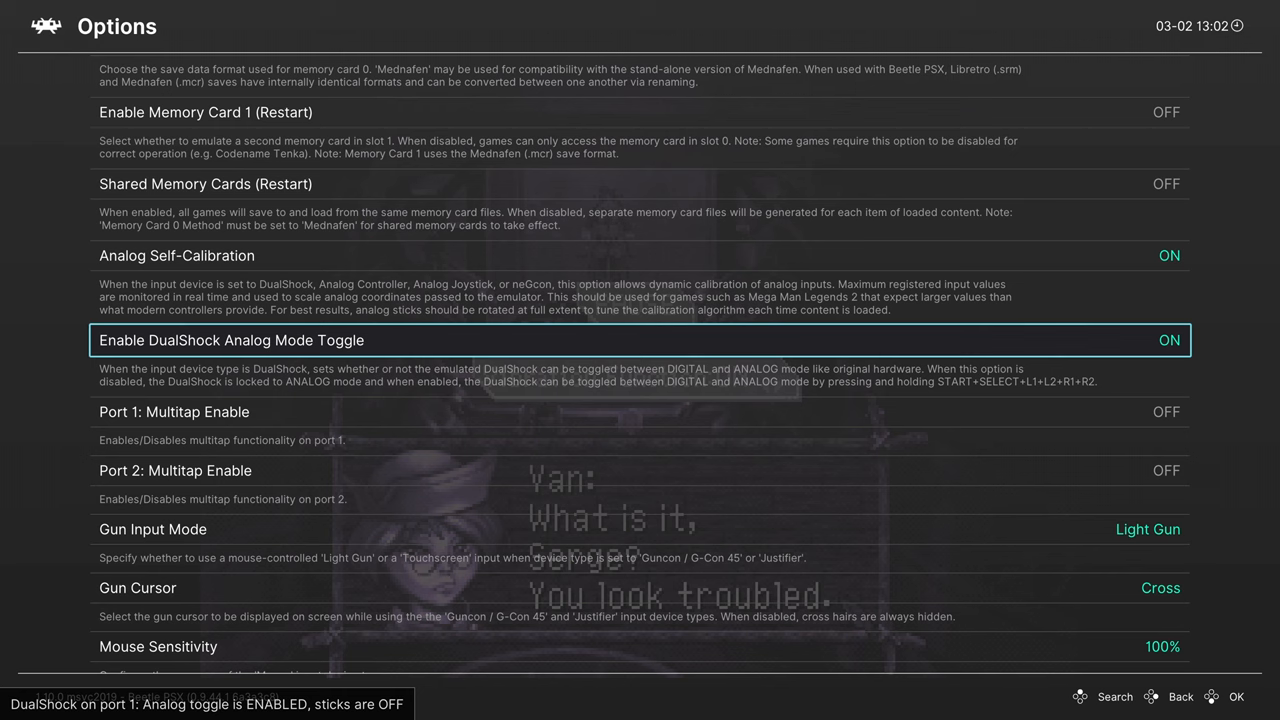
Step: Turn off Enable DualShock Analog Mode Toggle and scroll through the remaining core options
click(640, 340)
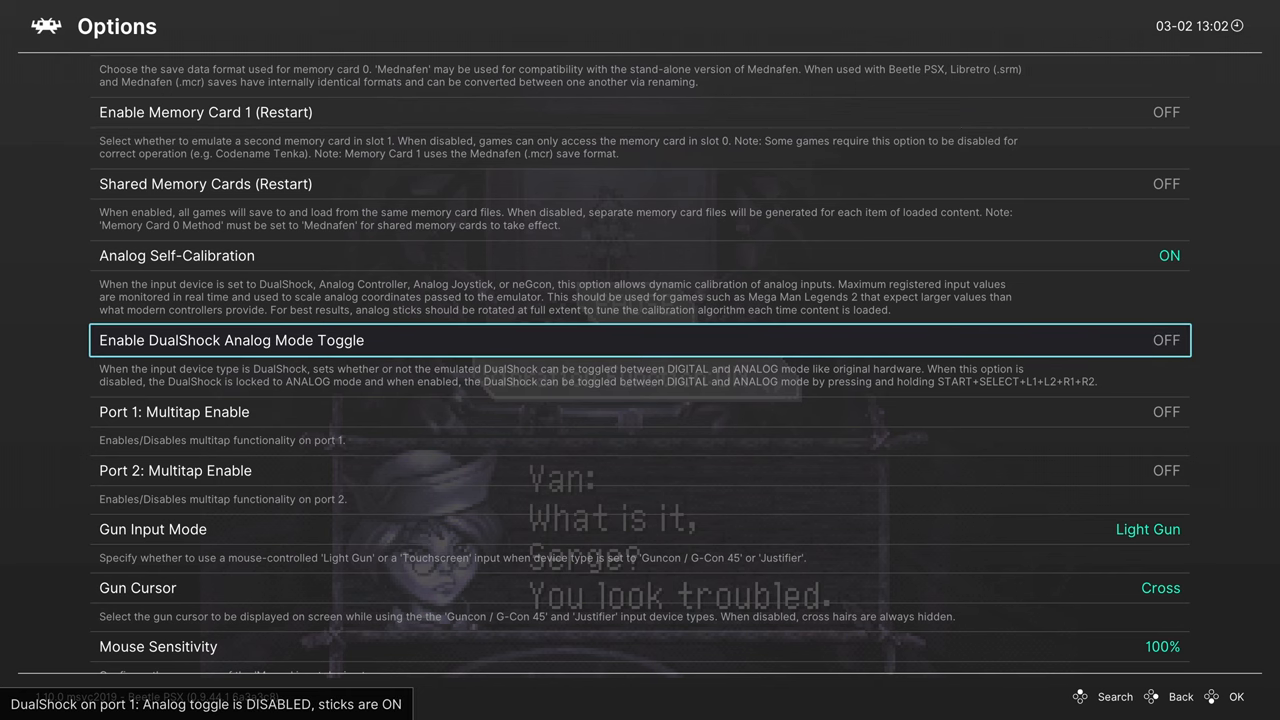
scroll(down, 3)
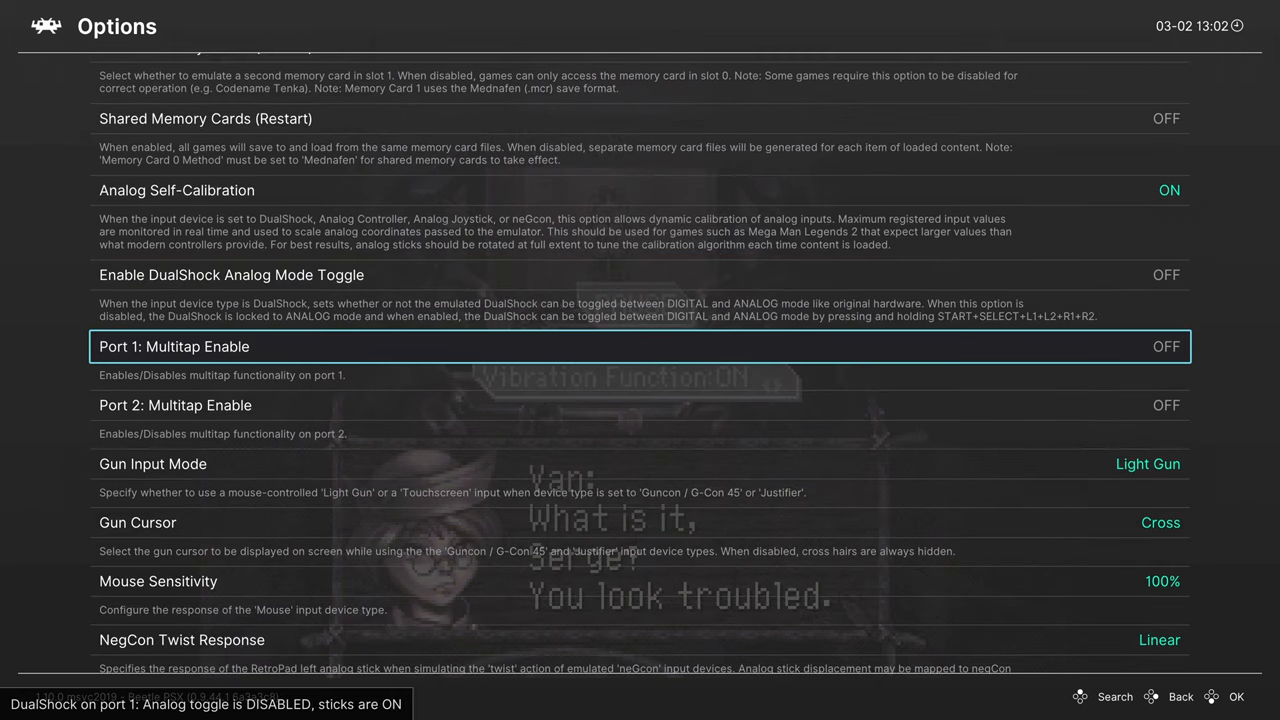
scroll(down, 3)
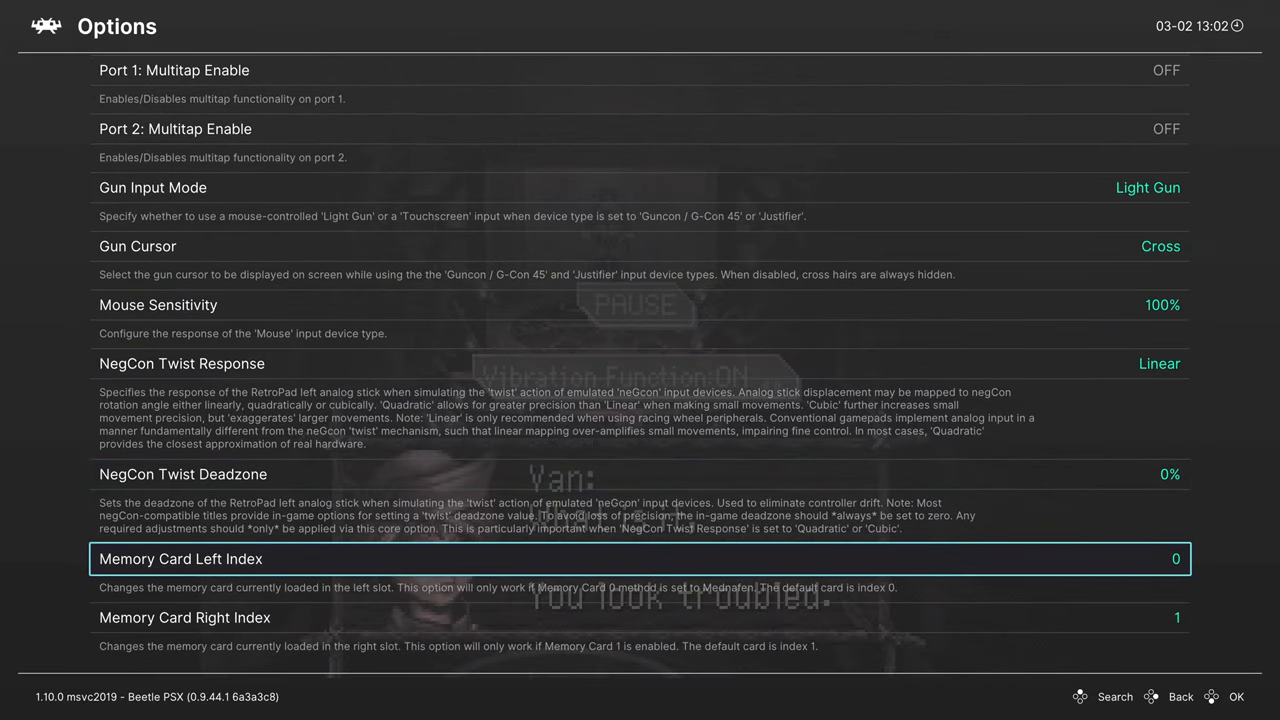
scroll(up, 3)
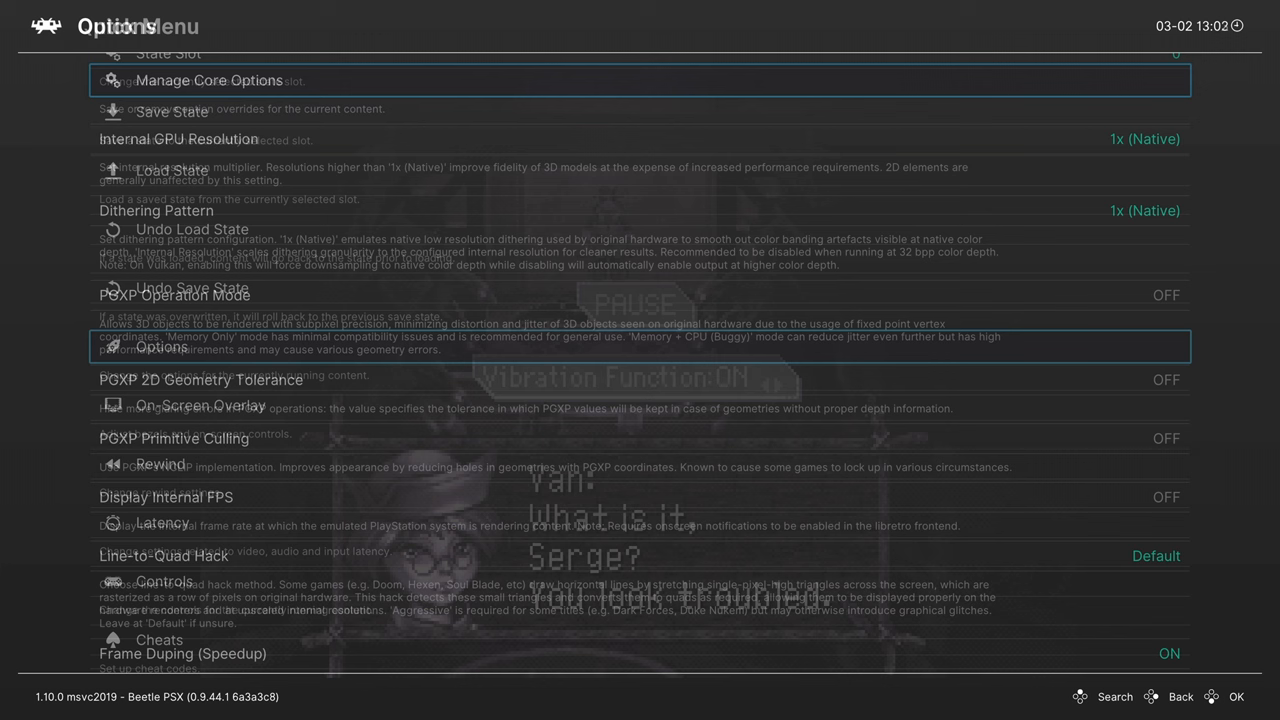
Step: Return to the Quick Menu, load a crt-*.slangp shader preset, and reach the Save options
click(1180, 696)
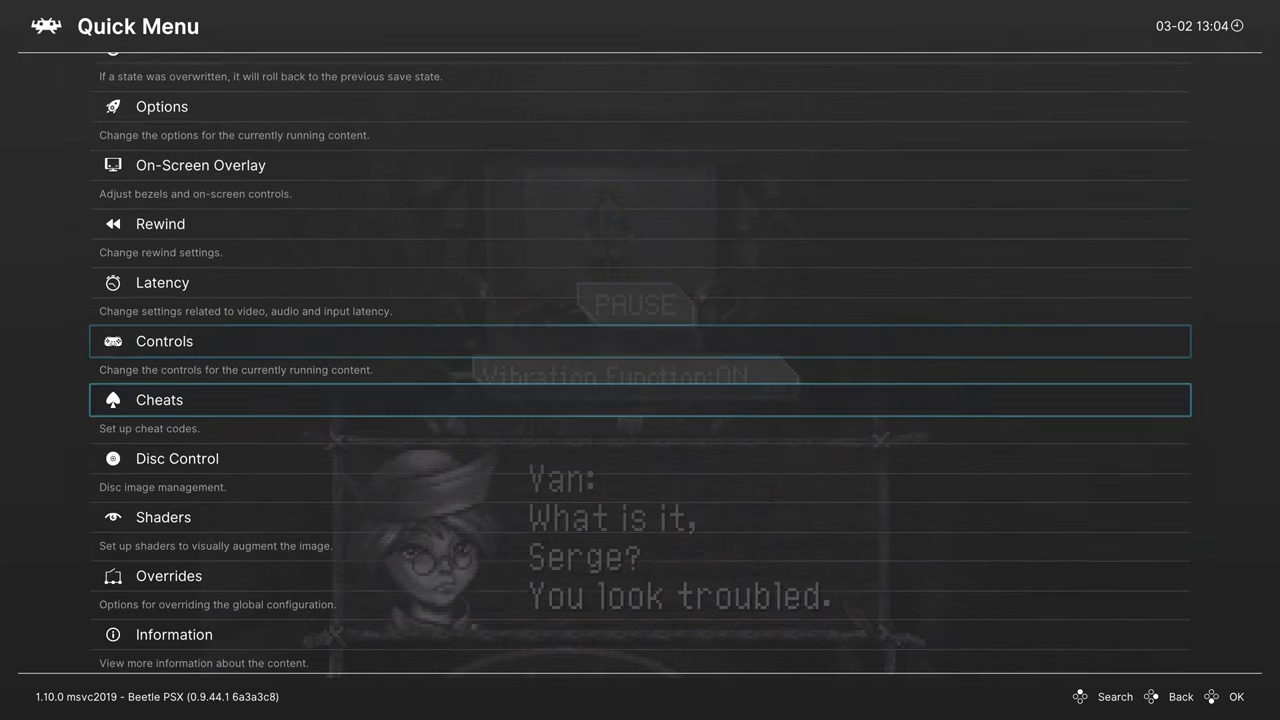
scroll(down, 3)
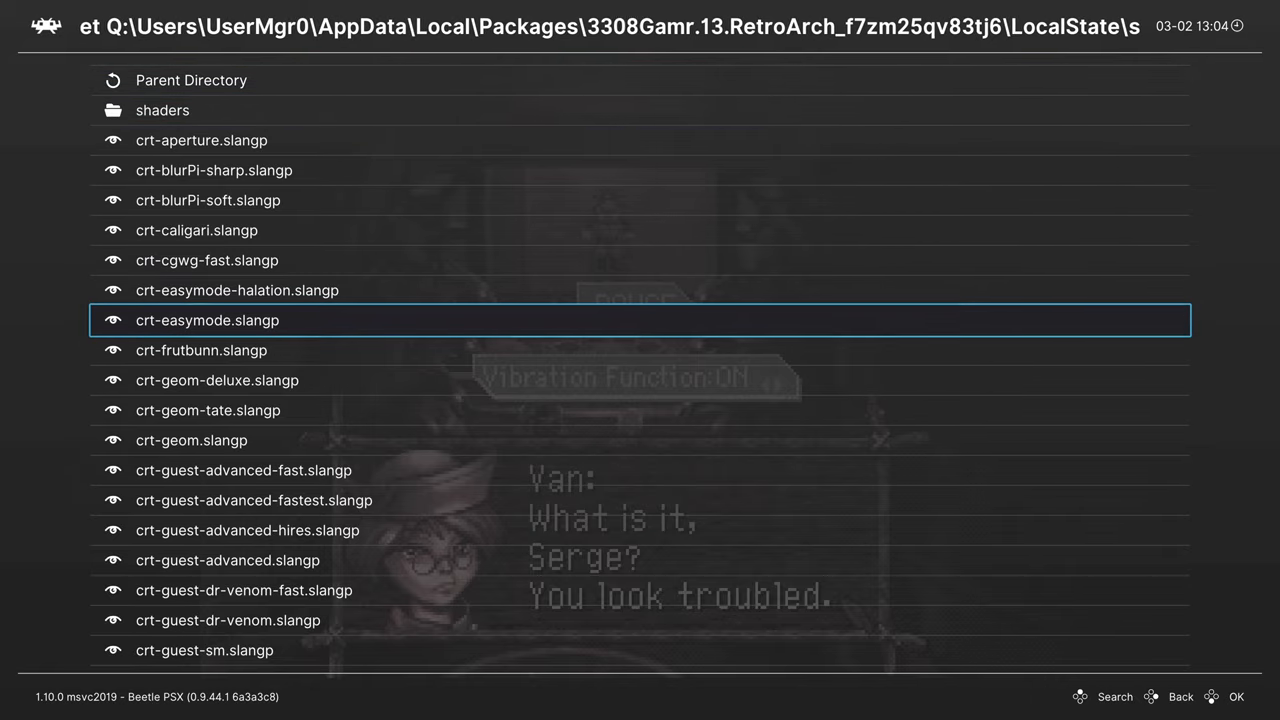
scroll(down, 3)
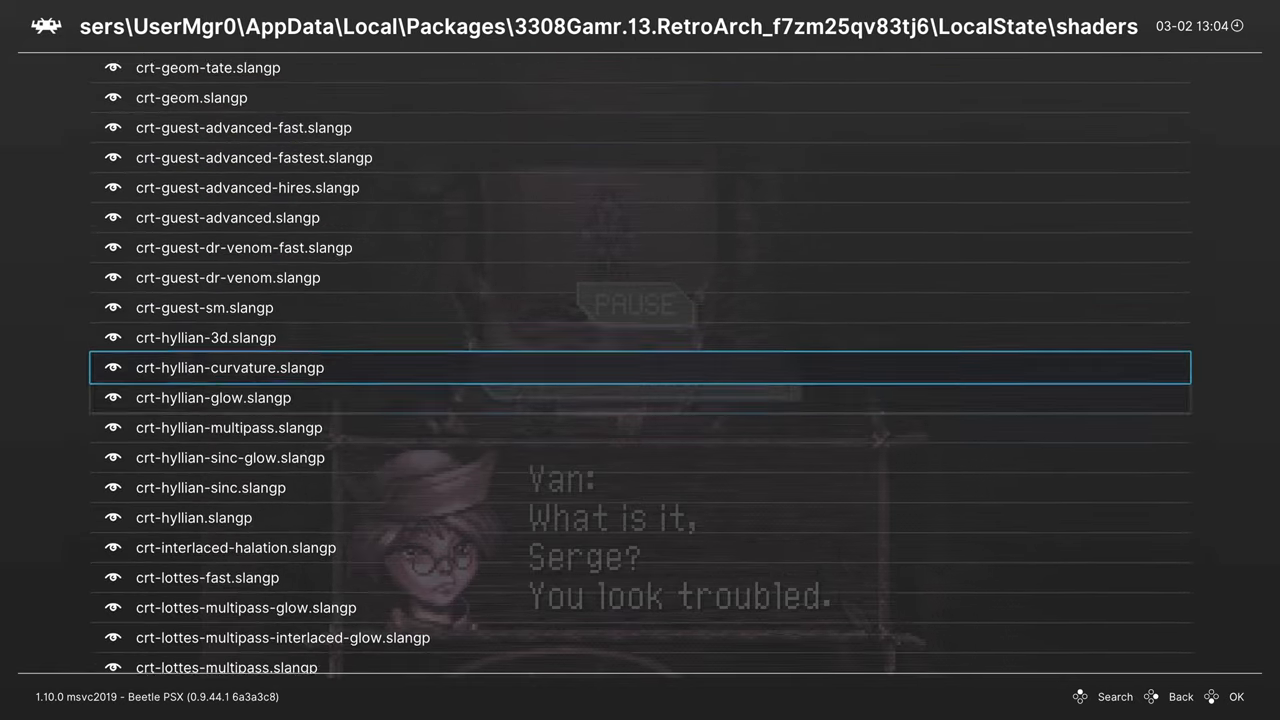
scroll(down, 3)
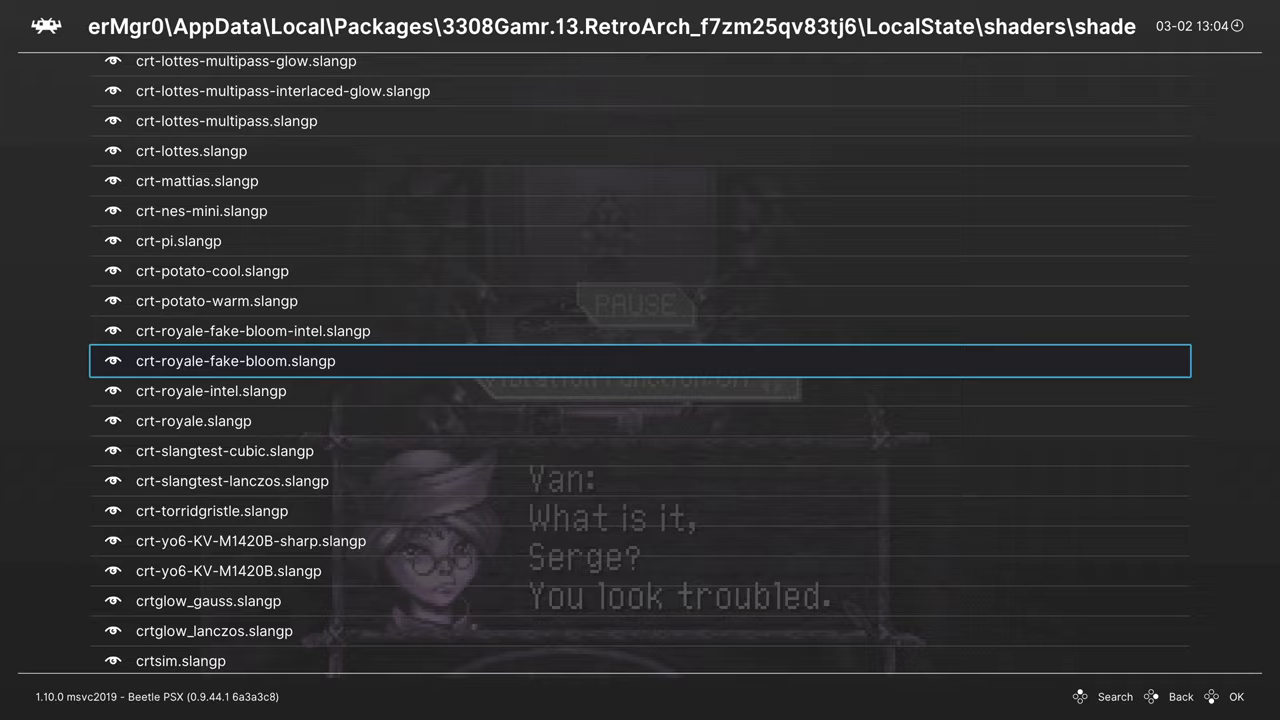
scroll(down, 3)
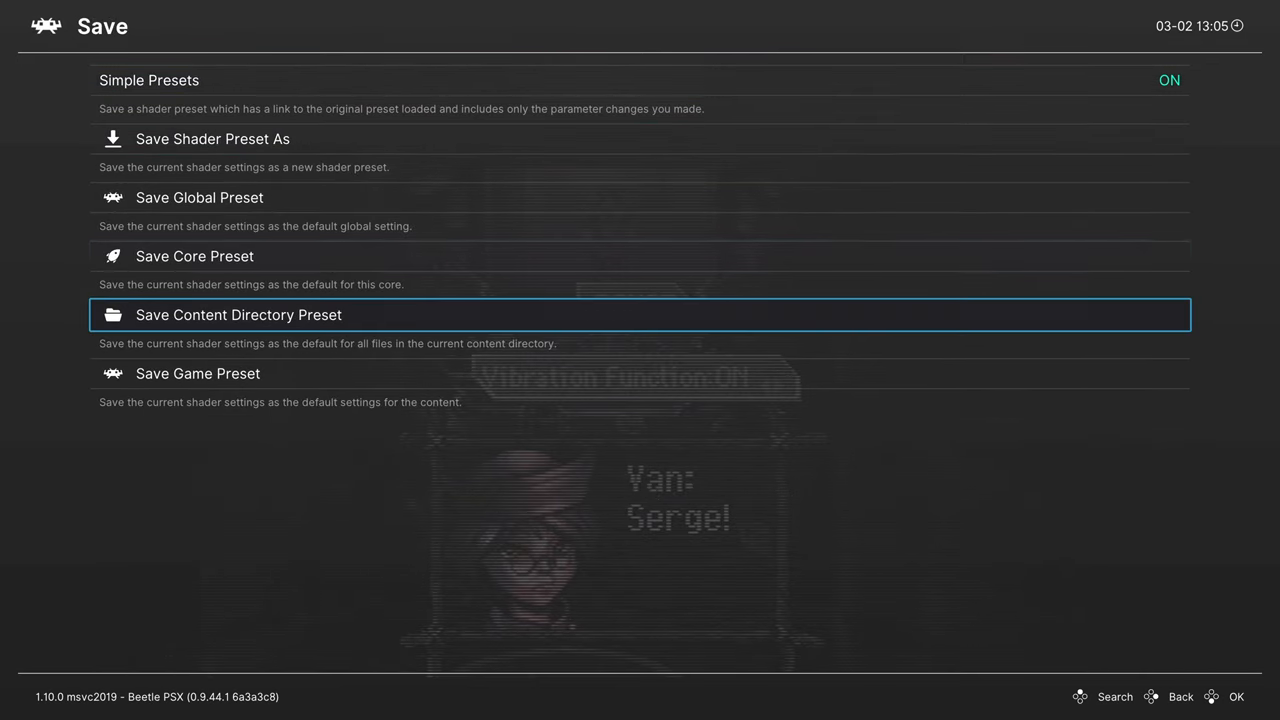
Step: Save the CRT shader as the Beetle PSX core preset (Beetle PSX.slangp)
key(Up)
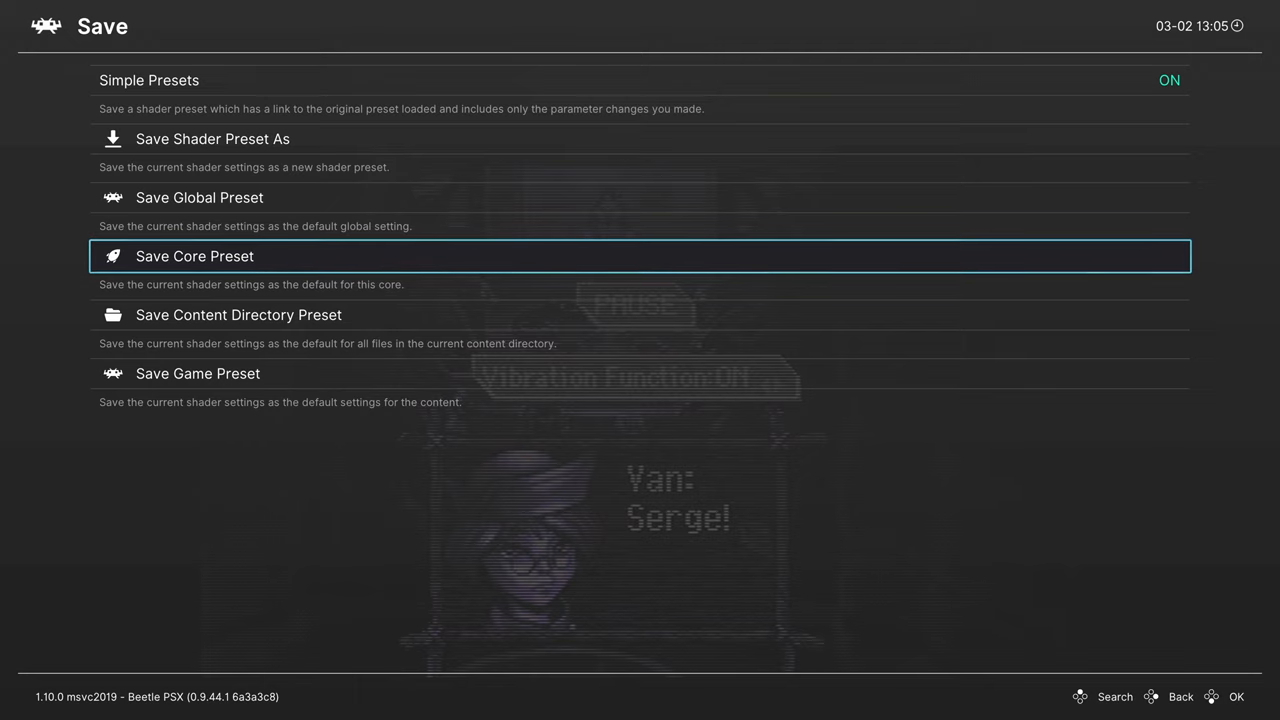
click(640, 256)
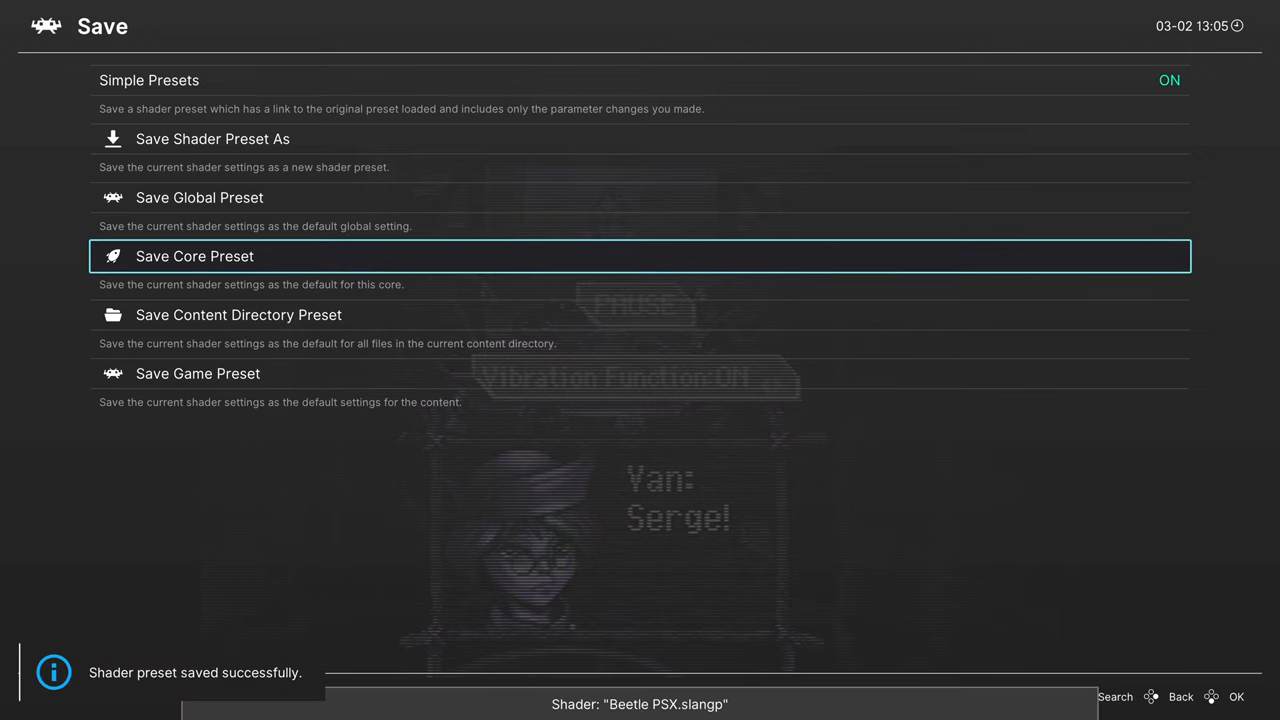